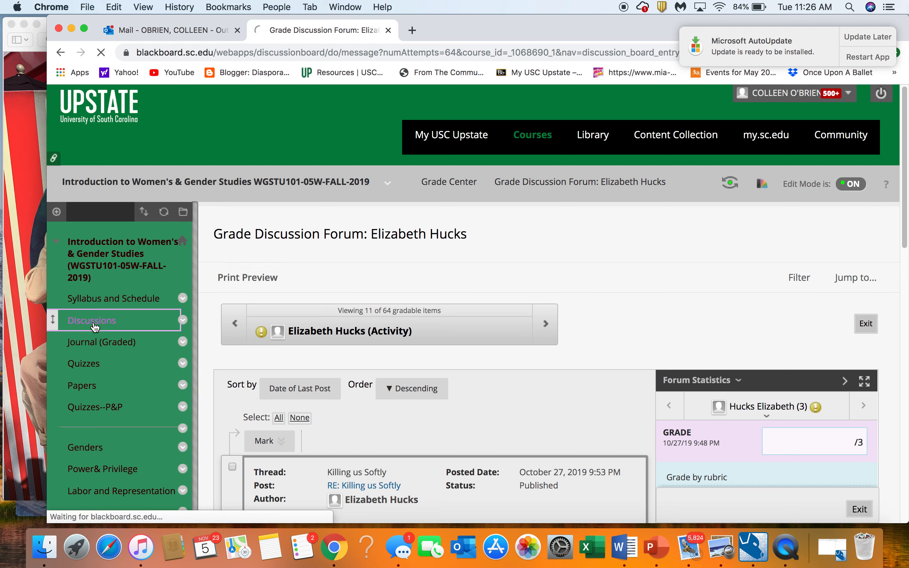
{"action": "mouse_move", "coordinate": [94, 325]}
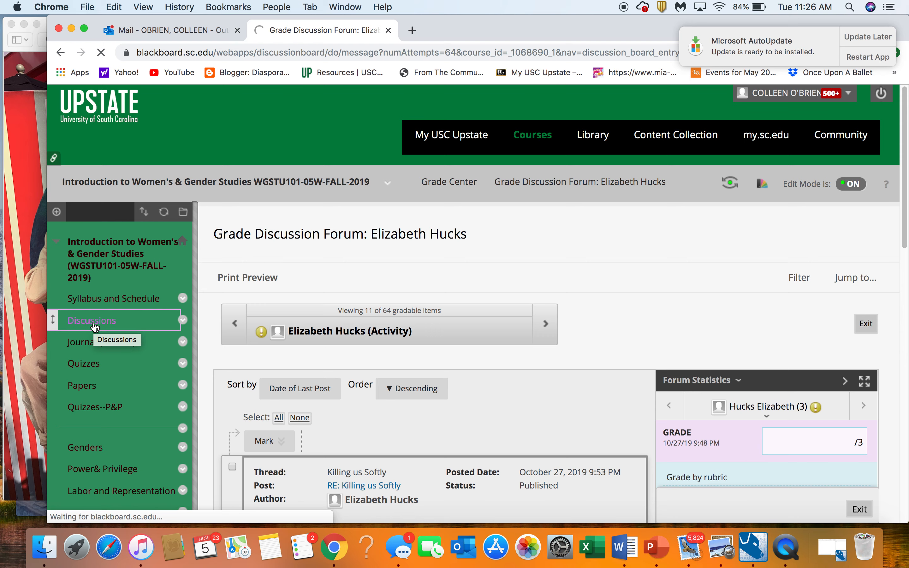
Step: Go to the course Discussion Board from the course menu
{"action": "left_click", "coordinate": [91, 320]}
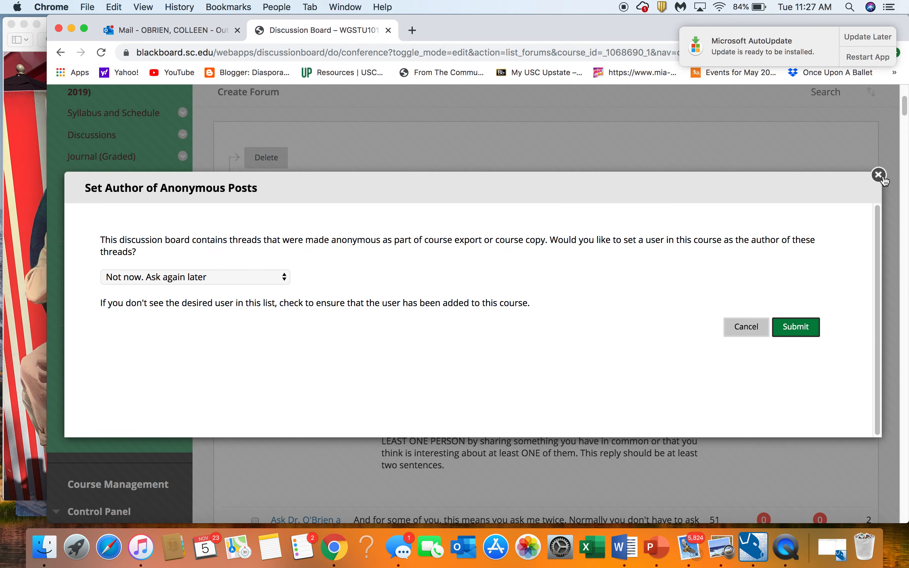
Step: Dismiss the anonymous-post author prompt and scroll the forum list to the Fake Intersectionality forum
{"action": "left_click", "coordinate": [879, 175]}
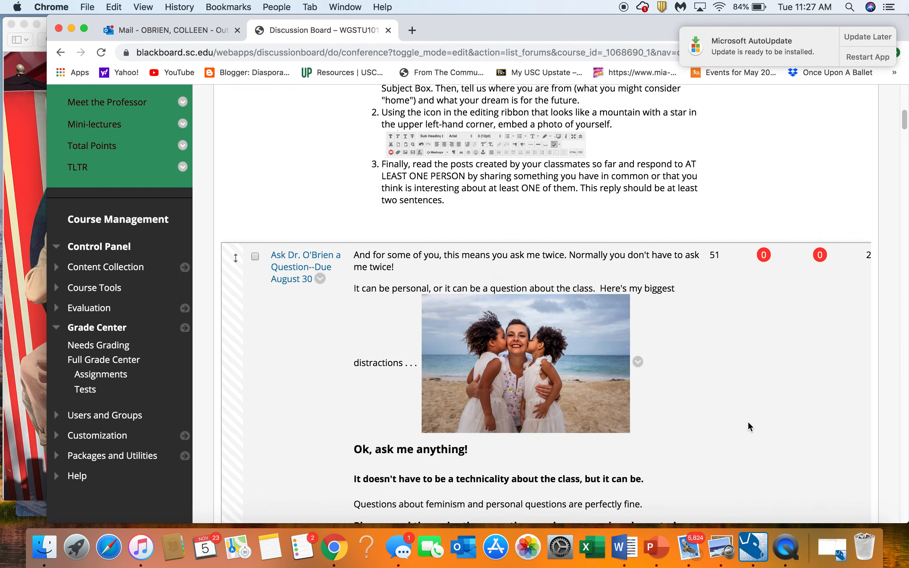
{"action": "scroll", "scroll_direction": "down", "scroll_amount": 3}
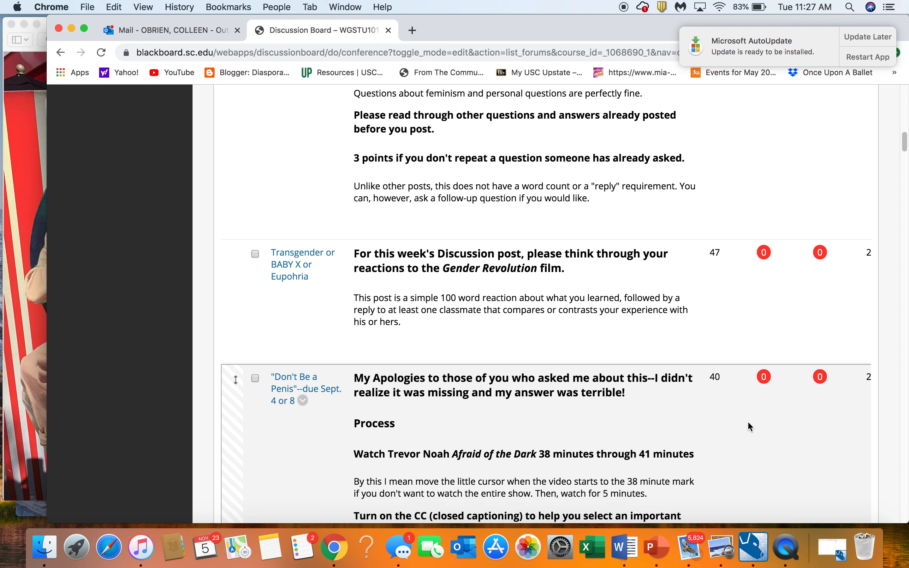
{"action": "scroll", "scroll_direction": "down", "scroll_amount": 3}
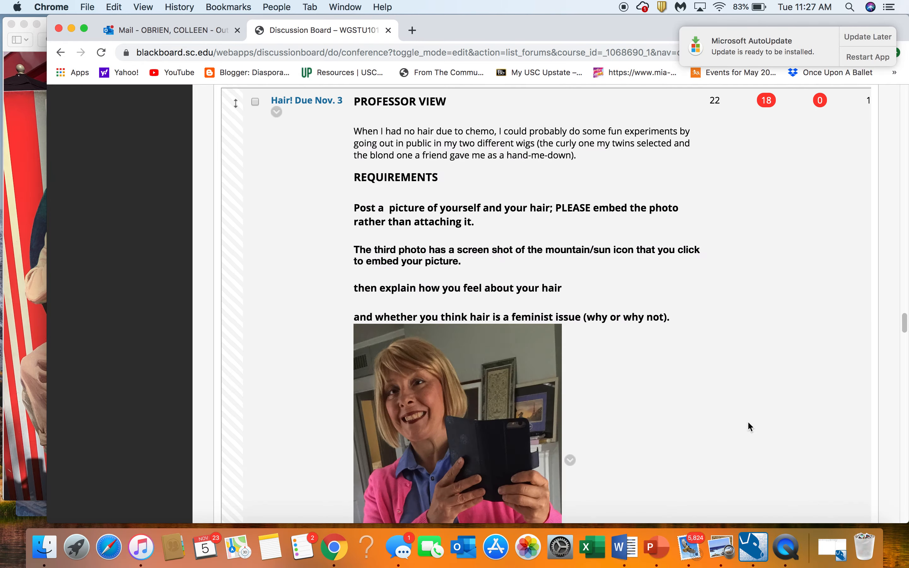
{"action": "scroll", "scroll_direction": "down", "scroll_amount": 3}
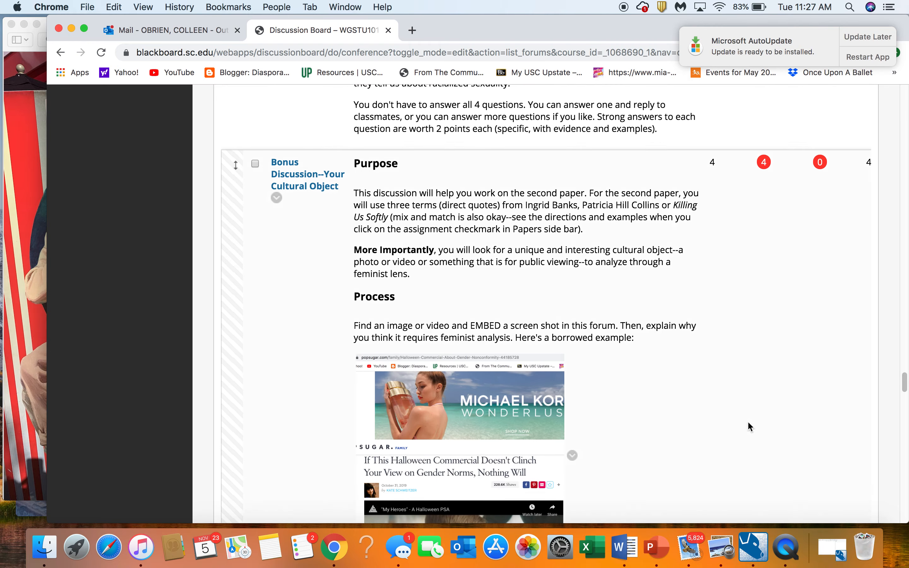
{"action": "scroll", "scroll_direction": "down", "scroll_amount": 3}
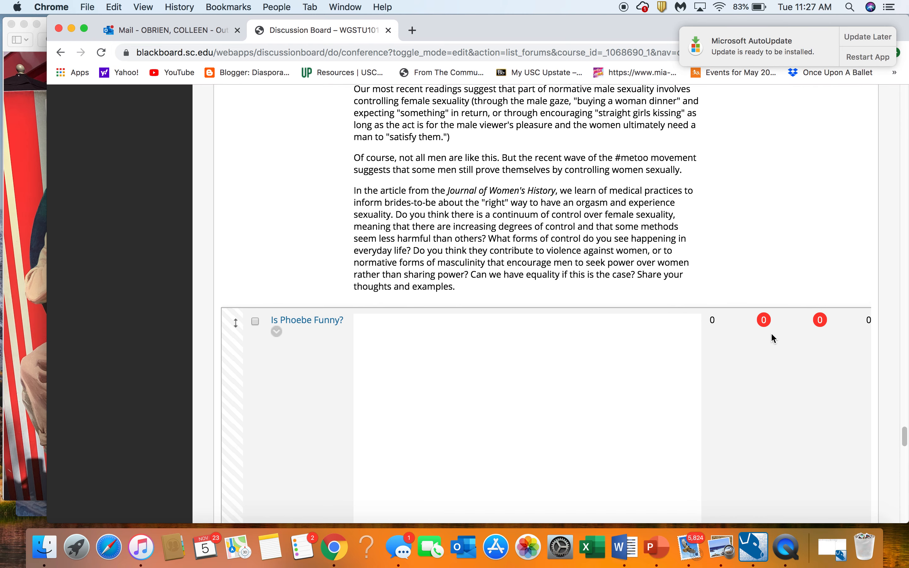
{"action": "scroll", "scroll_direction": "up", "scroll_amount": 3}
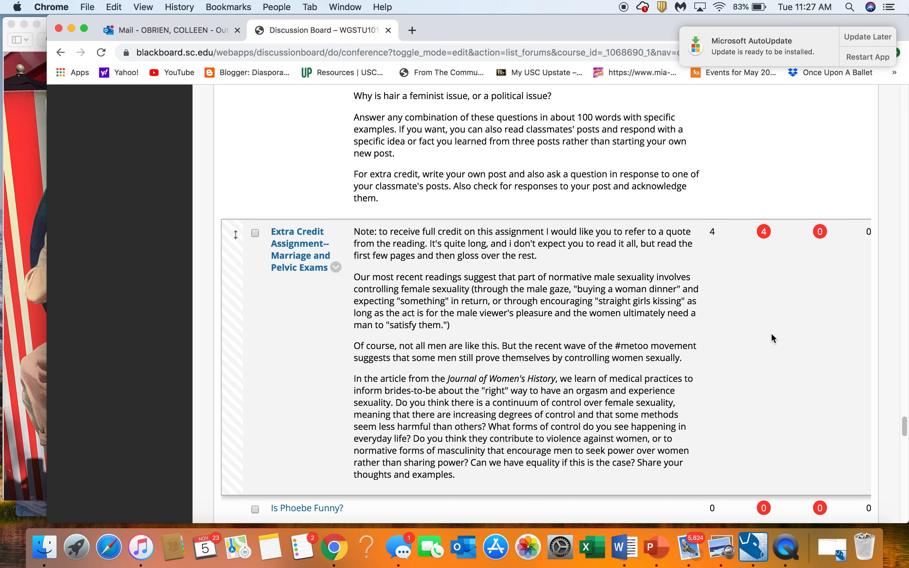
{"action": "scroll", "scroll_direction": "up", "scroll_amount": 3}
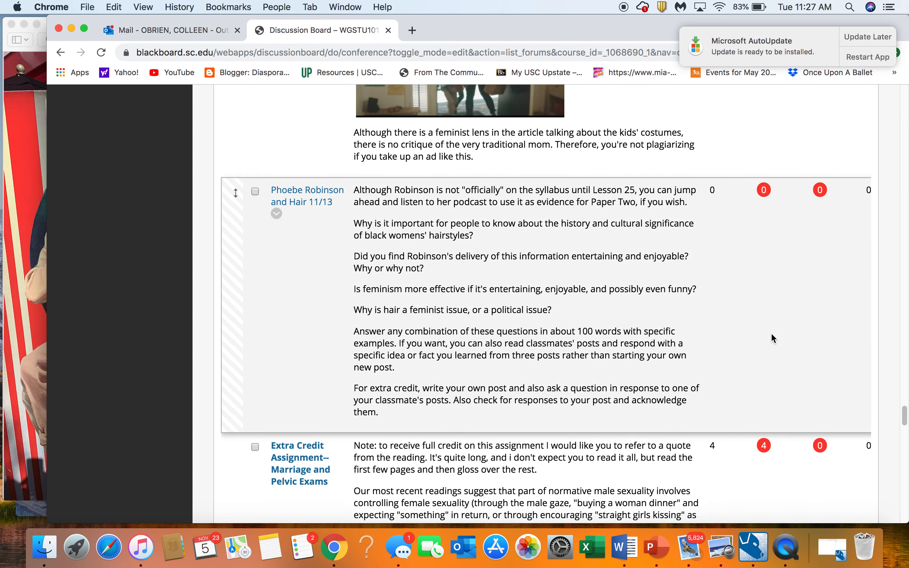
{"action": "scroll", "scroll_direction": "up", "scroll_amount": 3}
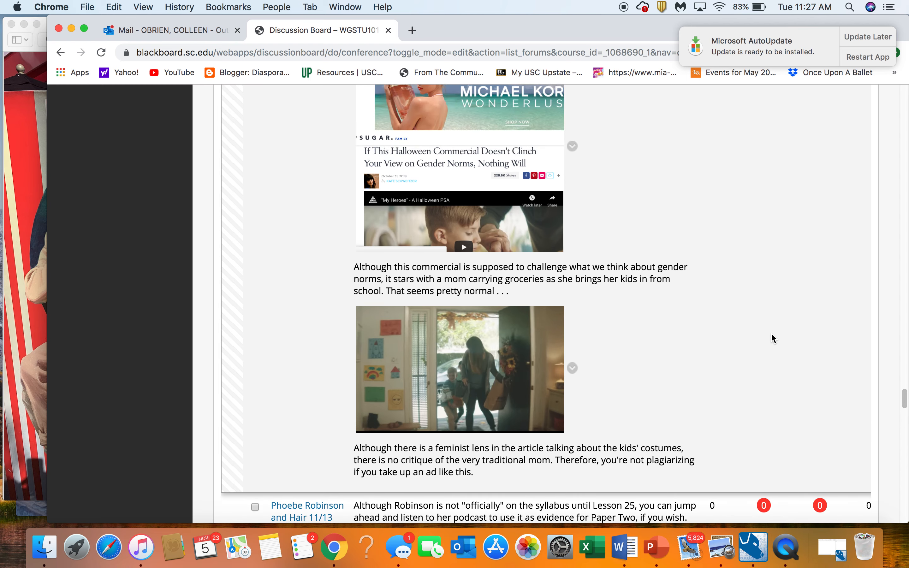
{"action": "scroll", "scroll_direction": "up", "scroll_amount": 3}
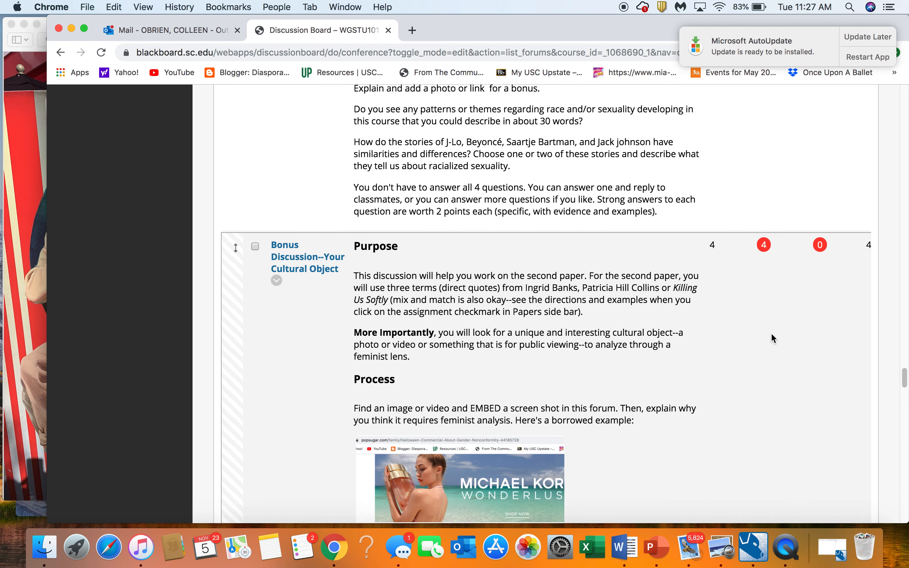
{"action": "scroll", "scroll_direction": "down", "scroll_amount": 3}
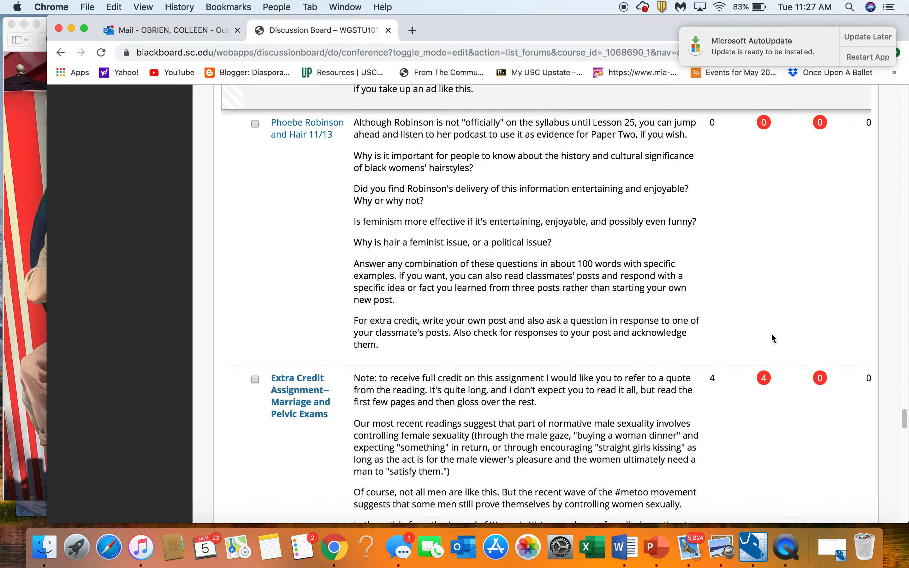
{"action": "scroll", "scroll_direction": "down", "scroll_amount": 3}
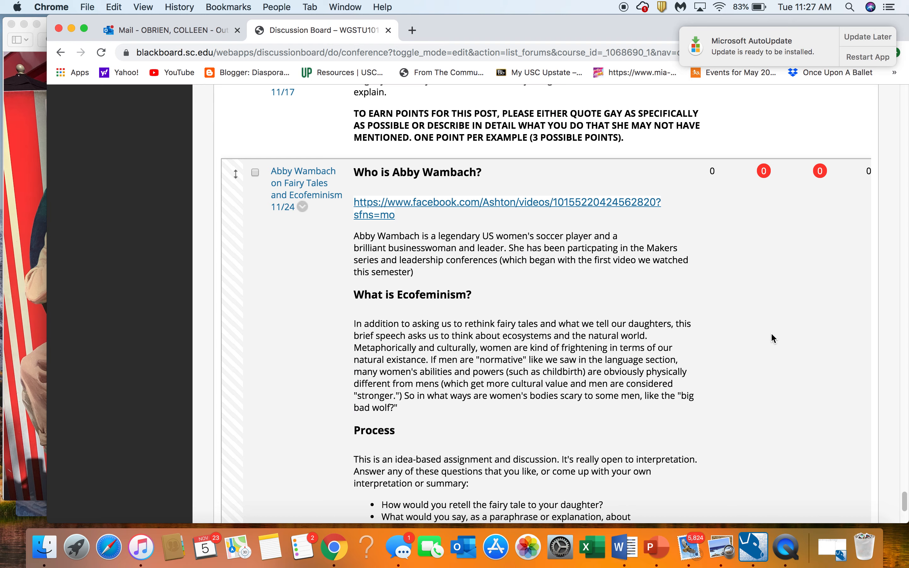
{"action": "scroll", "scroll_direction": "up", "scroll_amount": 3}
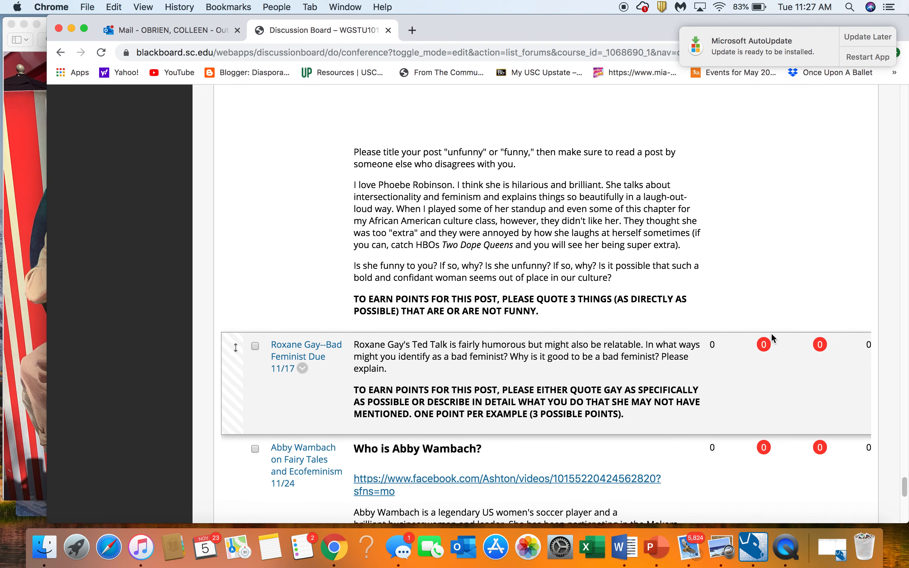
{"action": "scroll", "scroll_direction": "up", "scroll_amount": 3}
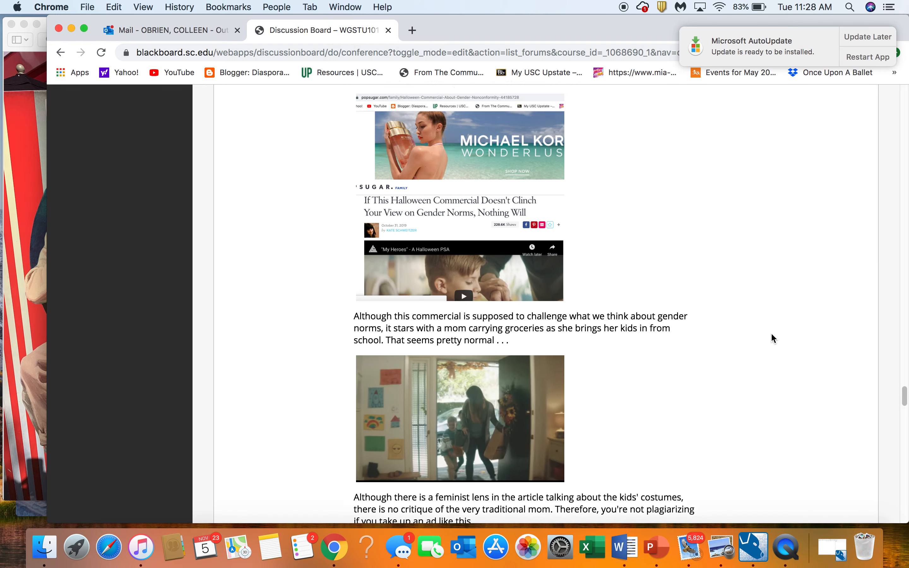
{"action": "scroll", "scroll_direction": "up", "scroll_amount": 3}
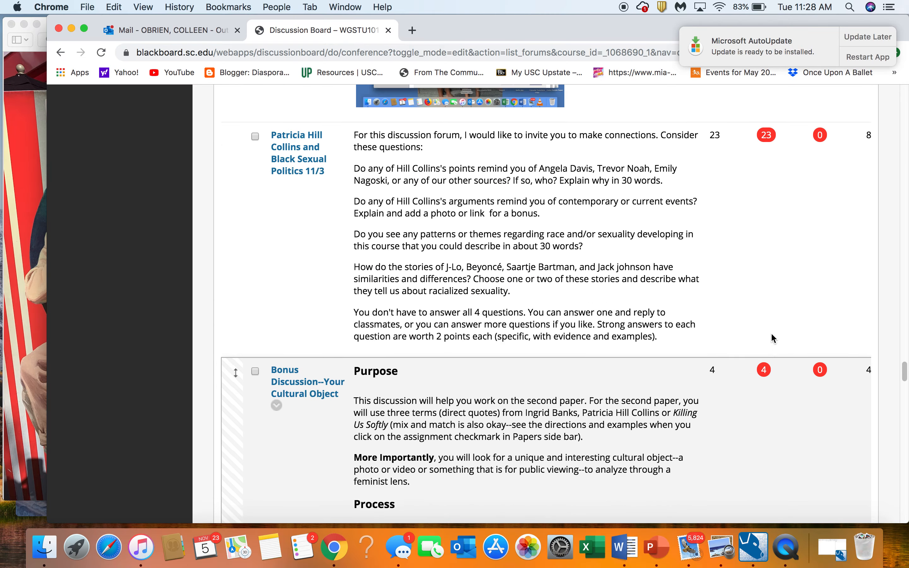
{"action": "scroll", "scroll_direction": "down", "scroll_amount": 3}
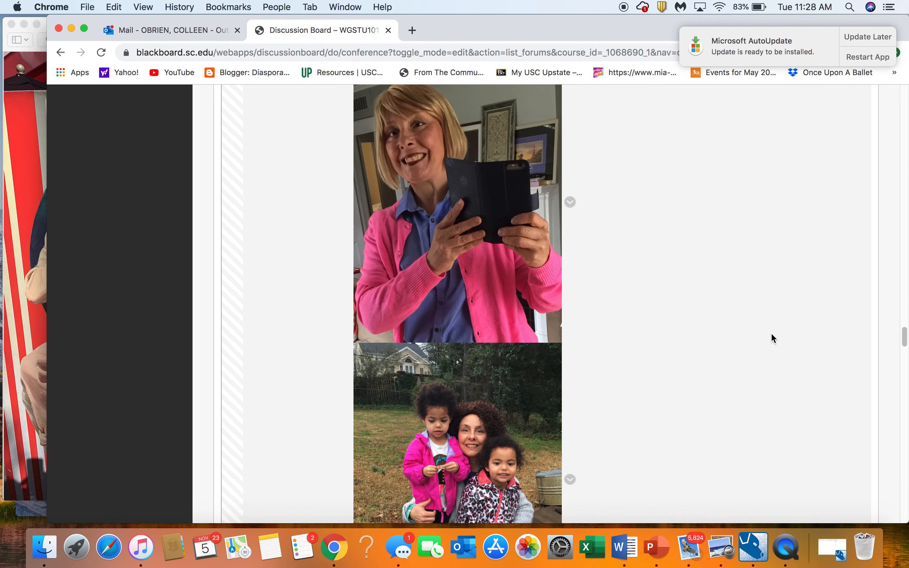
{"action": "scroll", "scroll_direction": "up", "scroll_amount": 3}
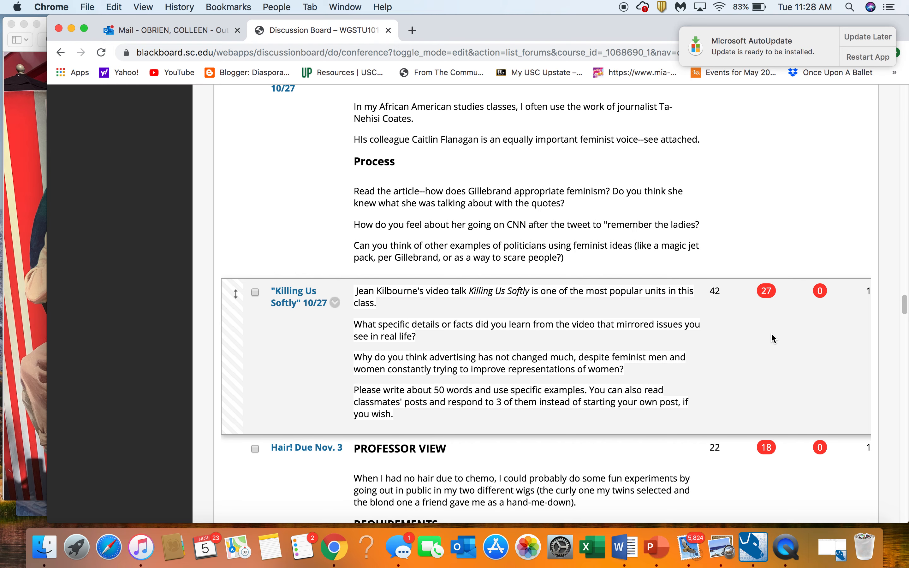
{"action": "scroll", "scroll_direction": "up", "scroll_amount": 3}
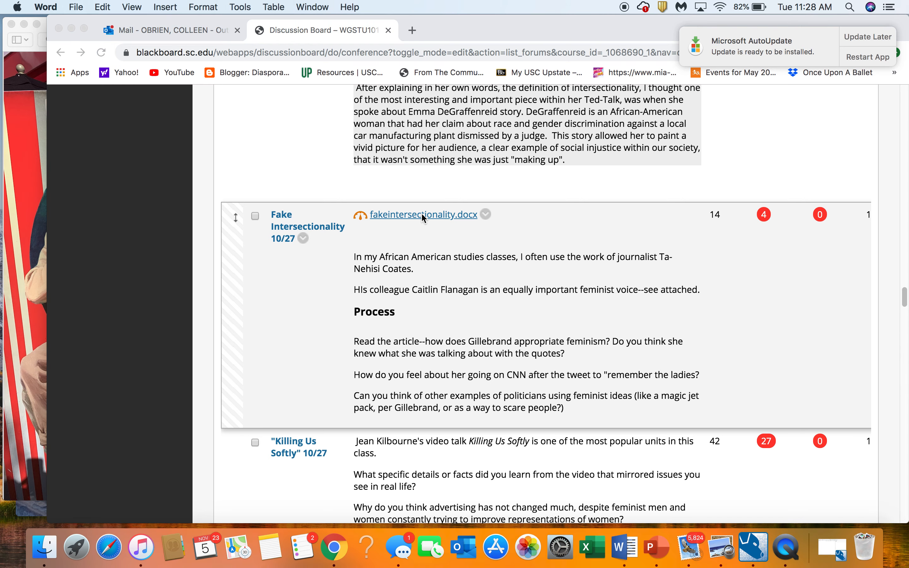
{"action": "left_click", "coordinate": [423, 215]}
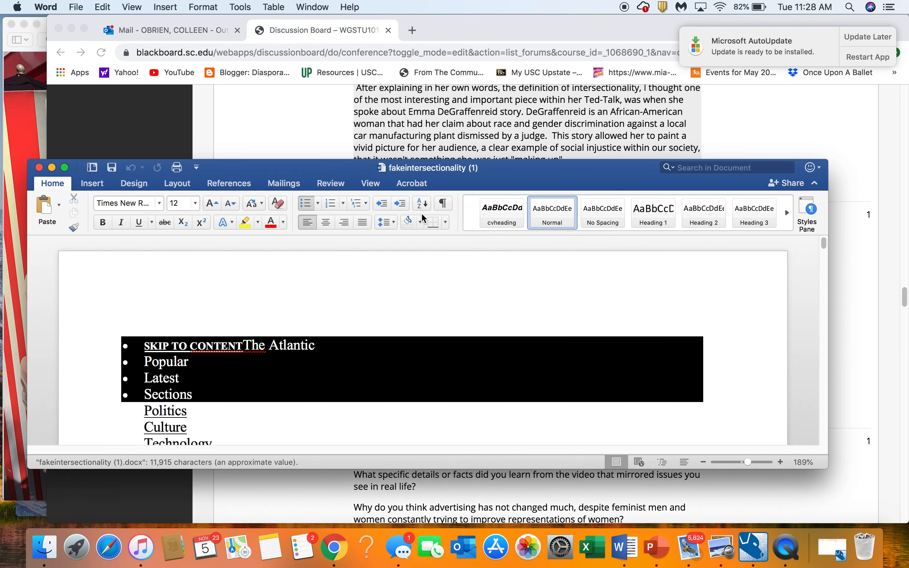
{"action": "scroll", "scroll_direction": "down", "scroll_amount": 3}
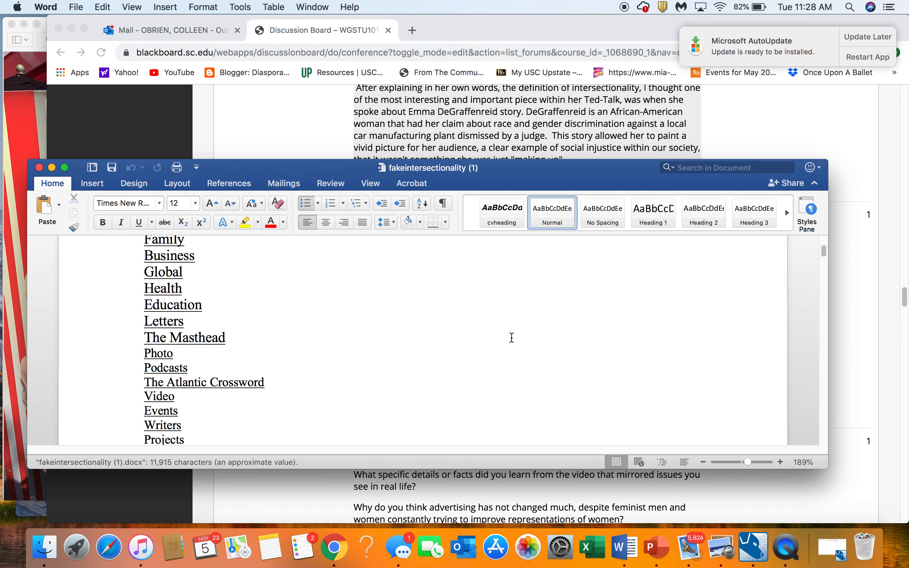
{"action": "scroll", "scroll_direction": "down", "scroll_amount": 3}
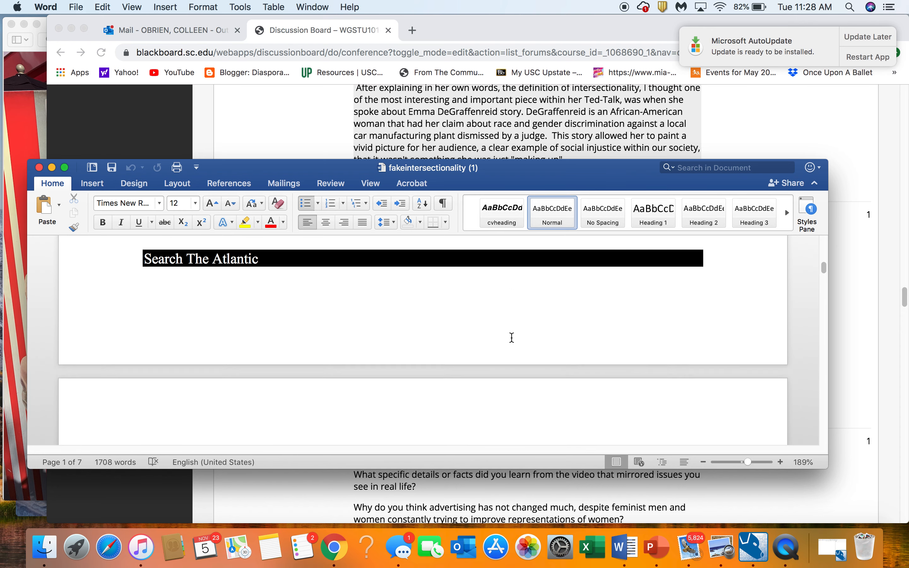
{"action": "scroll", "scroll_direction": "down", "scroll_amount": 3}
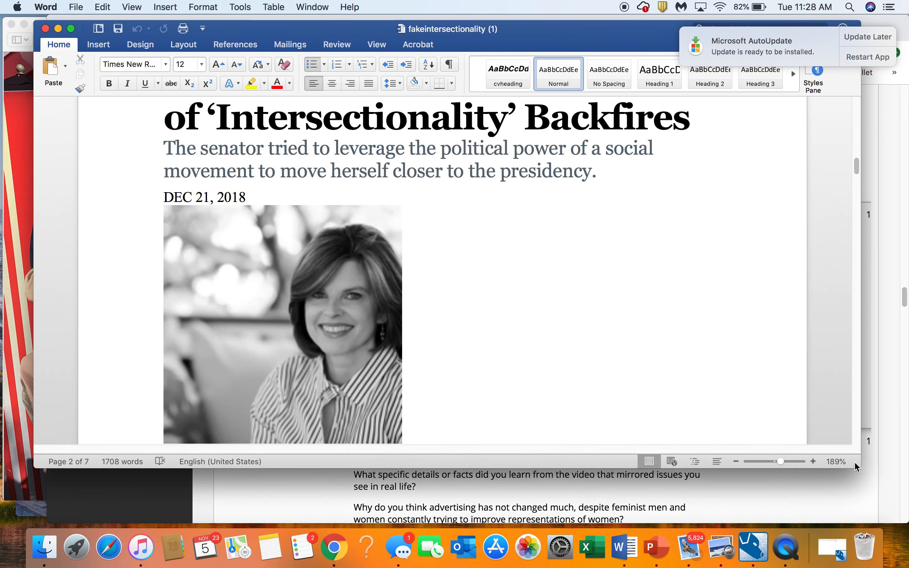
{"action": "mouse_move", "coordinate": [707, 375]}
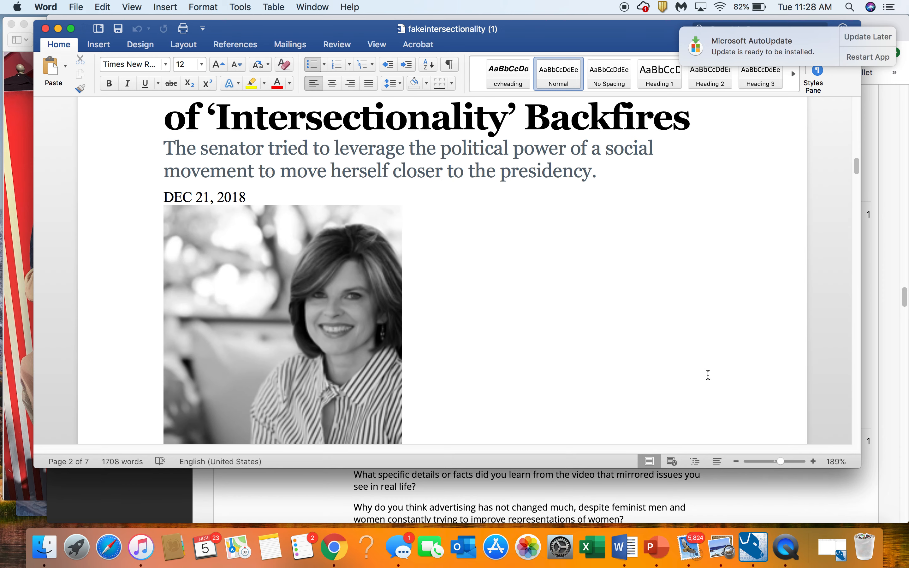
{"action": "scroll", "scroll_direction": "down", "scroll_amount": 3}
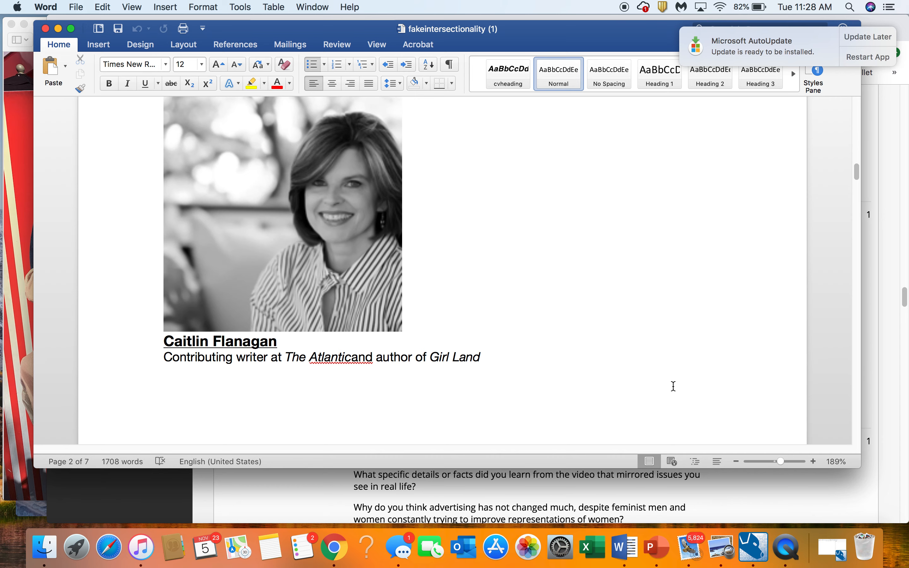
{"action": "scroll", "scroll_direction": "down", "scroll_amount": 3}
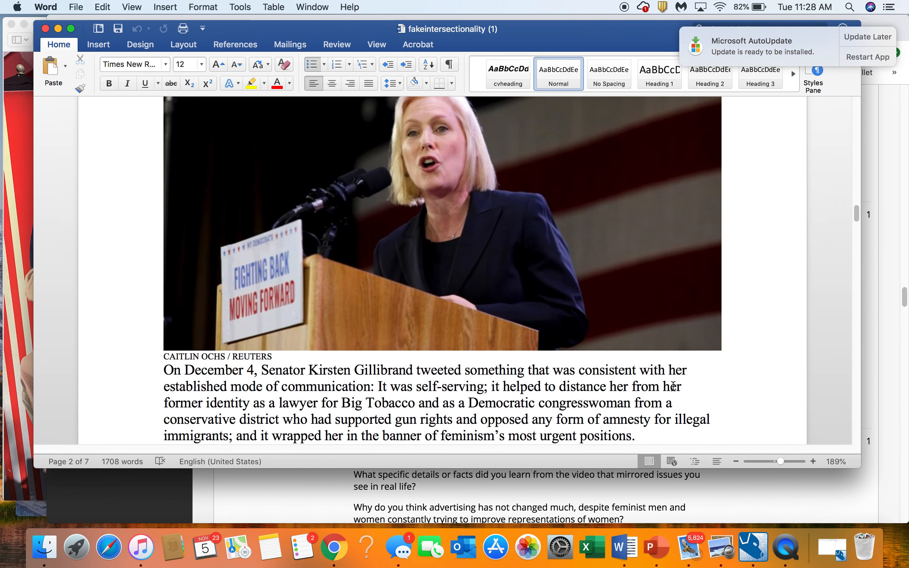
{"action": "scroll", "scroll_direction": "down", "scroll_amount": 3}
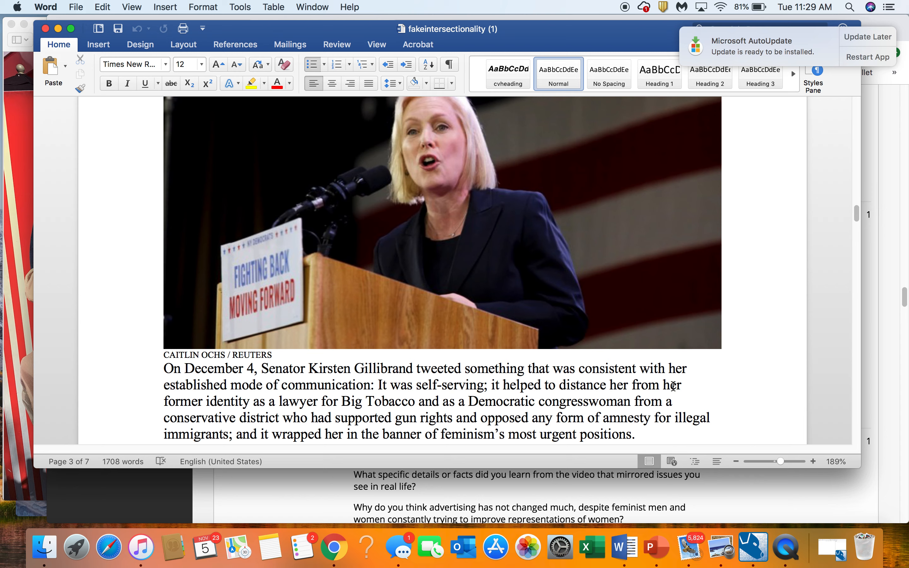
{"action": "mouse_move", "coordinate": [656, 426]}
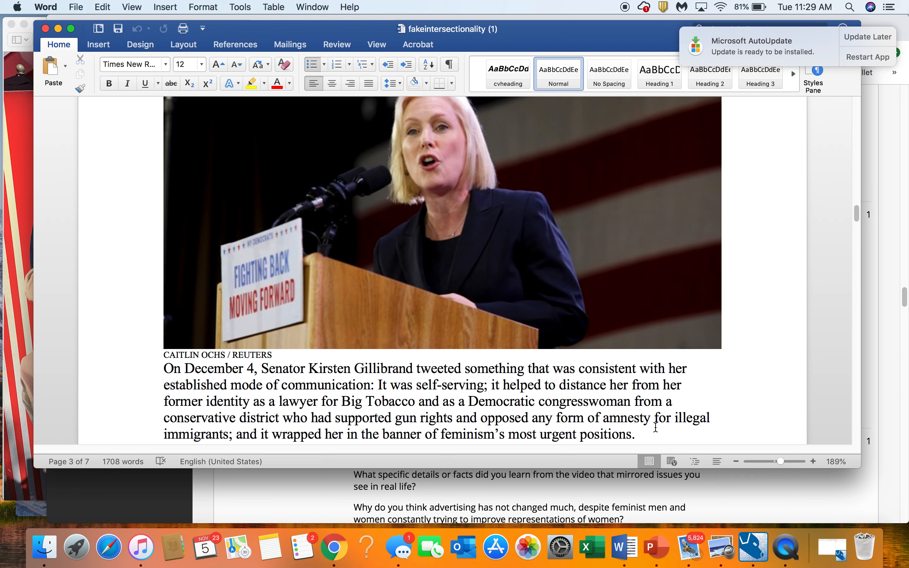
{"action": "scroll", "scroll_direction": "down", "scroll_amount": 3}
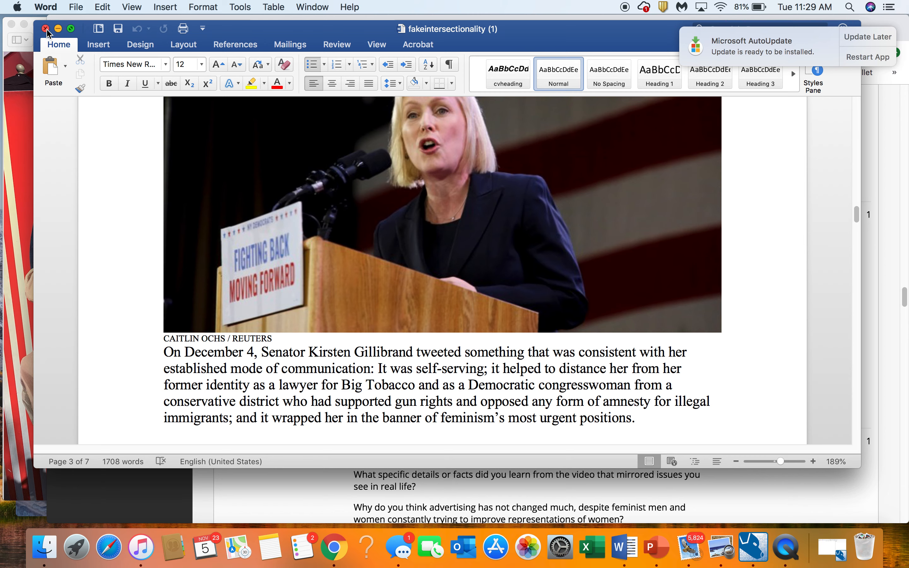
Step: Close the Word article and scroll the forum list to the Bonus Discussion—Your Cultural Object forum
{"action": "left_click", "coordinate": [45, 29]}
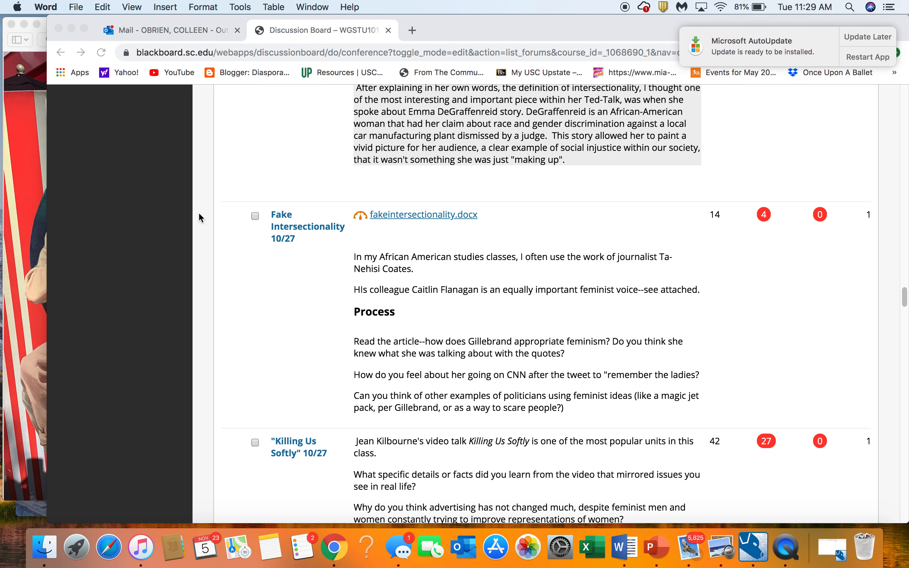
{"action": "mouse_move", "coordinate": [253, 287]}
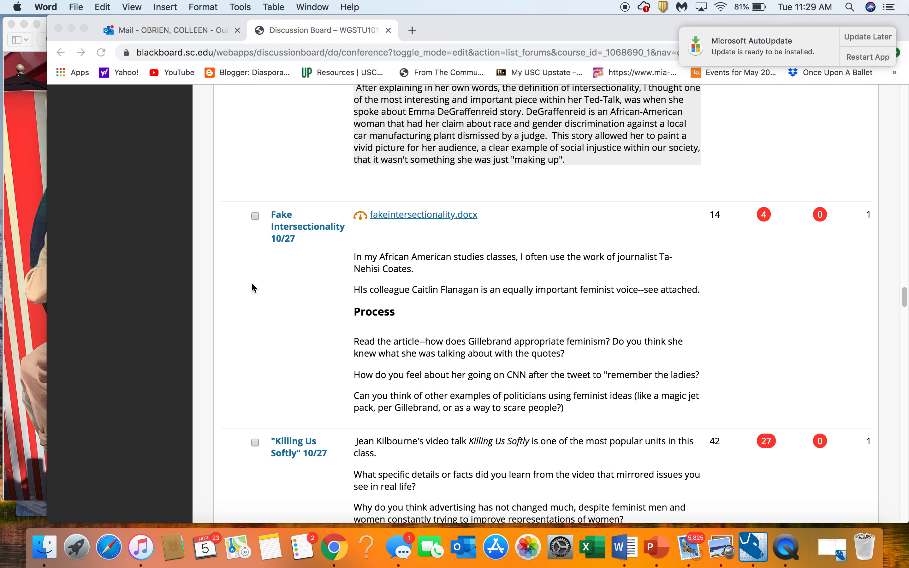
{"action": "mouse_move", "coordinate": [339, 339]}
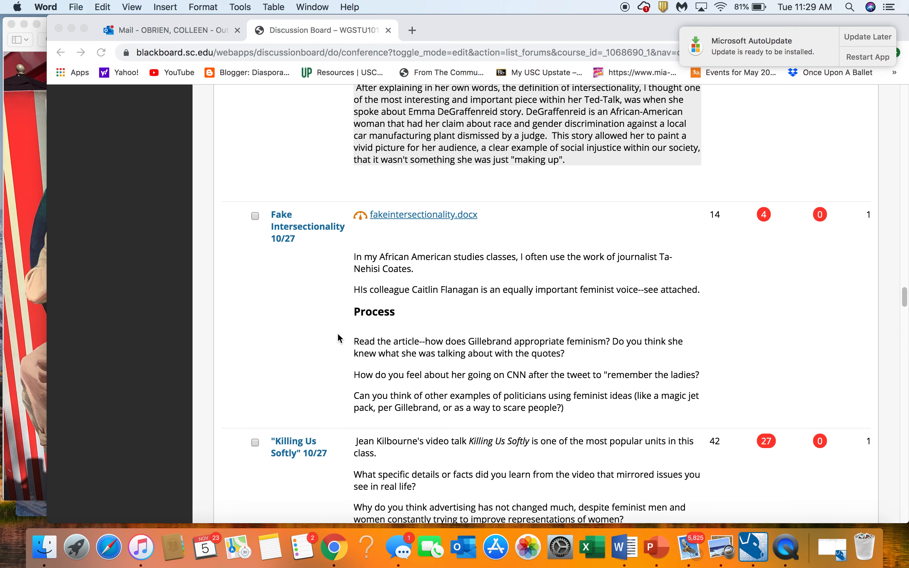
{"action": "scroll", "scroll_direction": "up", "scroll_amount": 3}
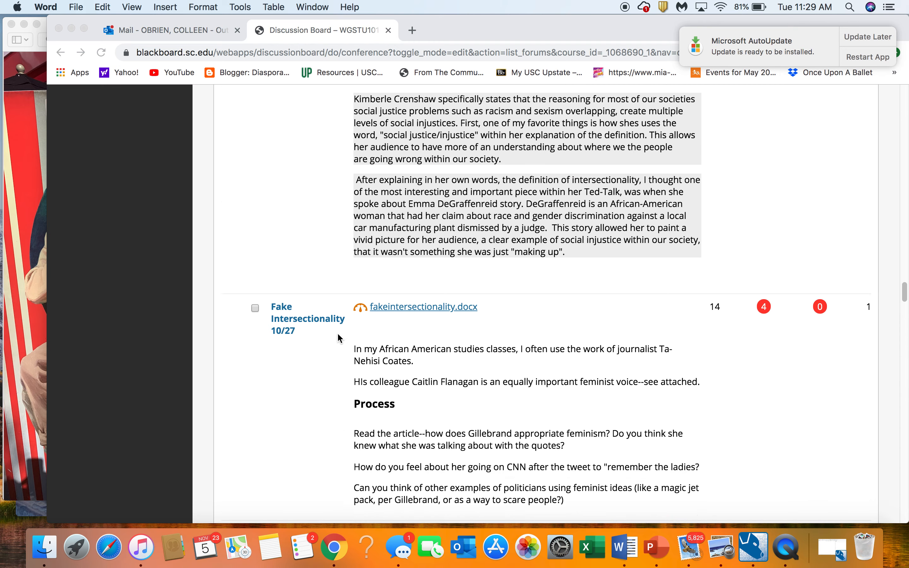
{"action": "scroll", "scroll_direction": "up", "scroll_amount": 3}
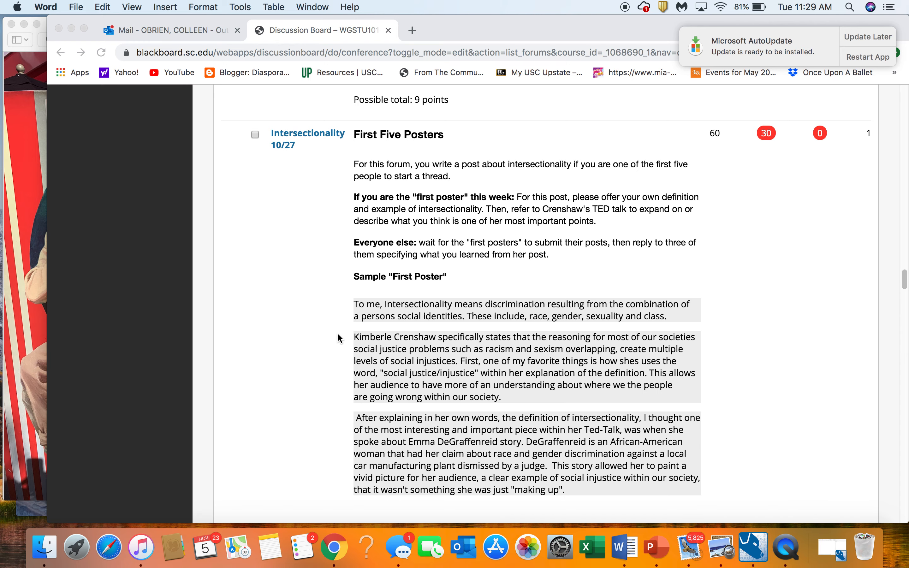
{"action": "scroll", "scroll_direction": "up", "scroll_amount": 3}
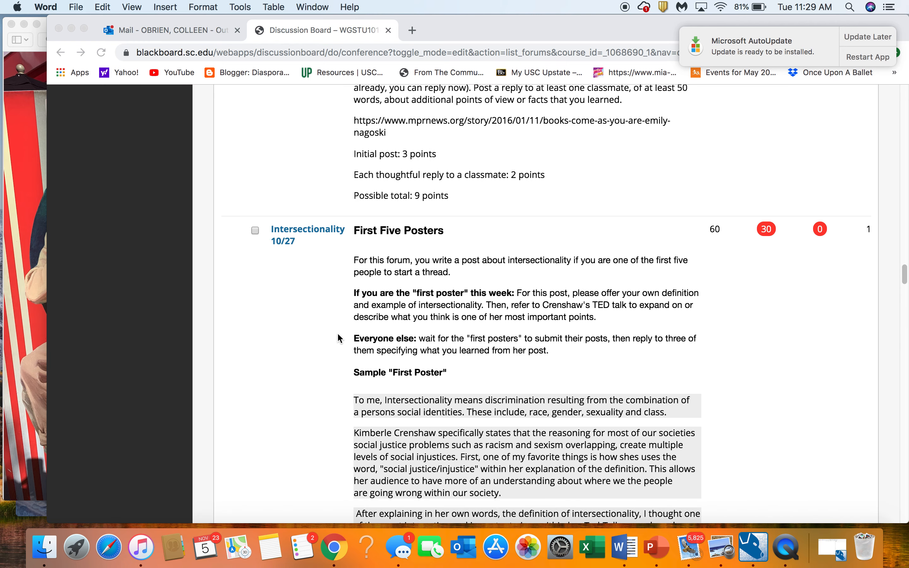
{"action": "scroll", "scroll_direction": "up", "scroll_amount": 3}
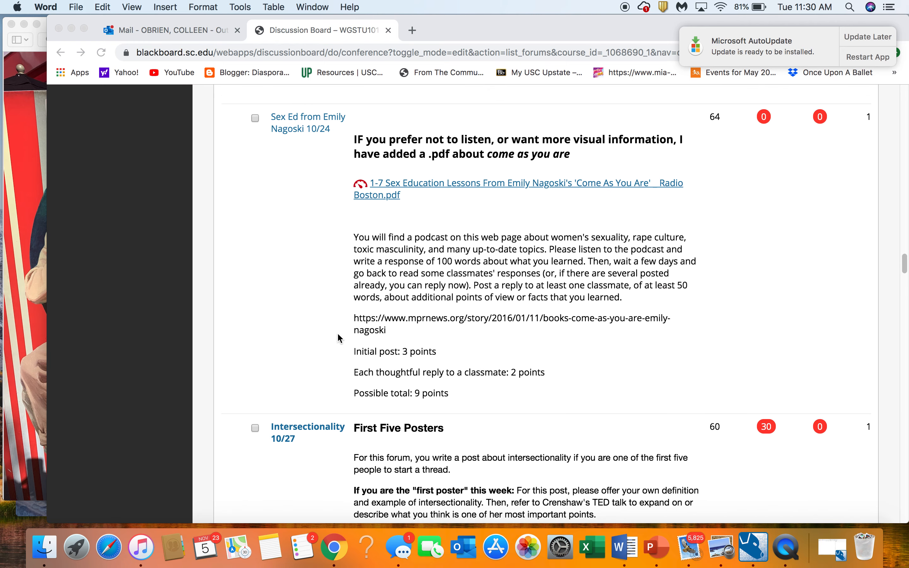
{"action": "scroll", "scroll_direction": "down", "scroll_amount": 3}
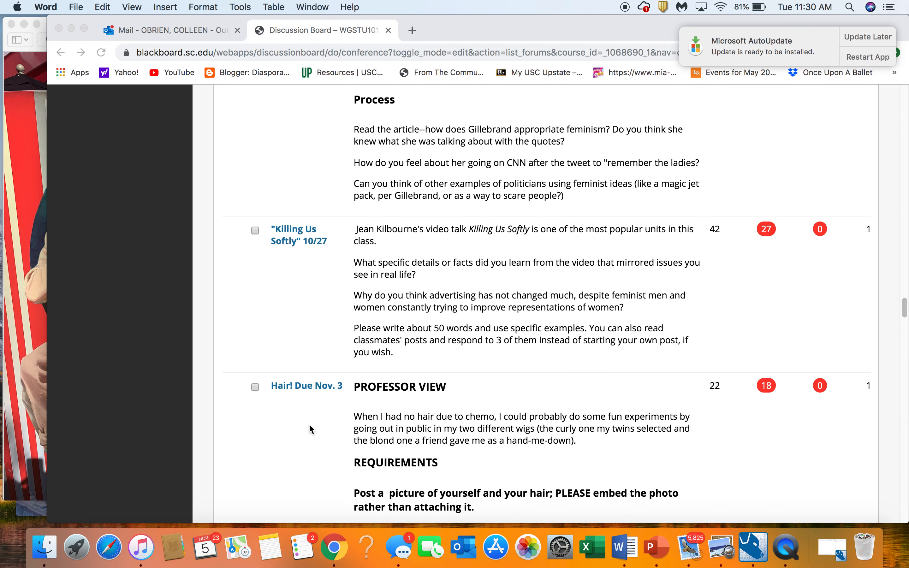
{"action": "scroll", "scroll_direction": "down", "scroll_amount": 3}
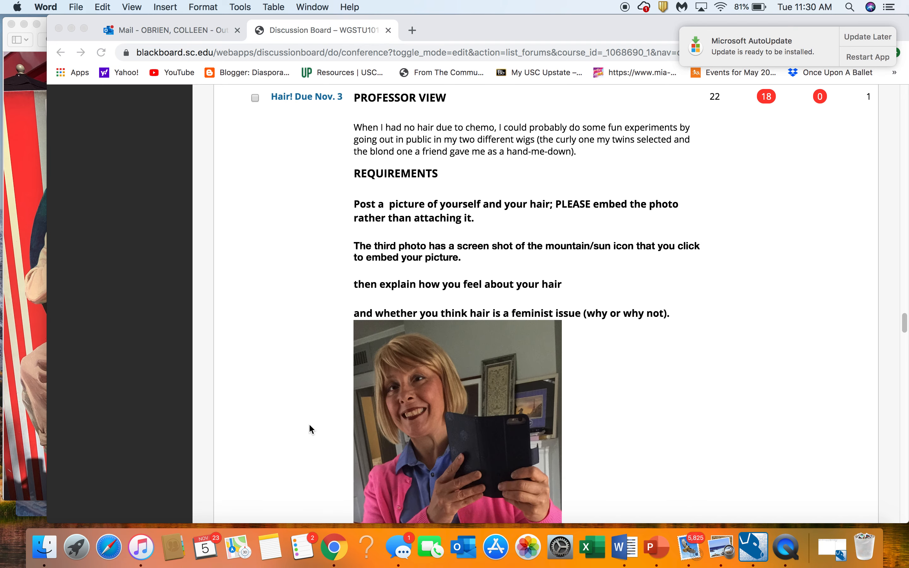
{"action": "scroll", "scroll_direction": "down", "scroll_amount": 3}
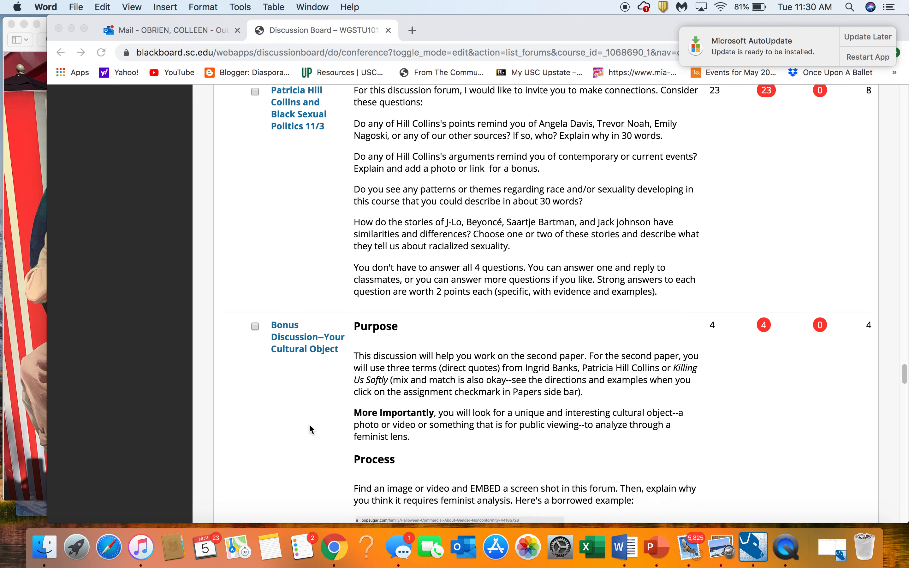
{"action": "scroll", "scroll_direction": "down", "scroll_amount": 3}
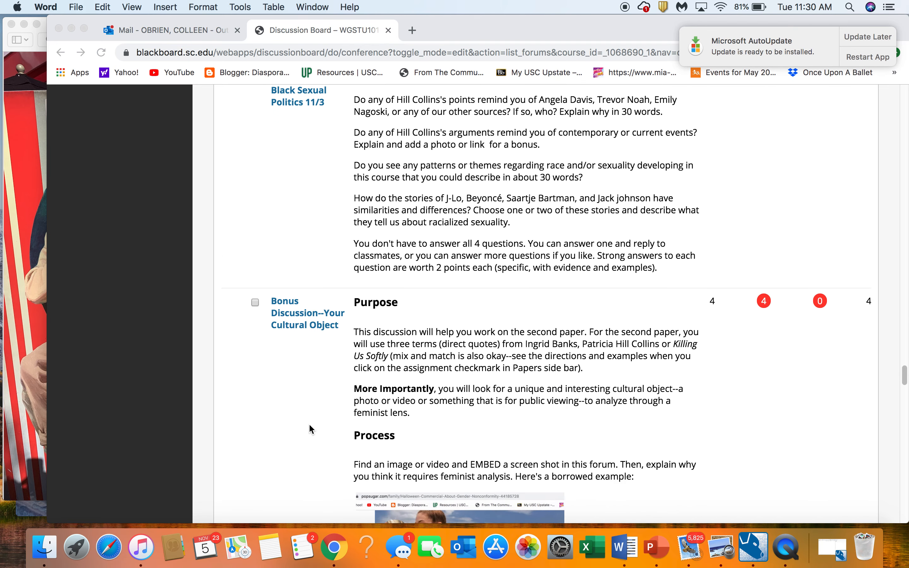
{"action": "scroll", "scroll_direction": "down", "scroll_amount": 3}
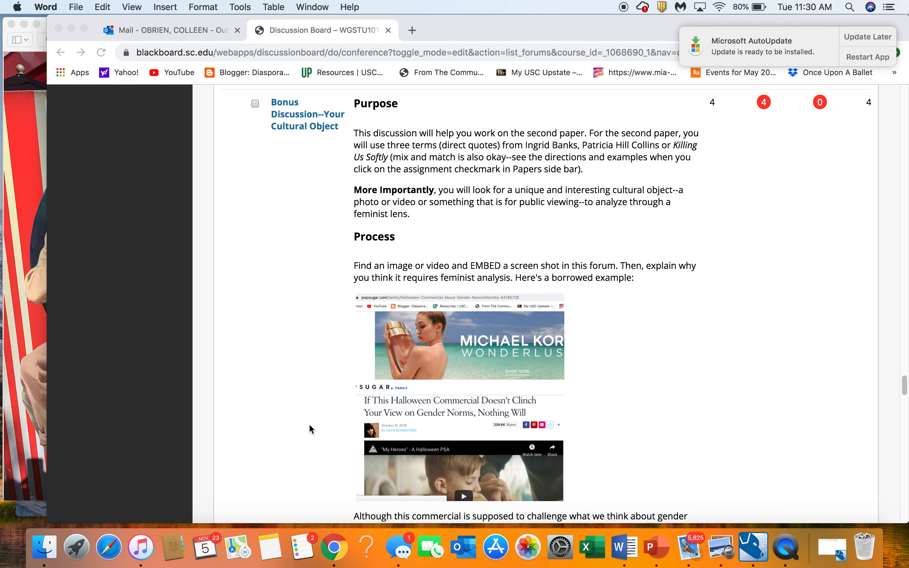
{"action": "scroll", "scroll_direction": "down", "scroll_amount": 3}
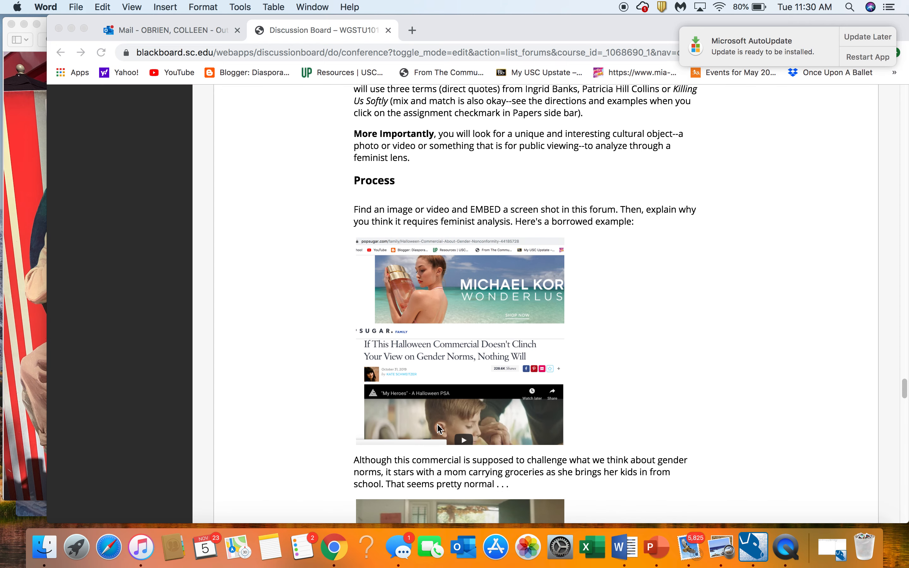
{"action": "mouse_move", "coordinate": [456, 373]}
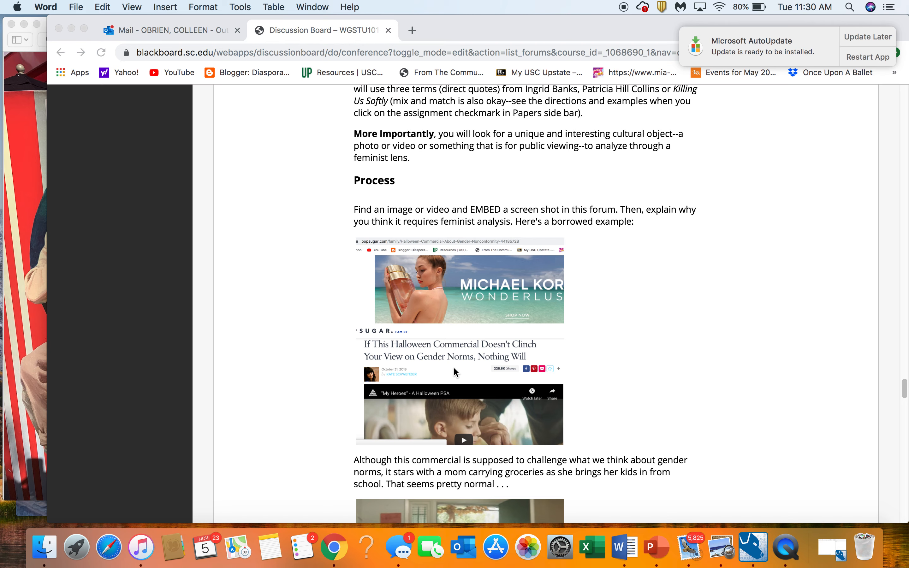
{"action": "mouse_move", "coordinate": [505, 307]}
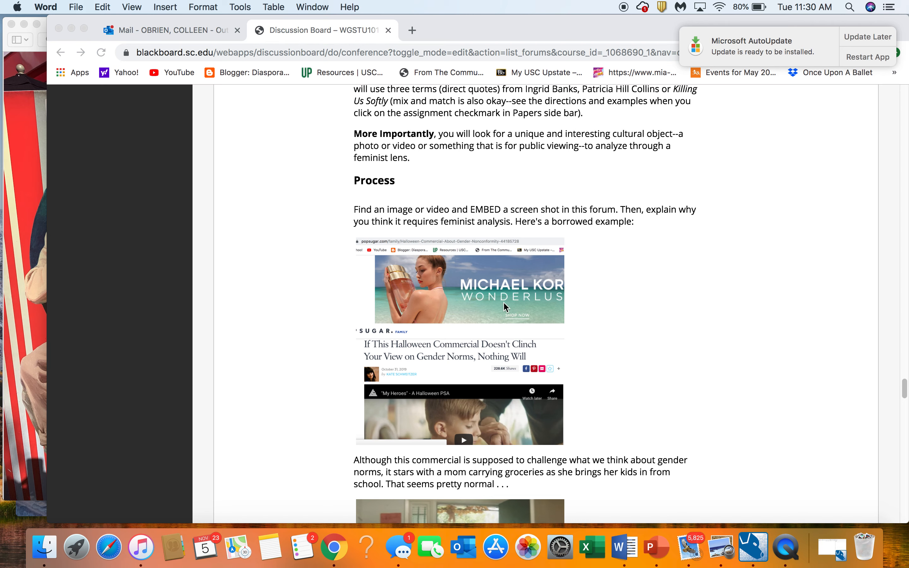
{"action": "mouse_move", "coordinate": [444, 313]}
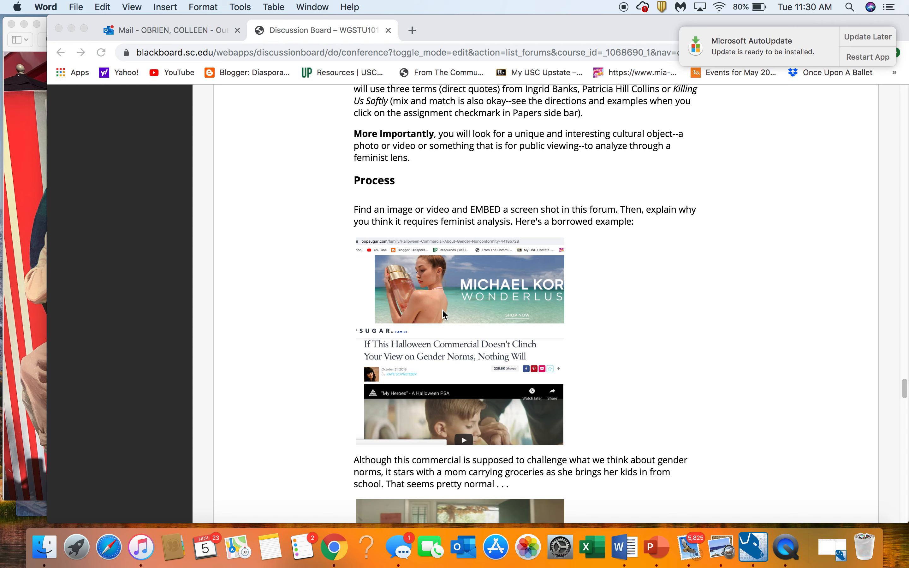
{"action": "mouse_move", "coordinate": [410, 295]}
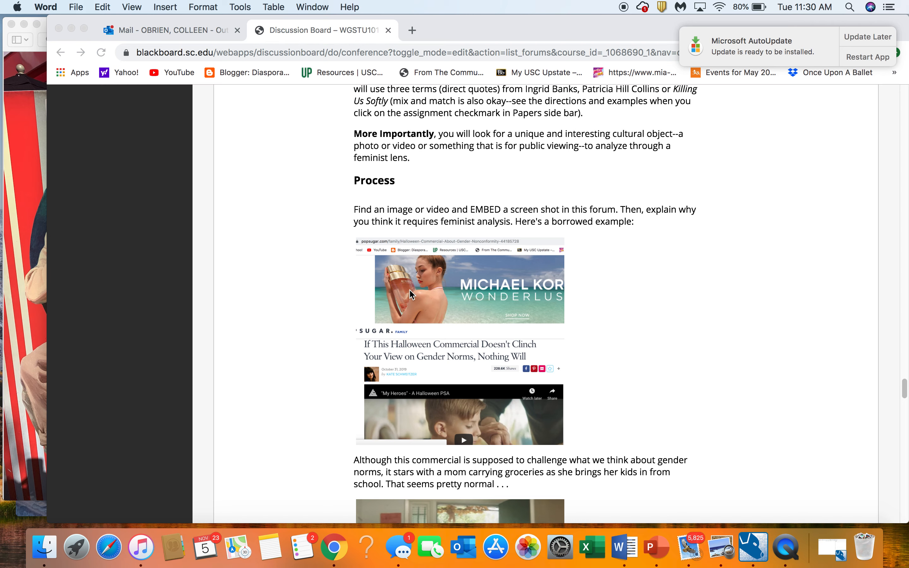
{"action": "mouse_move", "coordinate": [454, 305]}
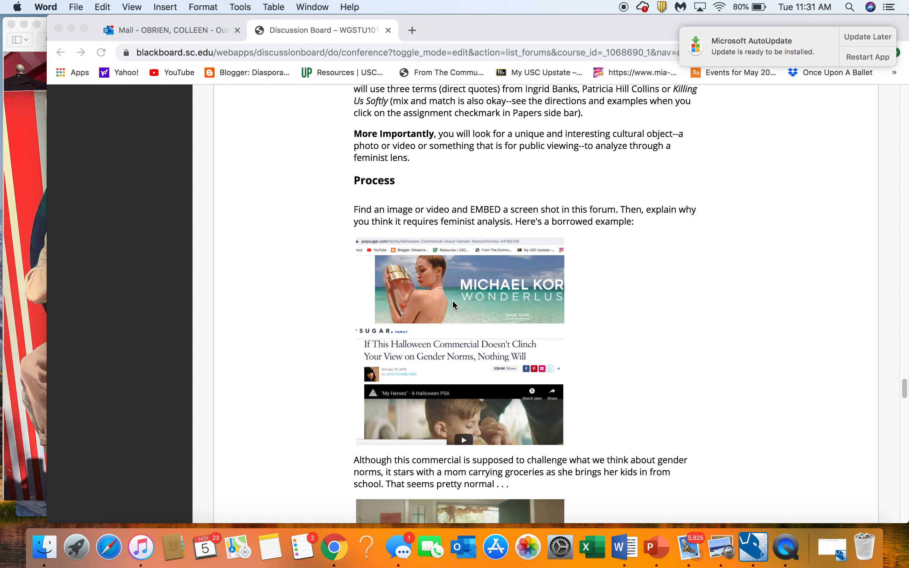
{"action": "mouse_move", "coordinate": [522, 301]}
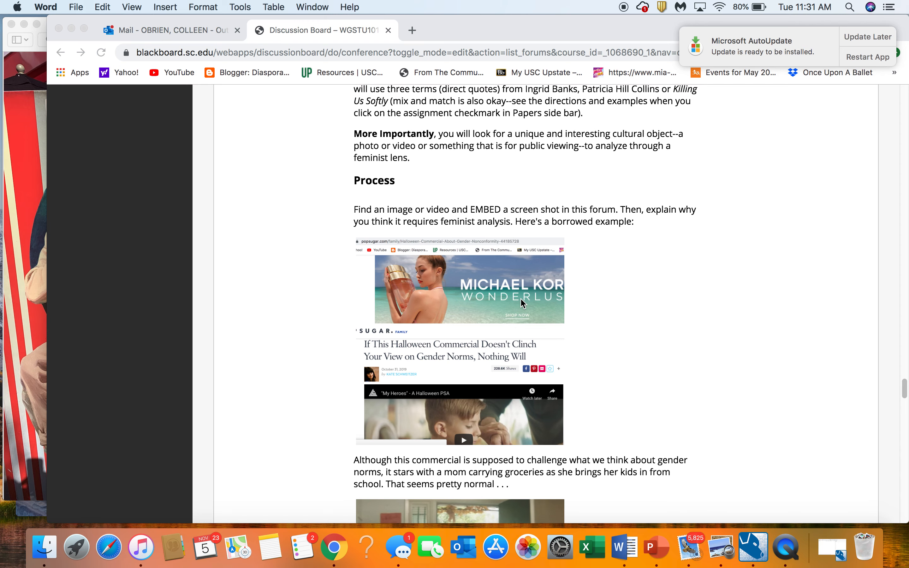
{"action": "scroll", "scroll_direction": "down", "scroll_amount": 3}
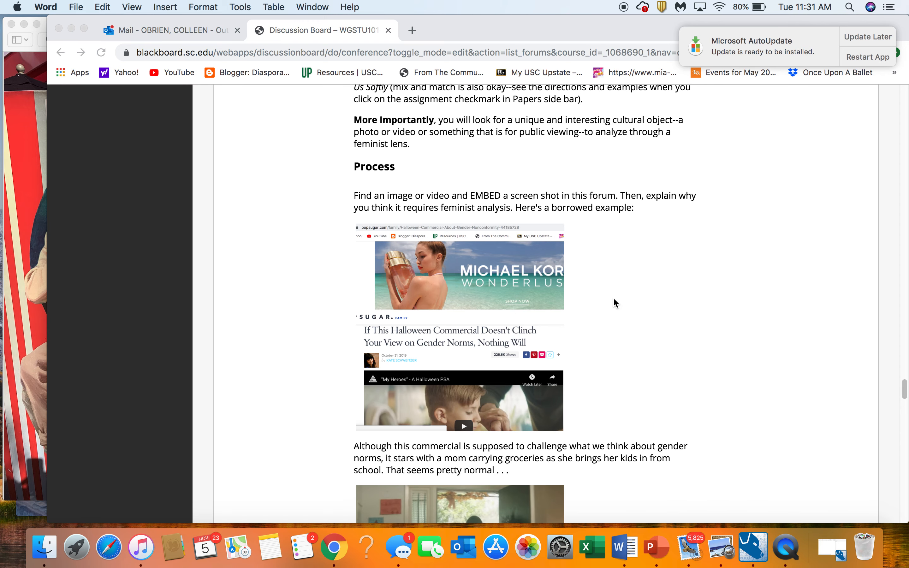
{"action": "scroll", "scroll_direction": "down", "scroll_amount": 3}
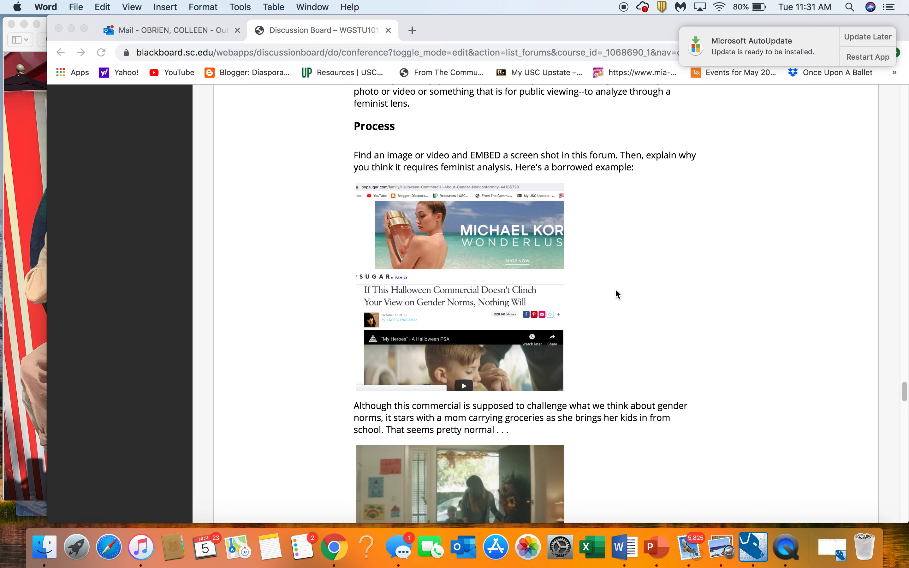
{"action": "scroll", "scroll_direction": "down", "scroll_amount": 3}
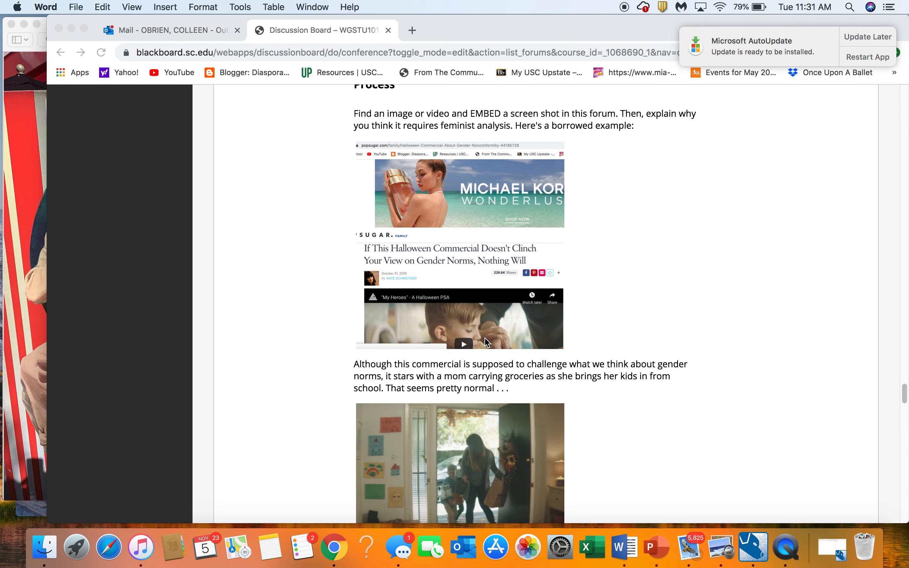
{"action": "scroll", "scroll_direction": "down", "scroll_amount": 3}
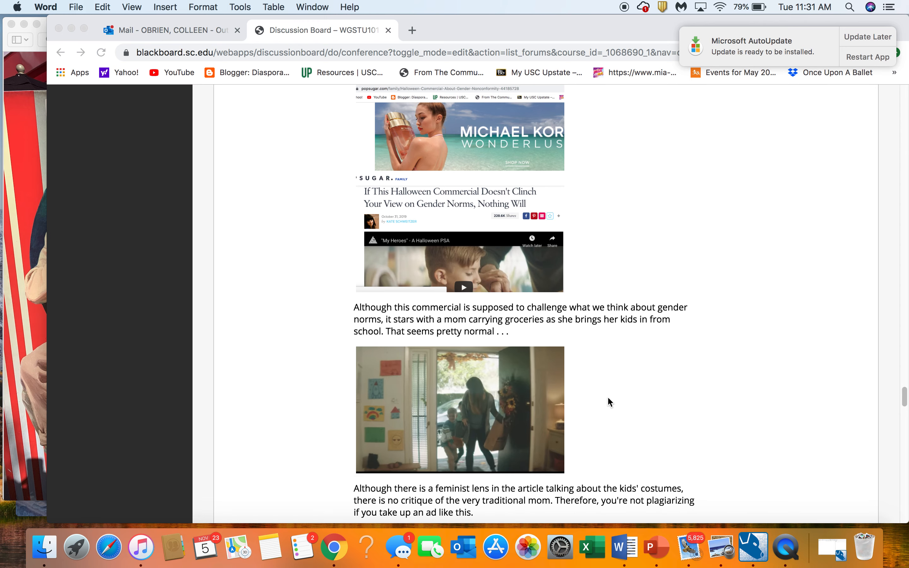
{"action": "scroll", "scroll_direction": "down", "scroll_amount": 3}
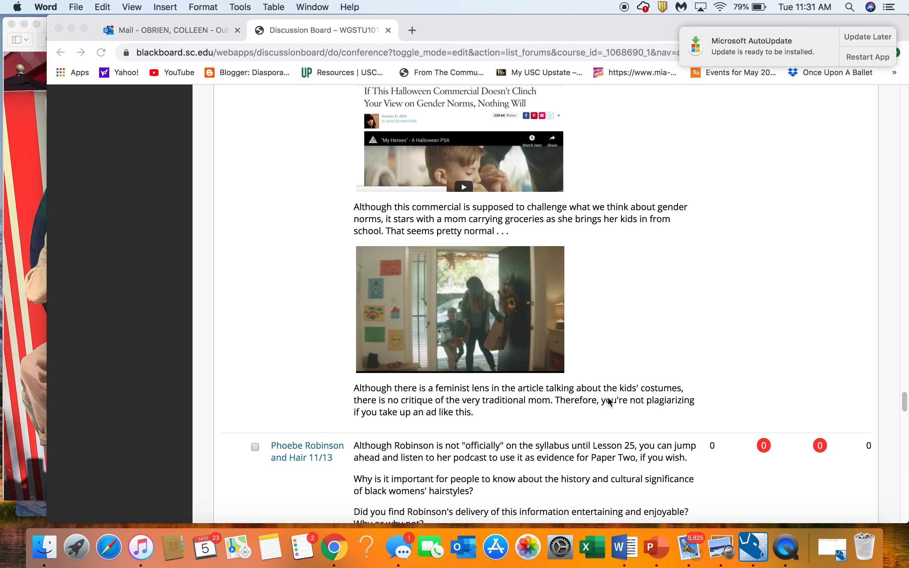
{"action": "mouse_move", "coordinate": [659, 413]}
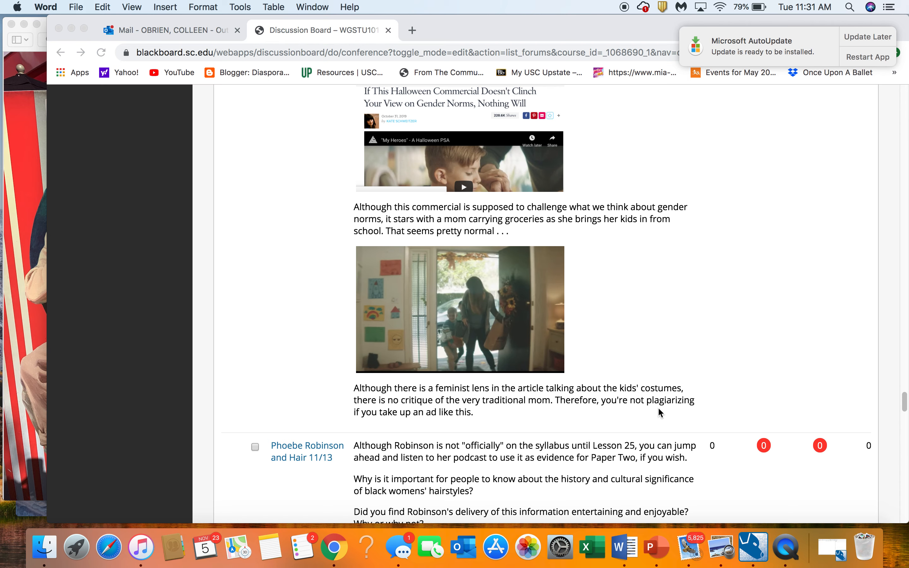
{"action": "mouse_move", "coordinate": [574, 380]}
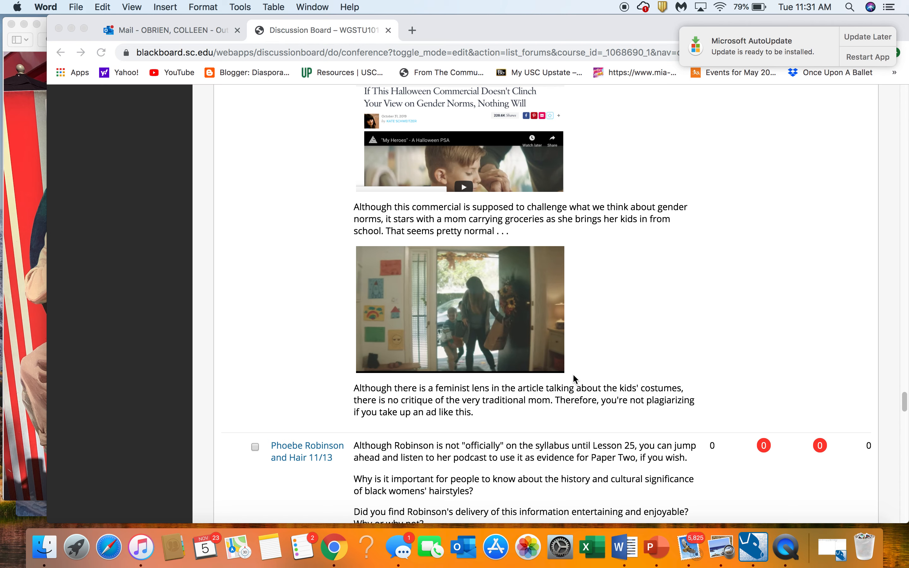
{"action": "mouse_move", "coordinate": [590, 366]}
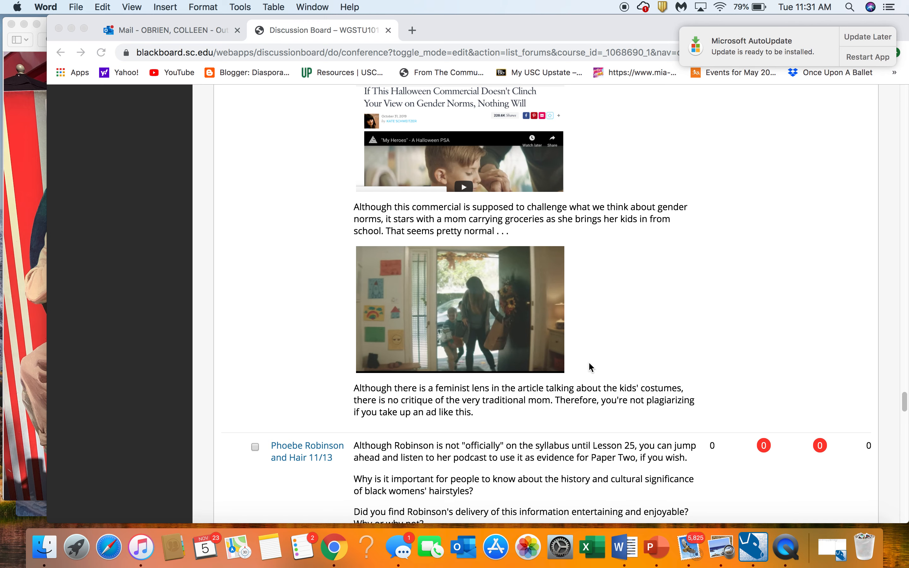
{"action": "scroll", "scroll_direction": "up", "scroll_amount": 3}
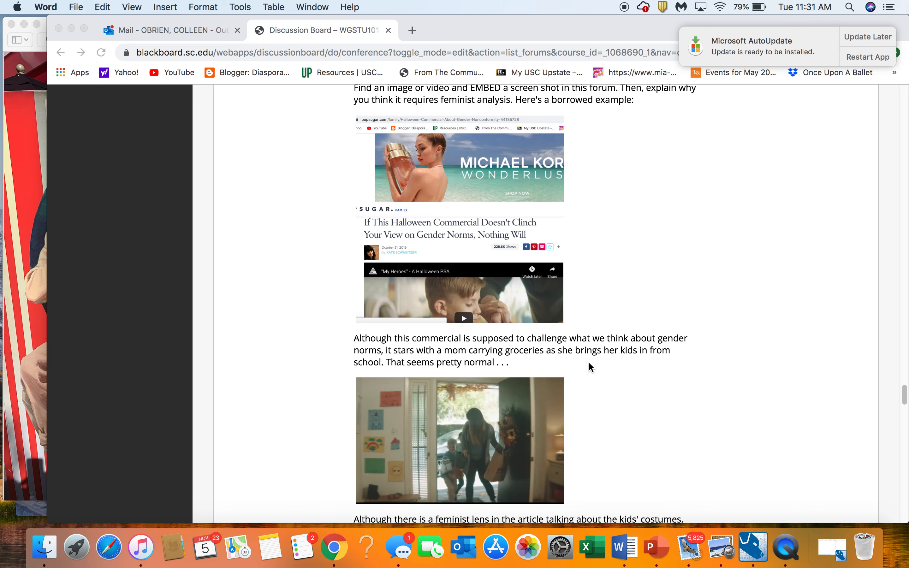
{"action": "scroll", "scroll_direction": "up", "scroll_amount": 3}
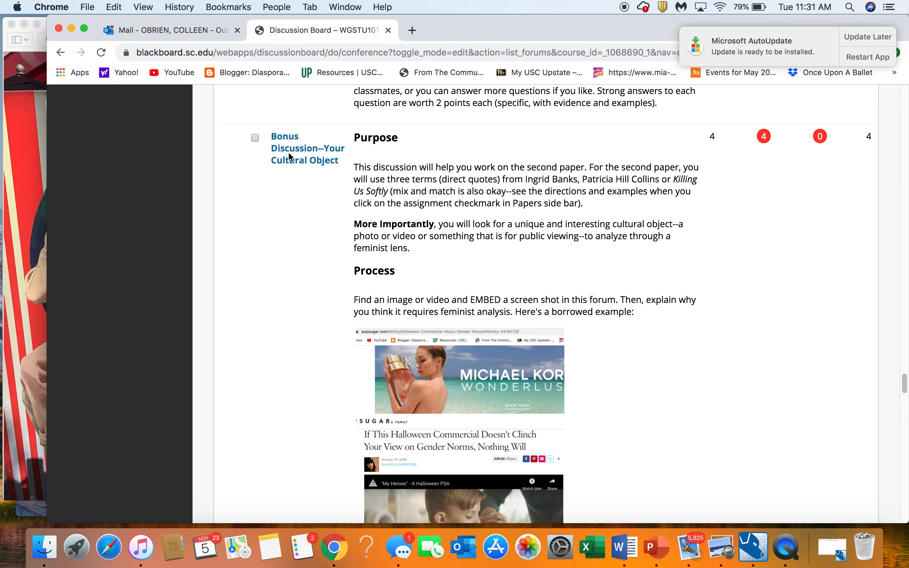
Step: Enter the Bonus Discussion forum and read the 'bonus' thread, returning to the thread list
{"action": "left_click", "coordinate": [308, 148]}
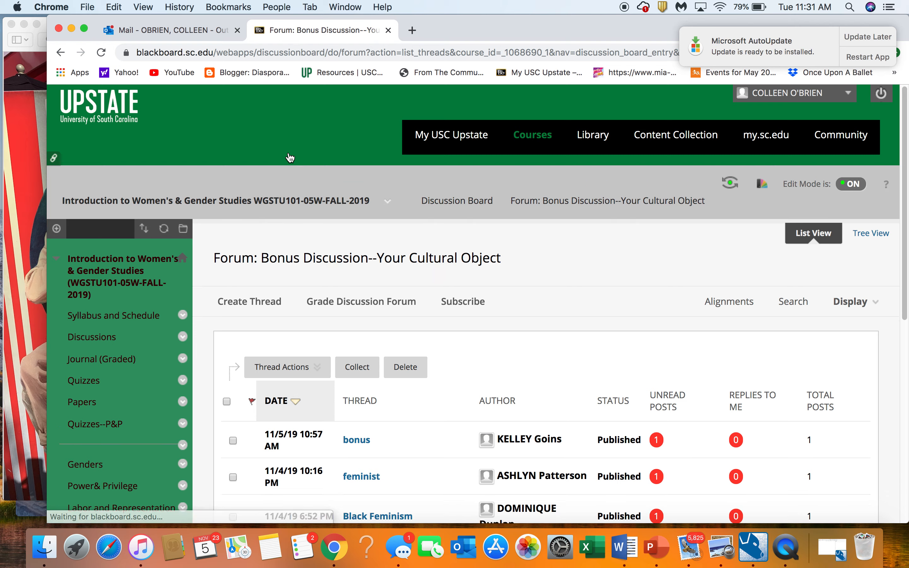
{"action": "scroll", "scroll_direction": "down", "scroll_amount": 3}
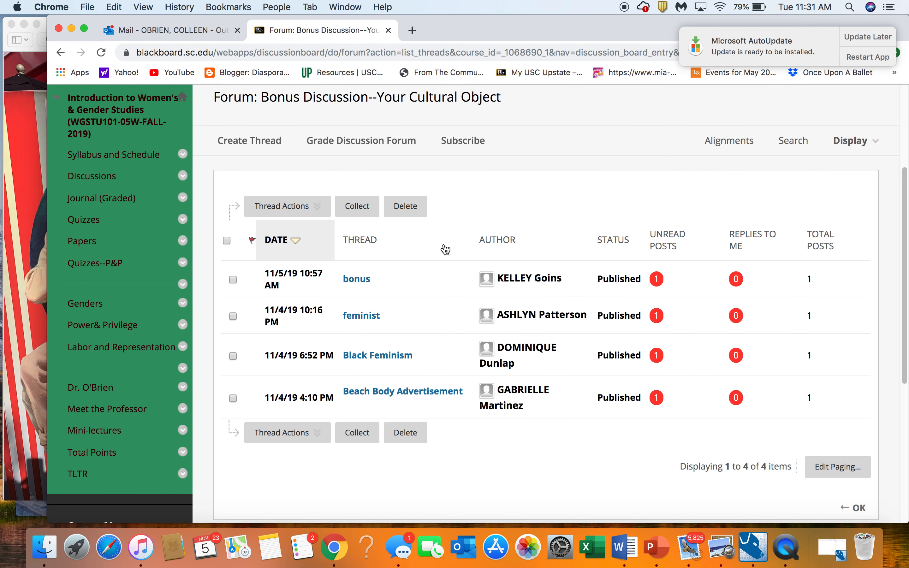
{"action": "left_click", "coordinate": [356, 279]}
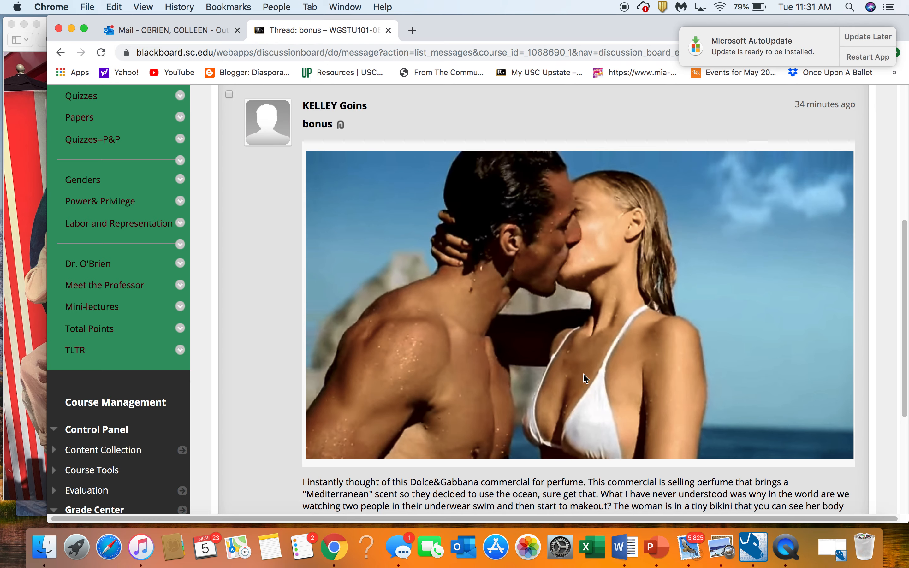
{"action": "scroll", "scroll_direction": "down", "scroll_amount": 3}
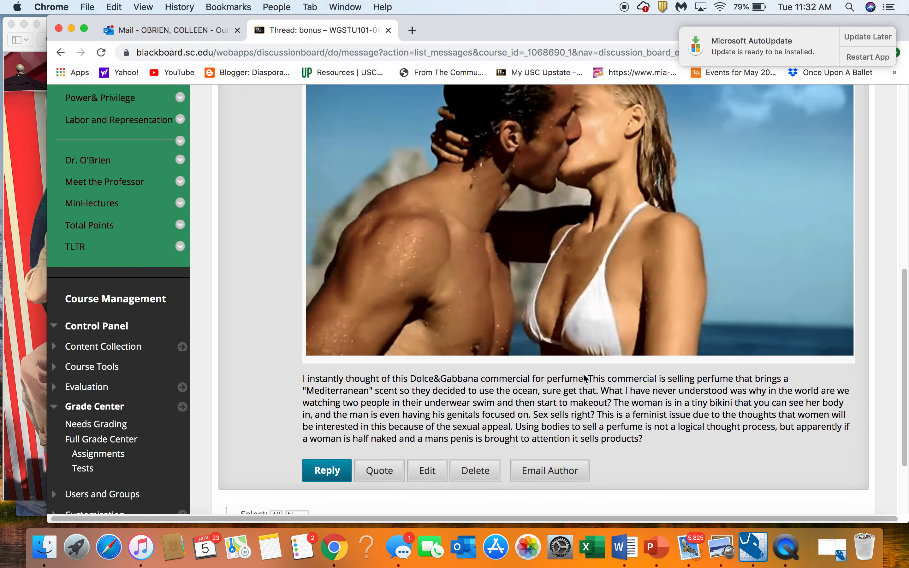
{"action": "scroll", "scroll_direction": "down", "scroll_amount": 3}
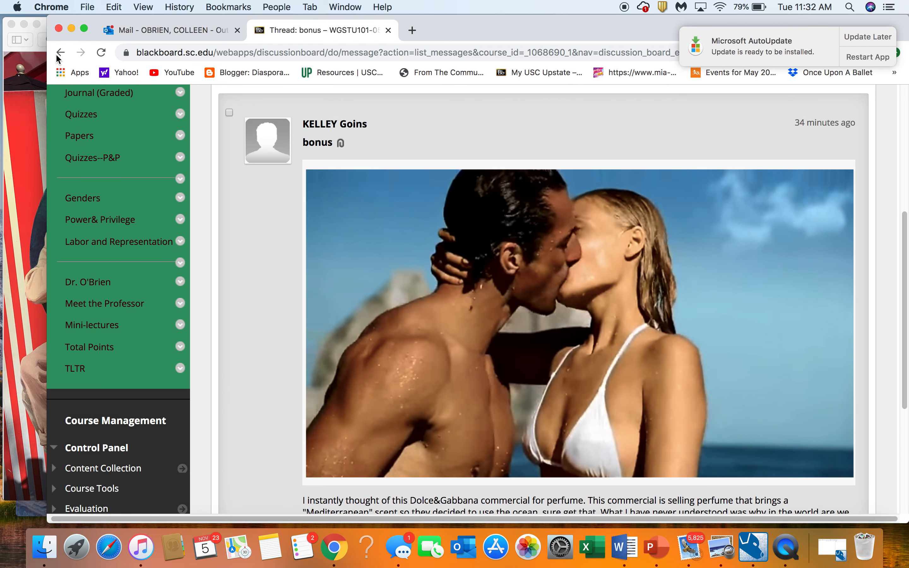
{"action": "left_click", "coordinate": [60, 53]}
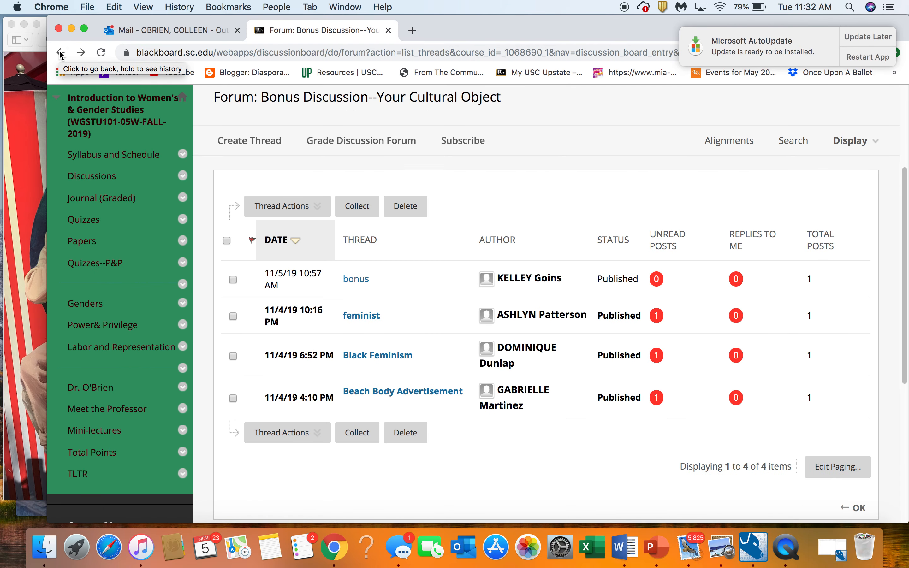
{"action": "mouse_move", "coordinate": [358, 320]}
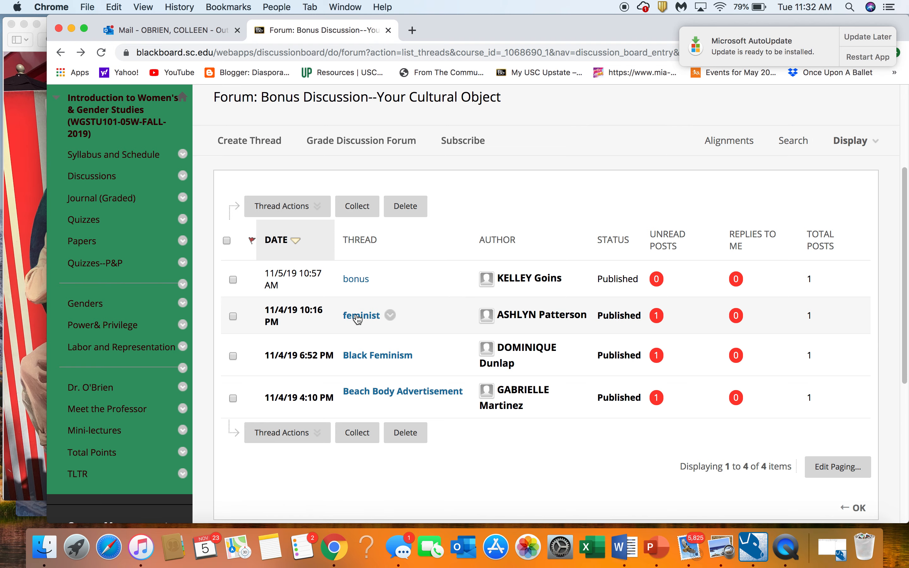
Step: Read the 'feminist' thread and return to the thread list
{"action": "left_click", "coordinate": [361, 316]}
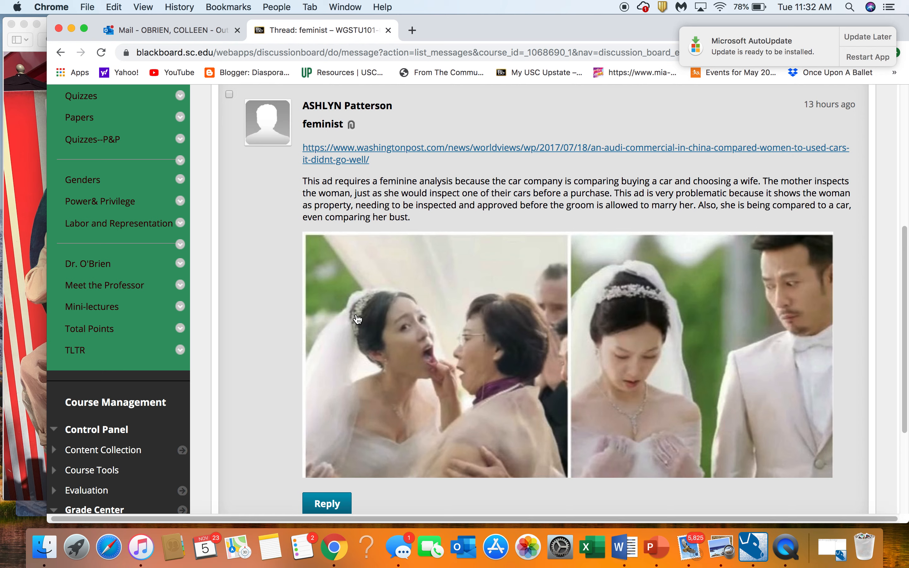
{"action": "mouse_move", "coordinate": [75, 35]}
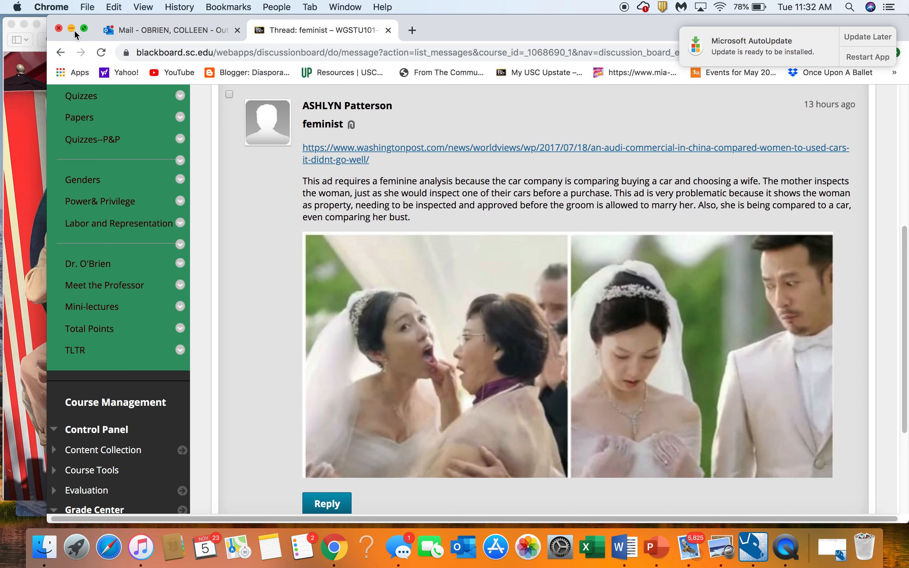
{"action": "left_click", "coordinate": [61, 53]}
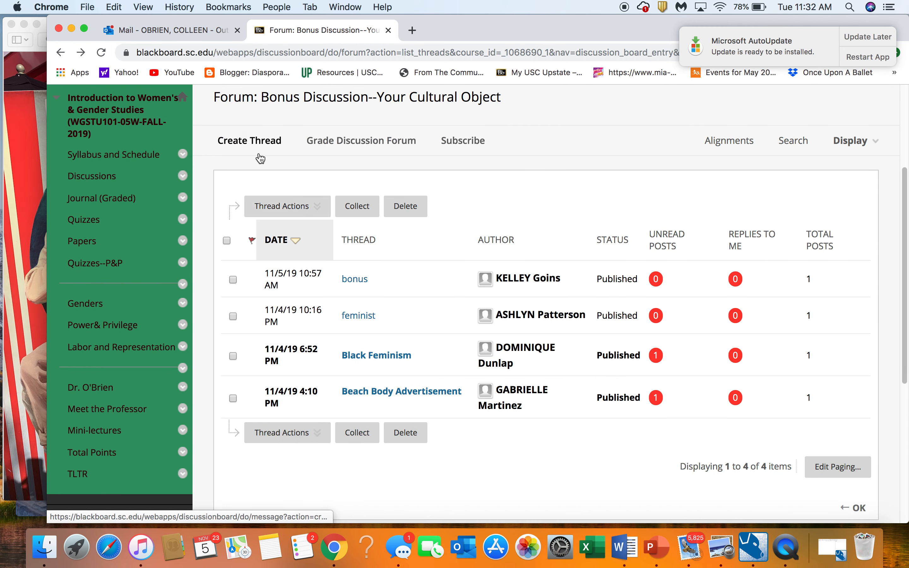
Step: Create a new thread with subject 'Obrien--cultural object' and begin inserting an image into the message
{"action": "left_click", "coordinate": [249, 140]}
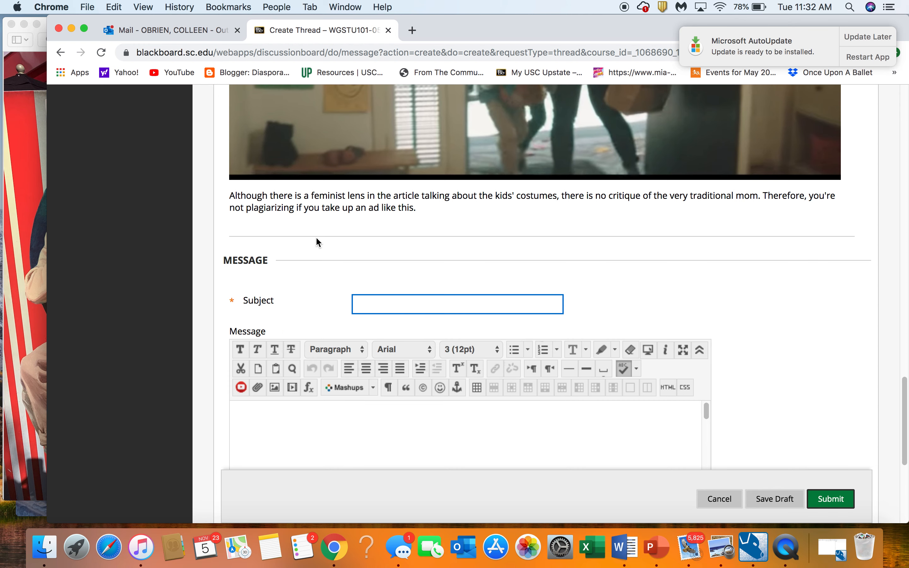
{"action": "type", "text": "o"}
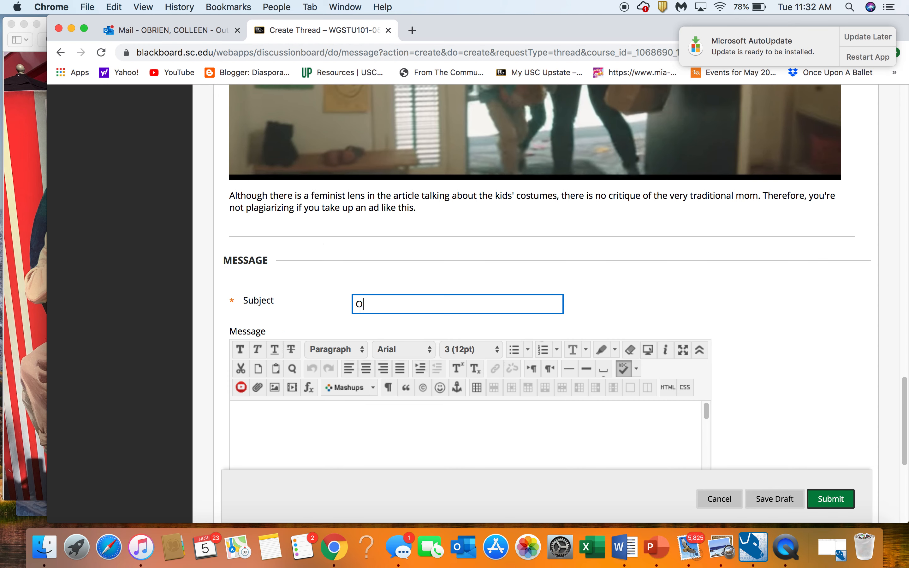
{"action": "type", "text": "brien-"}
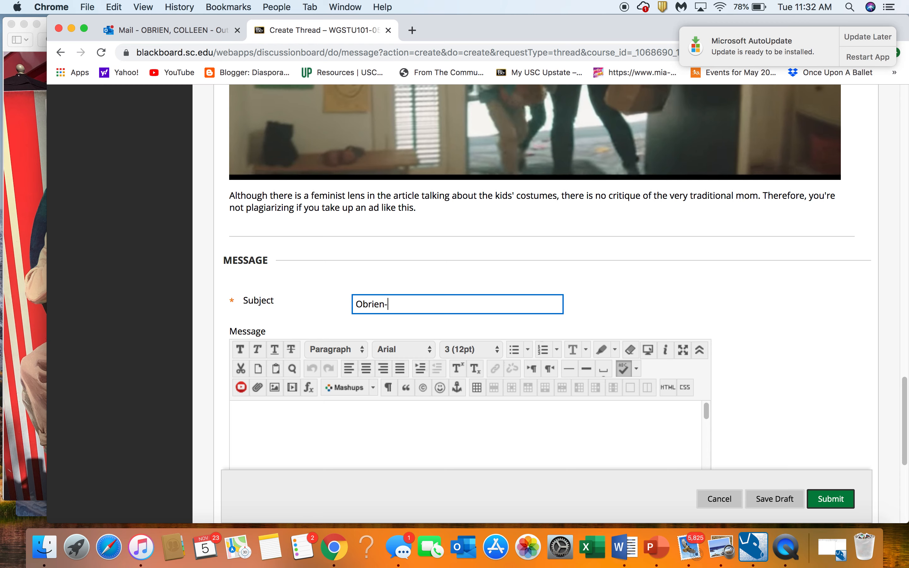
{"action": "type", "text": "-cultural obj"}
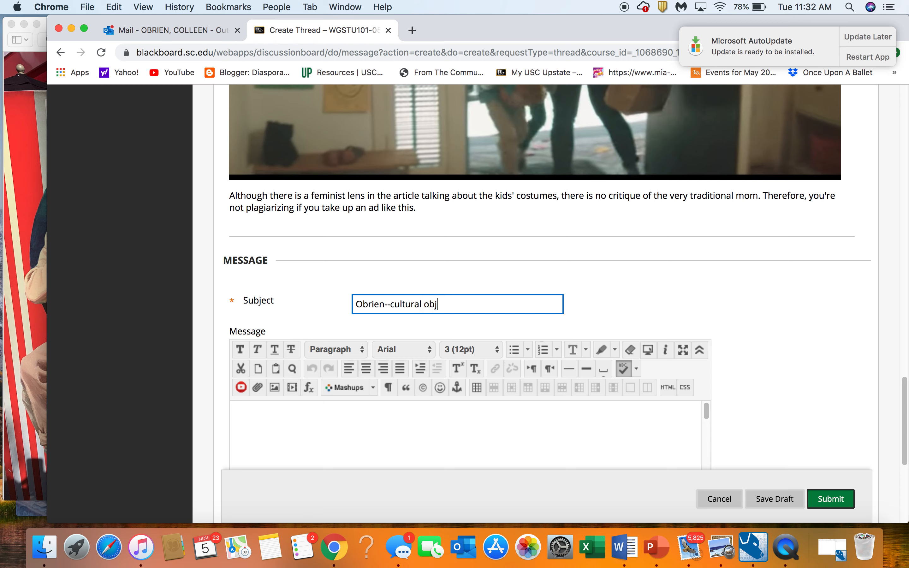
{"action": "type", "text": "ect"}
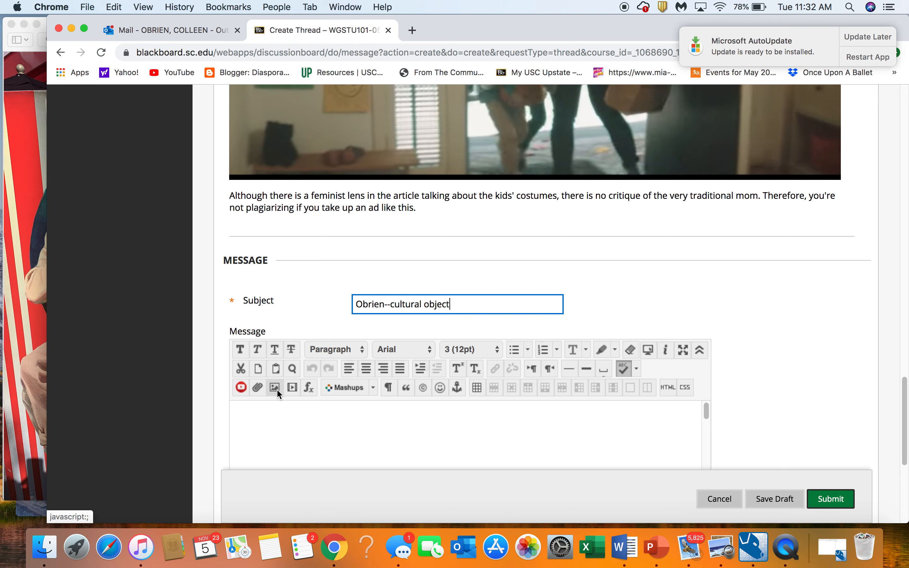
{"action": "left_click", "coordinate": [274, 387]}
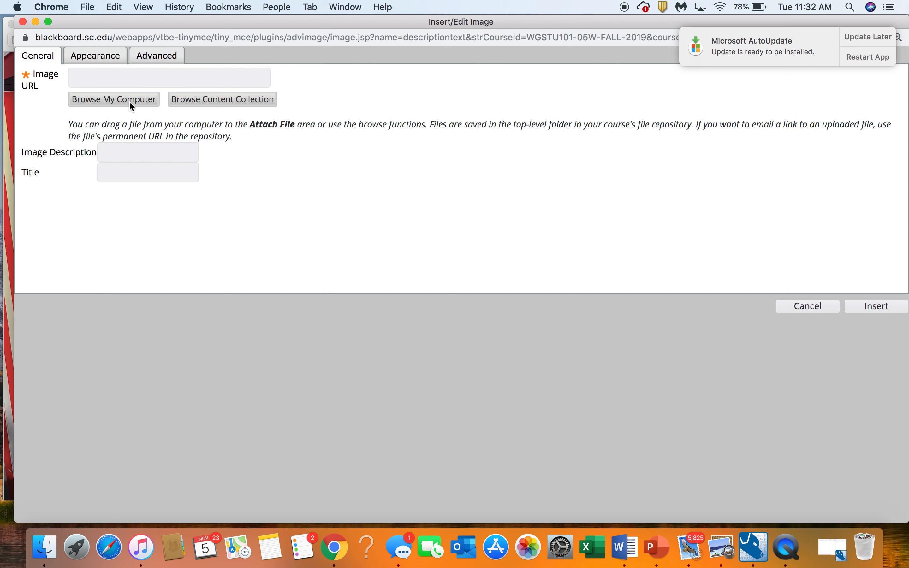
Step: Upload an image file from the computer and give it a placeholder description ';ljpojjo['k'
{"action": "left_click", "coordinate": [113, 98]}
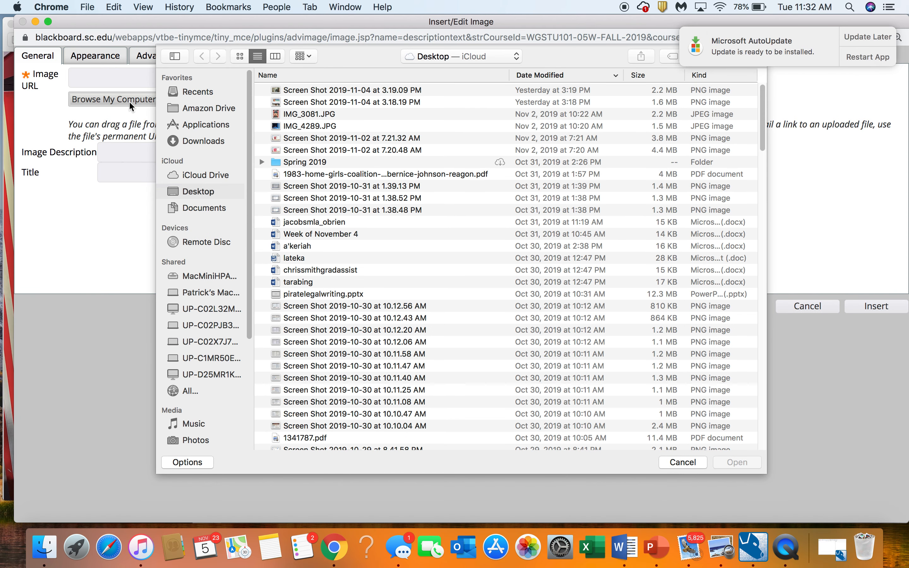
{"action": "mouse_move", "coordinate": [325, 132]}
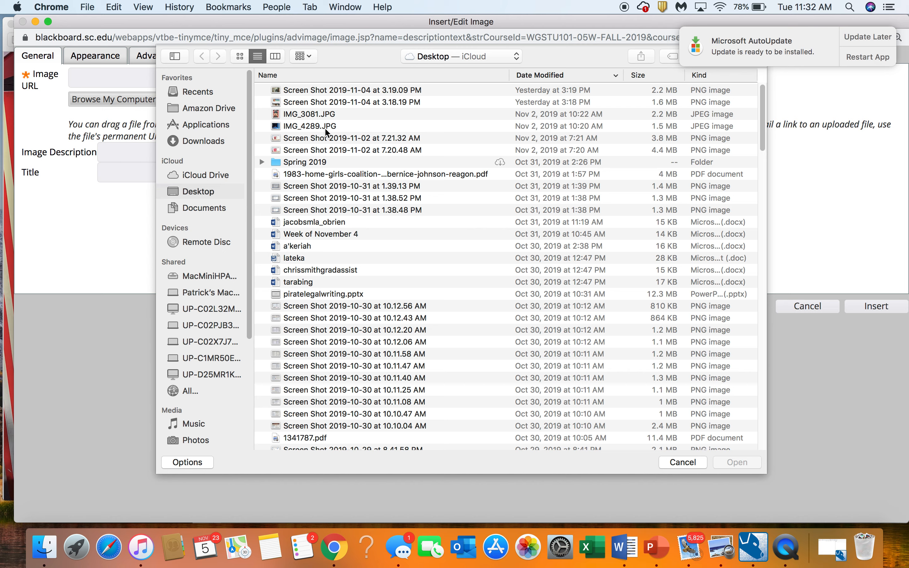
{"action": "mouse_move", "coordinate": [332, 158]}
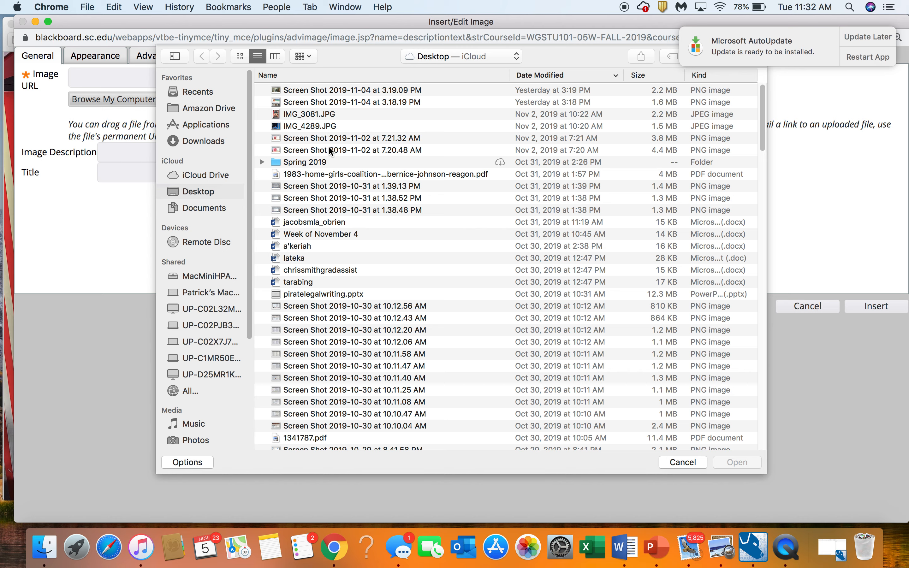
{"action": "left_click", "coordinate": [682, 463]}
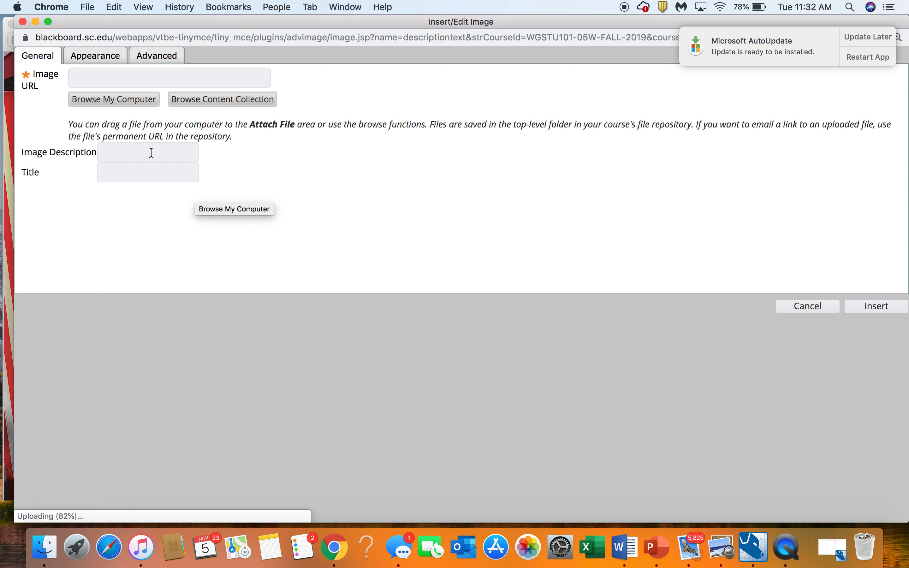
{"action": "left_click", "coordinate": [148, 152]}
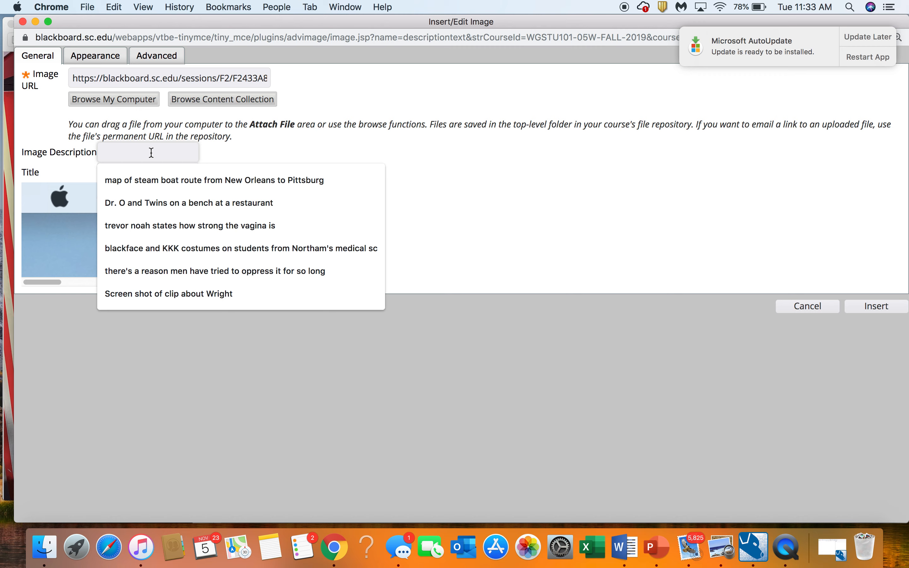
{"action": "left_click", "coordinate": [148, 152]}
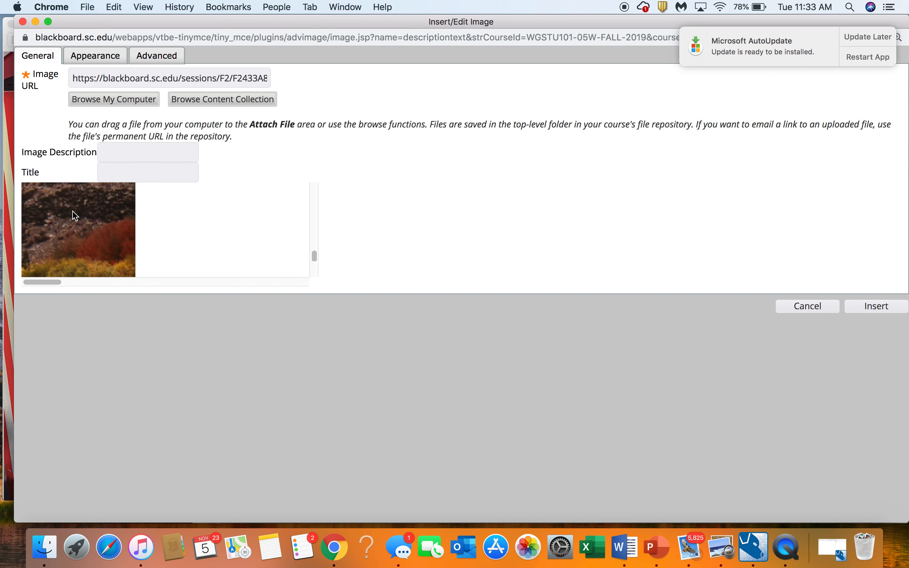
{"action": "left_click", "coordinate": [147, 152]}
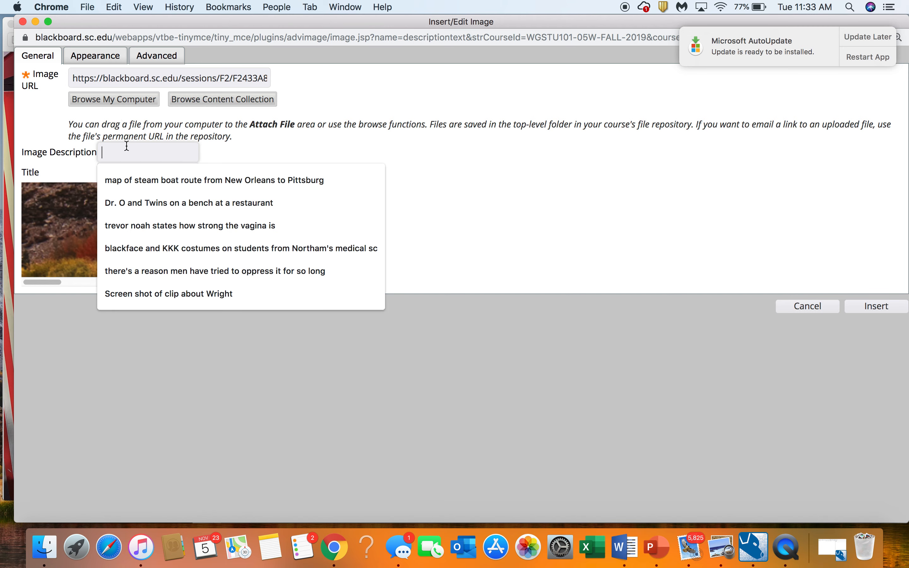
{"action": "type", "text": ";ljpoj"}
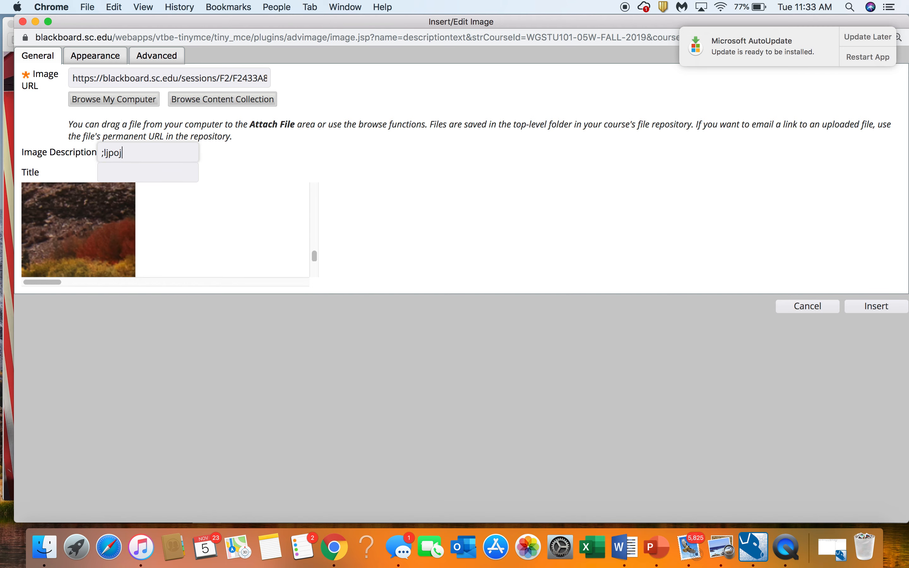
{"action": "type", "text": "jo['k"}
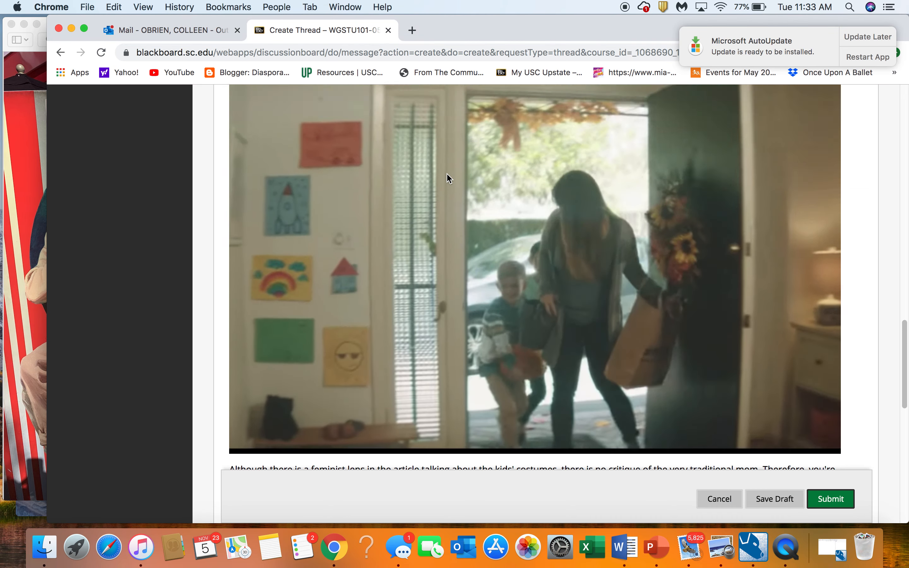
{"action": "scroll", "scroll_direction": "up", "scroll_amount": 3}
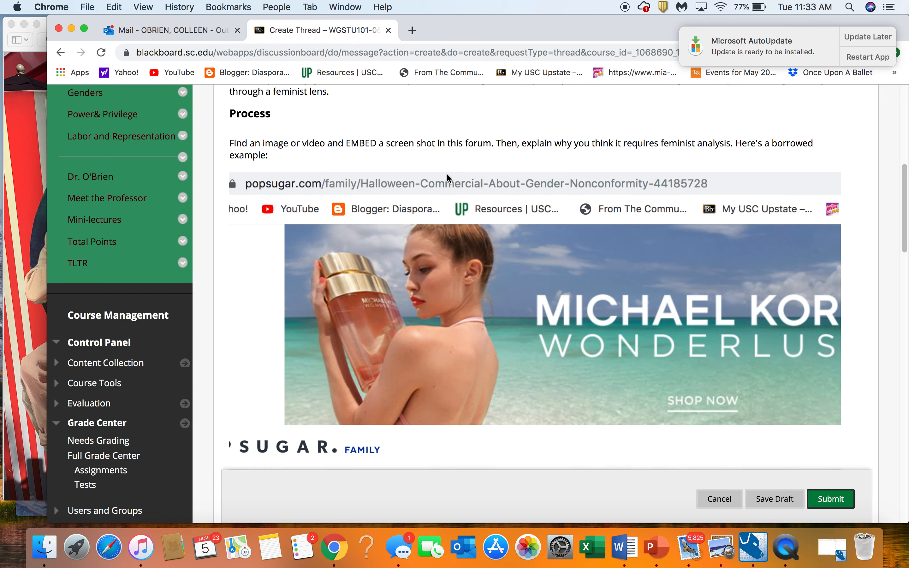
{"action": "scroll", "scroll_direction": "up", "scroll_amount": 3}
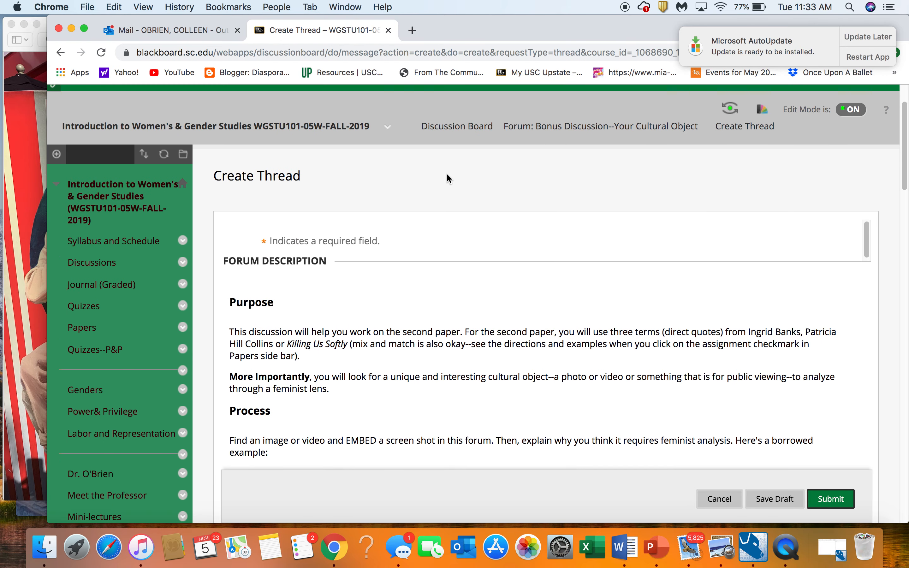
{"action": "scroll", "scroll_direction": "up", "scroll_amount": 3}
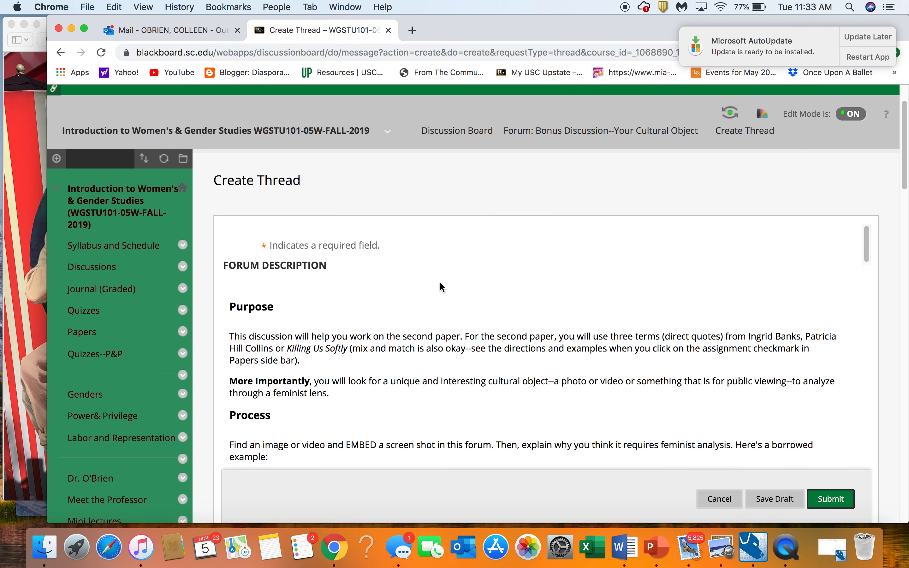
{"action": "scroll", "scroll_direction": "down", "scroll_amount": 3}
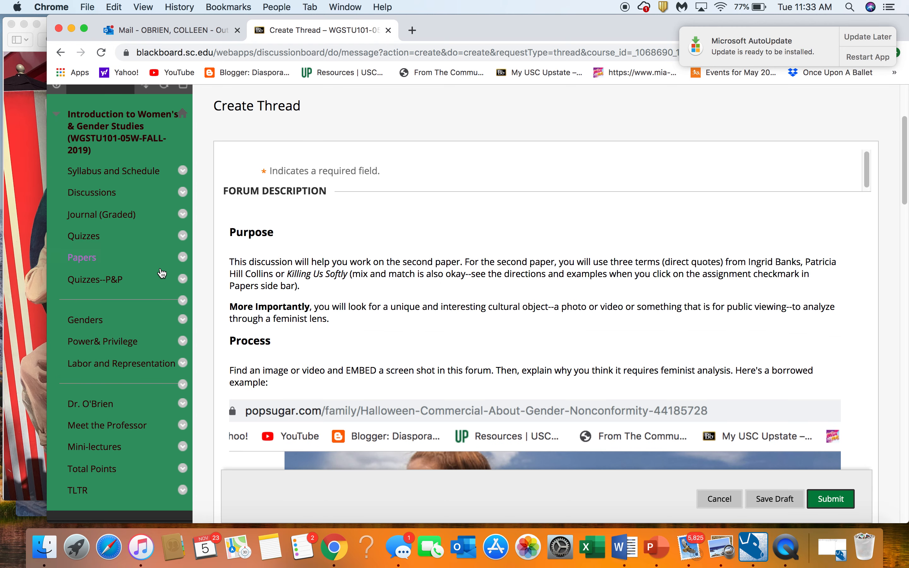
Step: Go to the Papers area and open the Second Paper assignment
{"action": "left_click", "coordinate": [81, 257]}
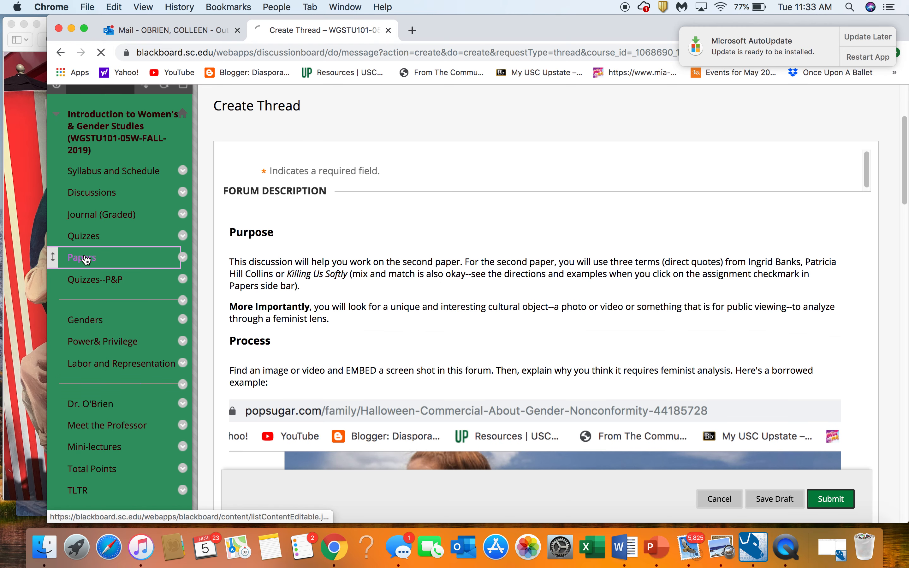
{"action": "left_click", "coordinate": [81, 257]}
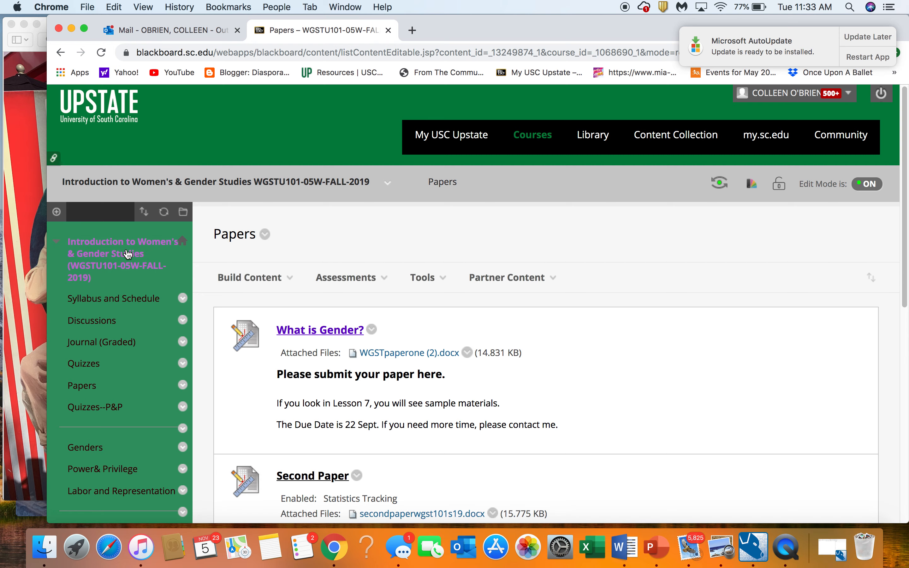
{"action": "scroll", "scroll_direction": "down", "scroll_amount": 3}
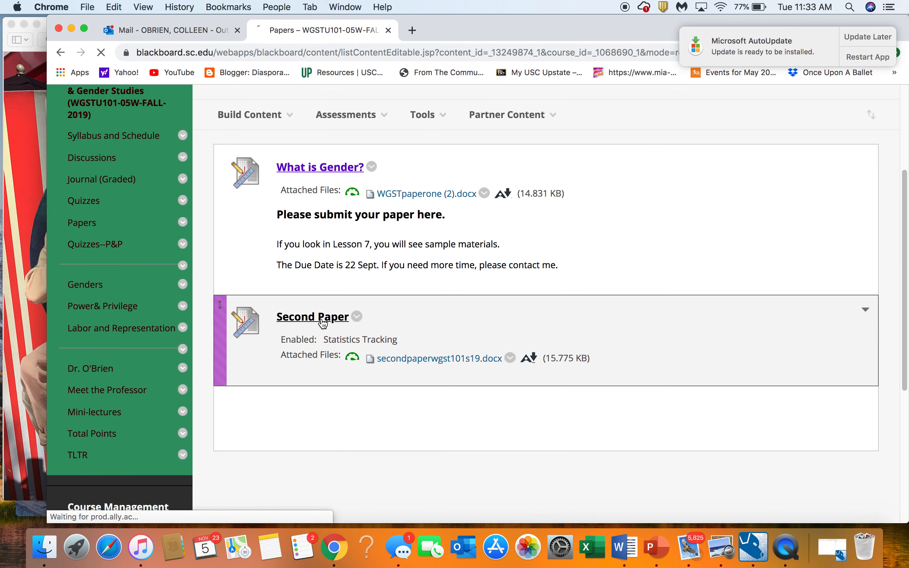
{"action": "left_click", "coordinate": [312, 317]}
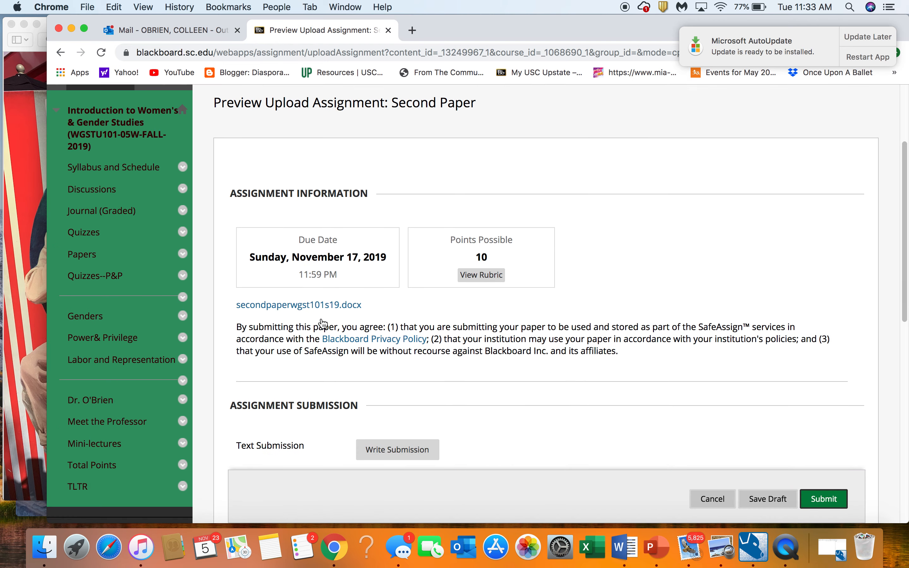
{"action": "mouse_move", "coordinate": [302, 305]}
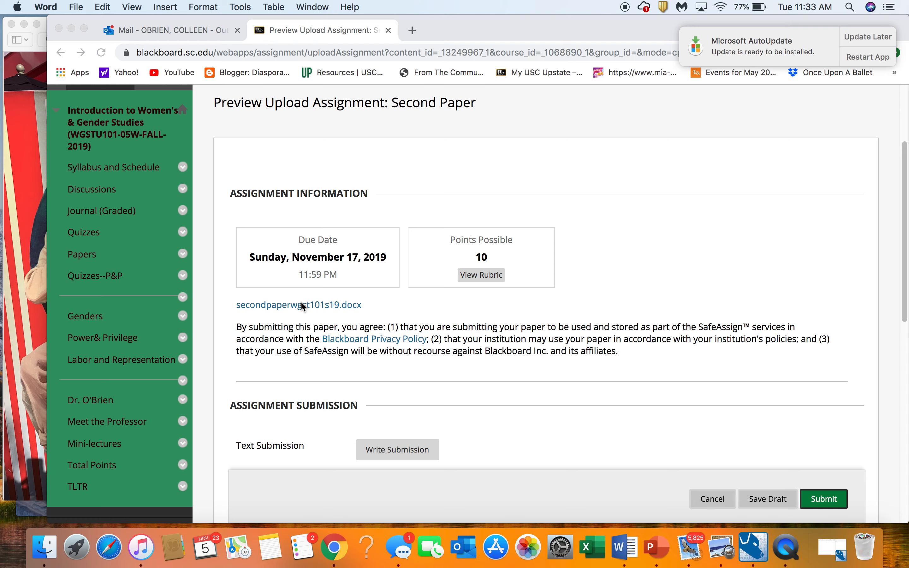
Step: Open secondpaperwgst101s19.docx in Word and read through its options and sample paragraphs A–C
{"action": "left_click", "coordinate": [298, 305]}
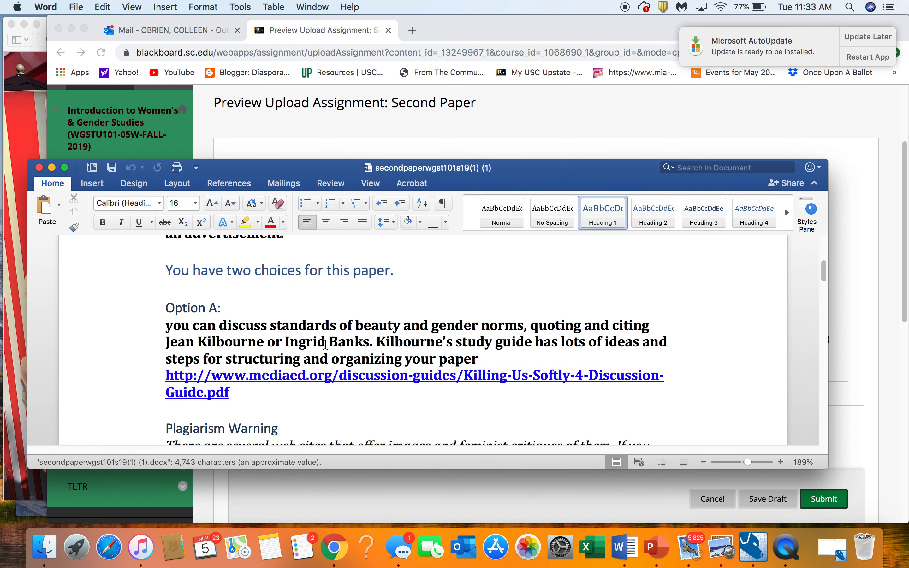
{"action": "scroll", "scroll_direction": "down", "scroll_amount": 3}
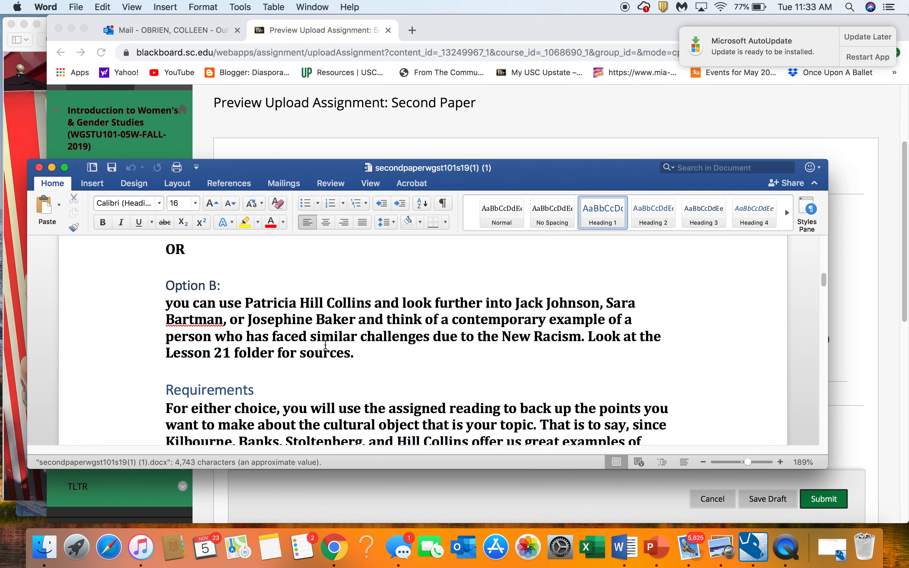
{"action": "scroll", "scroll_direction": "down", "scroll_amount": 3}
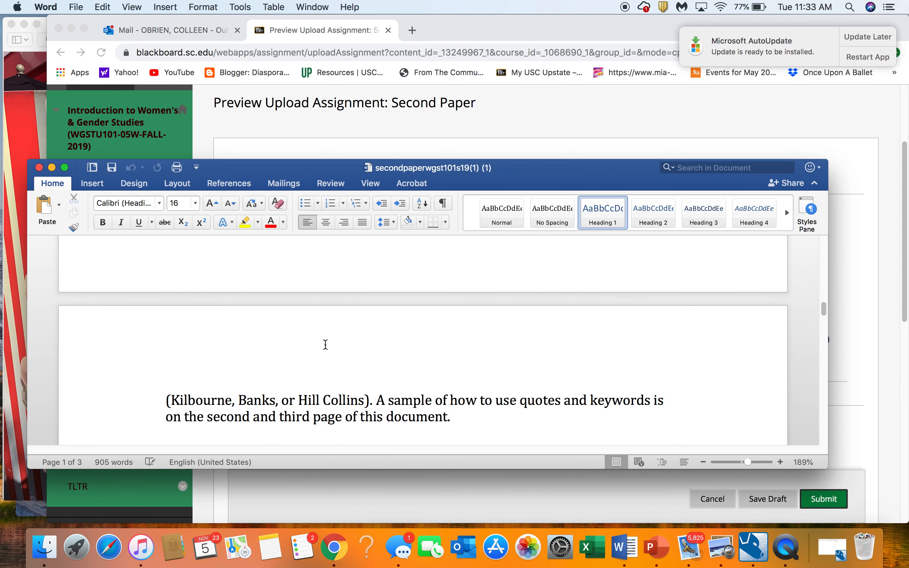
{"action": "scroll", "scroll_direction": "down", "scroll_amount": 3}
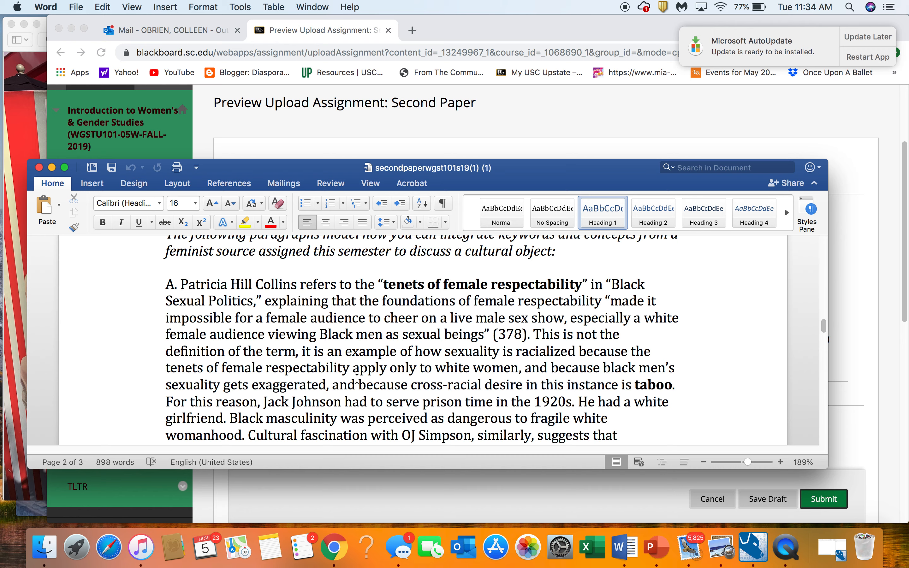
{"action": "scroll", "scroll_direction": "down", "scroll_amount": 3}
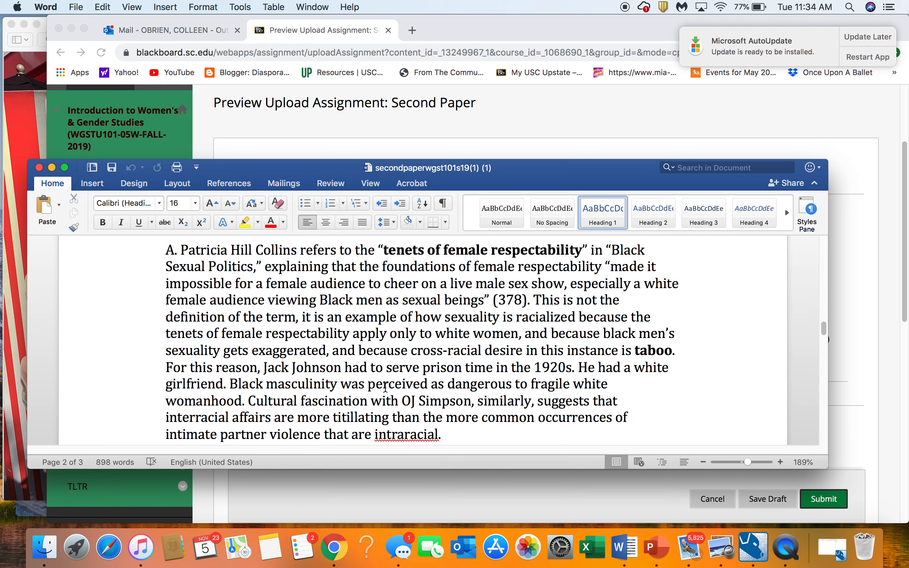
{"action": "scroll", "scroll_direction": "up", "scroll_amount": 3}
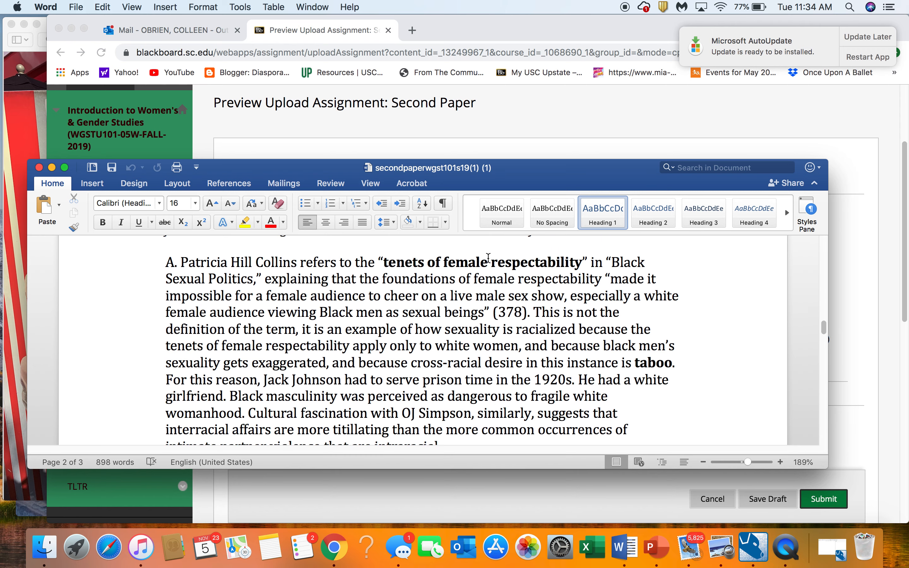
{"action": "scroll", "scroll_direction": "down", "scroll_amount": 3}
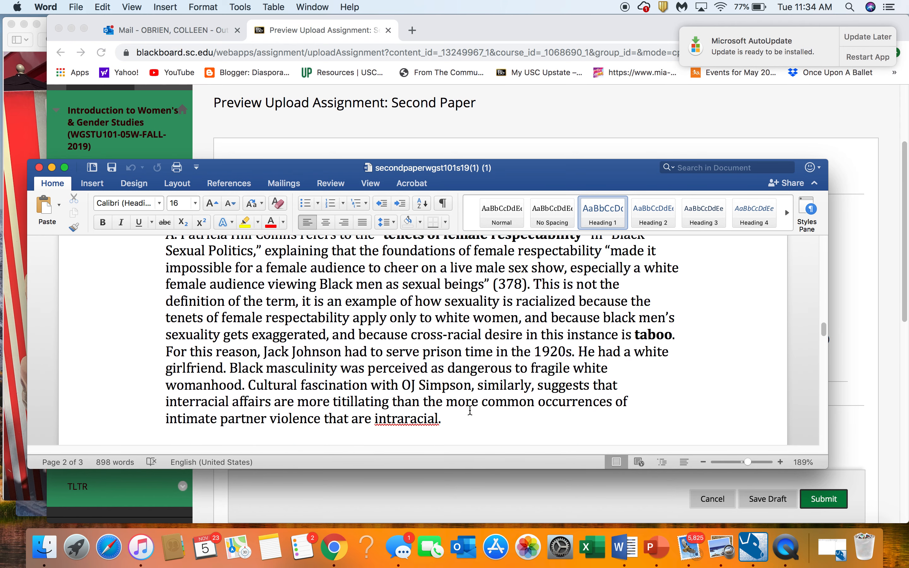
{"action": "scroll", "scroll_direction": "down", "scroll_amount": 3}
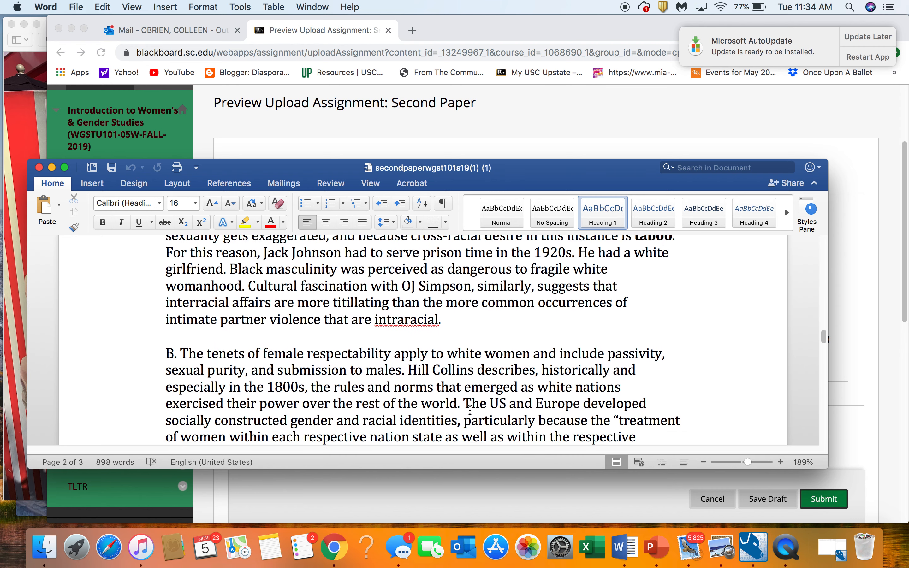
{"action": "scroll", "scroll_direction": "down", "scroll_amount": 3}
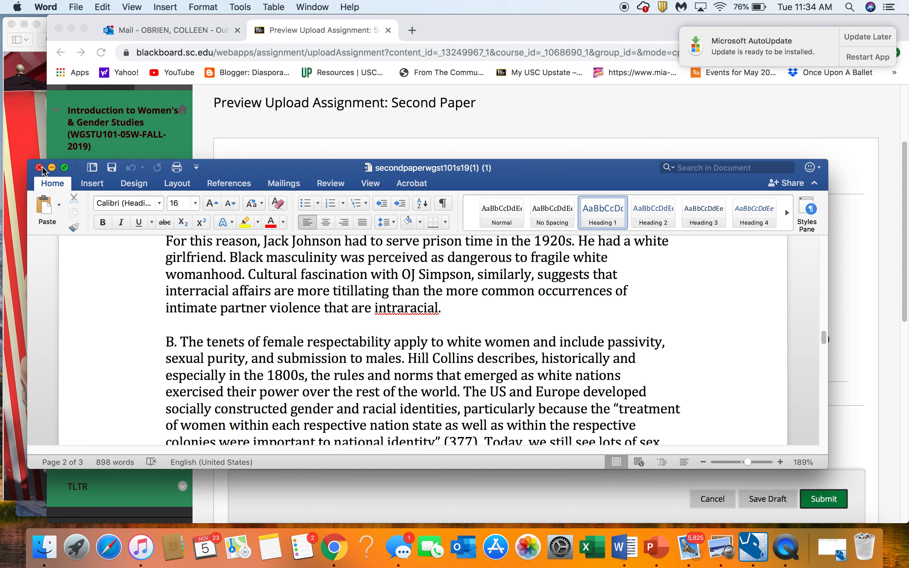
{"action": "scroll", "scroll_direction": "down", "scroll_amount": 3}
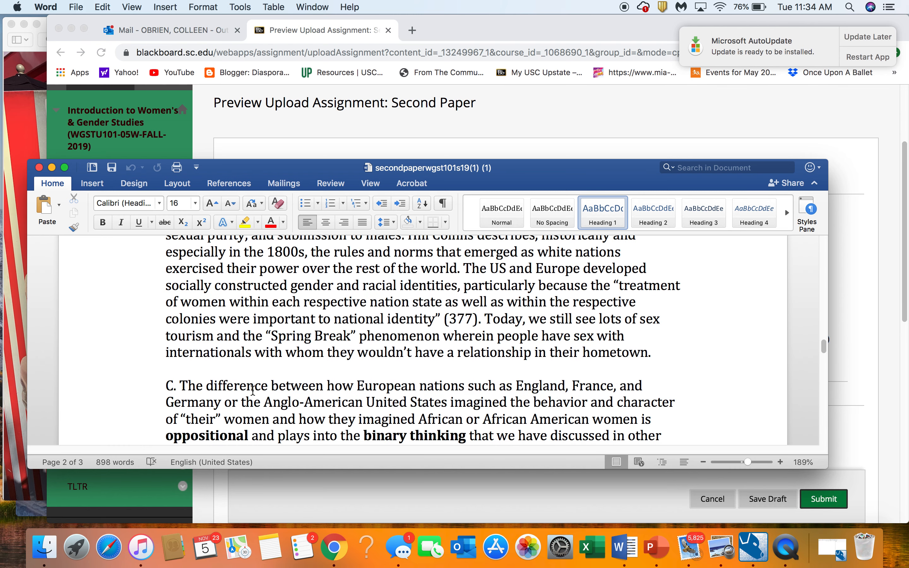
{"action": "scroll", "scroll_direction": "down", "scroll_amount": 3}
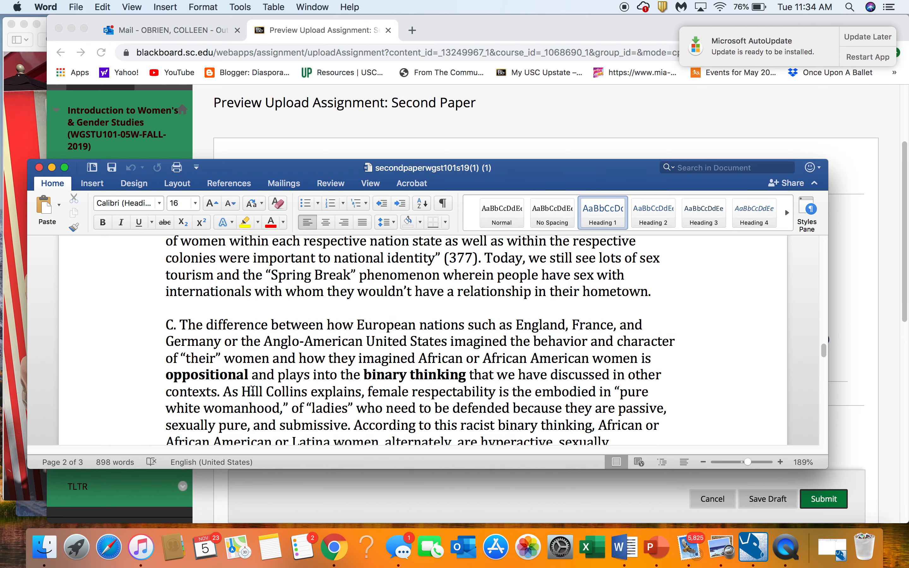
{"action": "scroll", "scroll_direction": "down", "scroll_amount": 3}
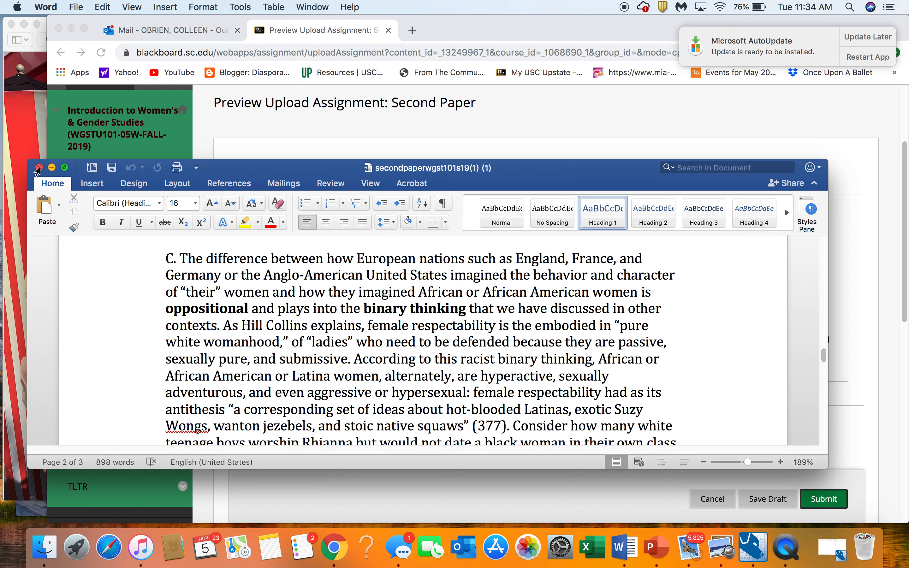
Step: Close the directions document and view the Second Short Paper rubric's Definitions, Examples, Grammar, Title and Unity criteria
{"action": "left_click", "coordinate": [37, 168]}
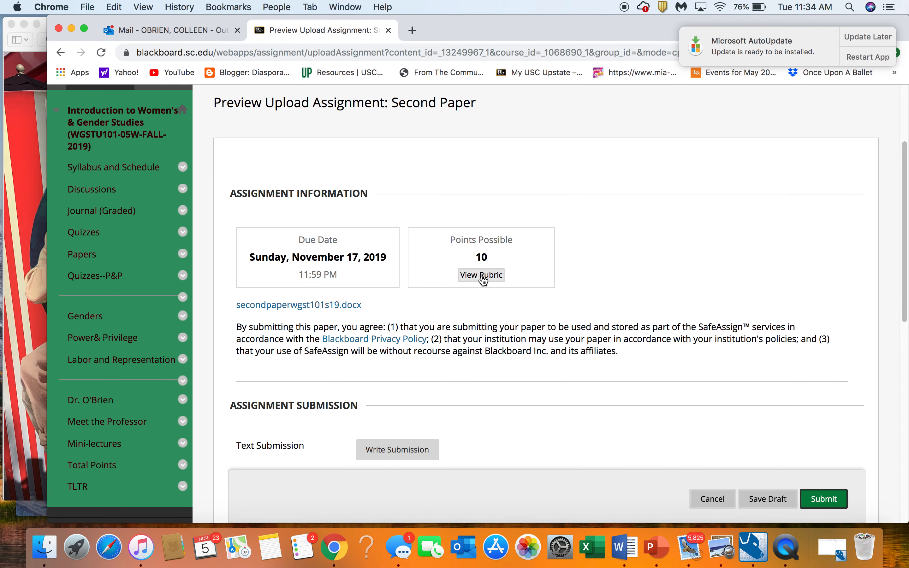
{"action": "left_click", "coordinate": [480, 275]}
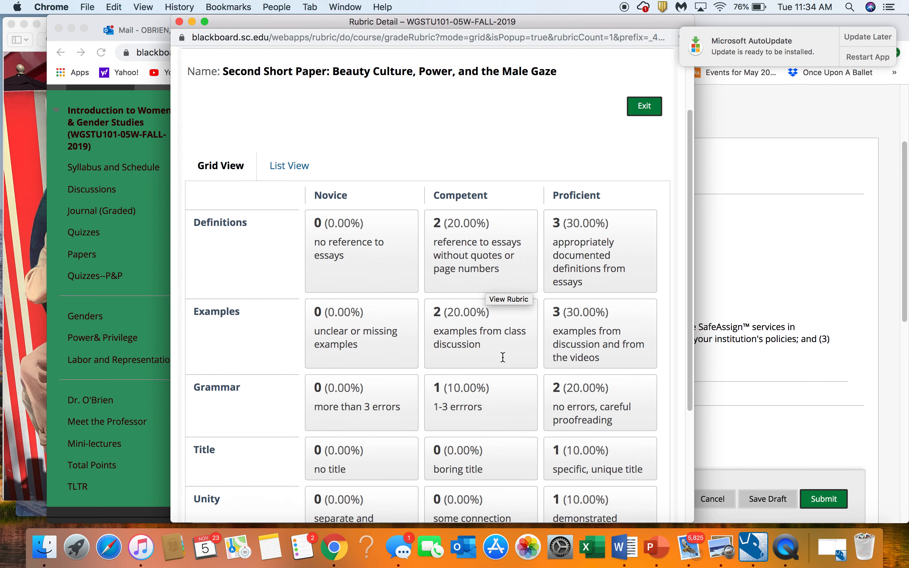
{"action": "scroll", "scroll_direction": "down", "scroll_amount": 3}
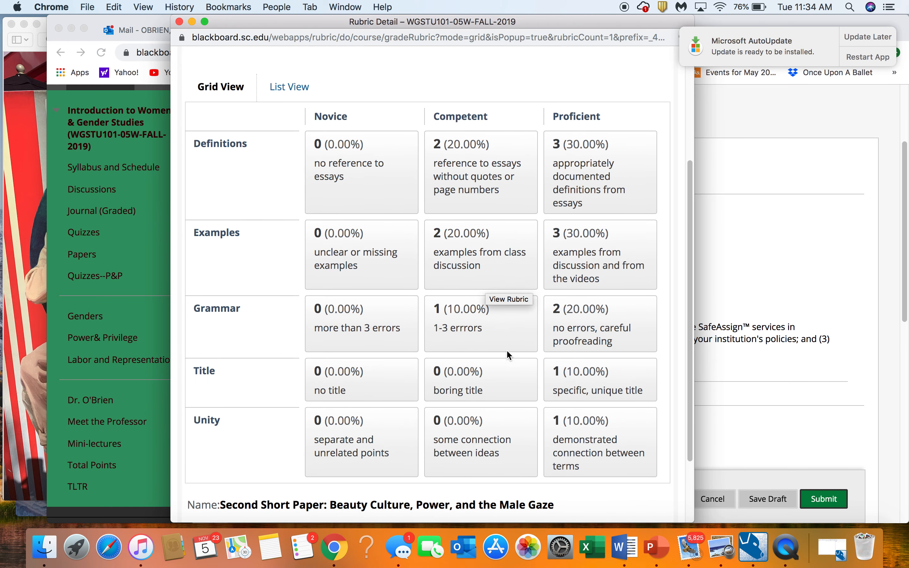
{"action": "mouse_move", "coordinate": [608, 295]}
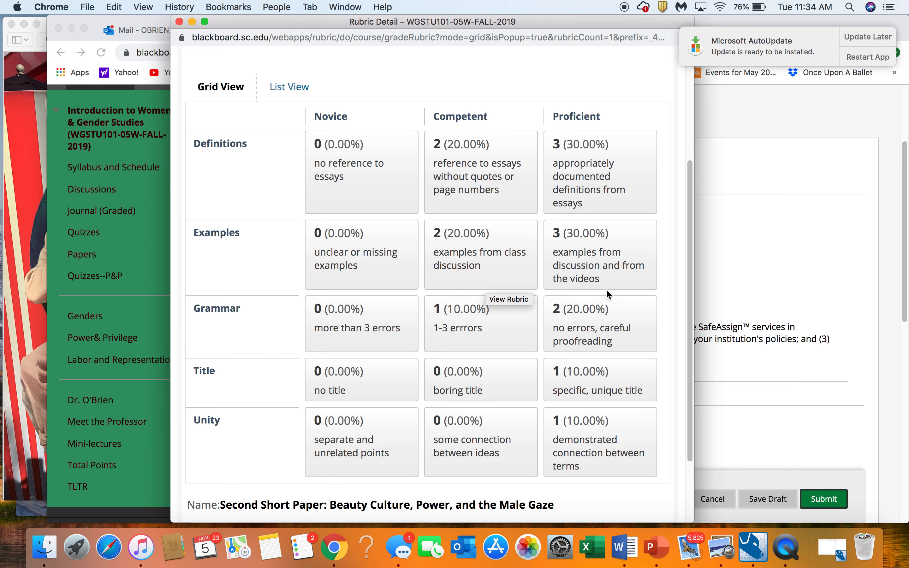
{"action": "mouse_move", "coordinate": [610, 279]}
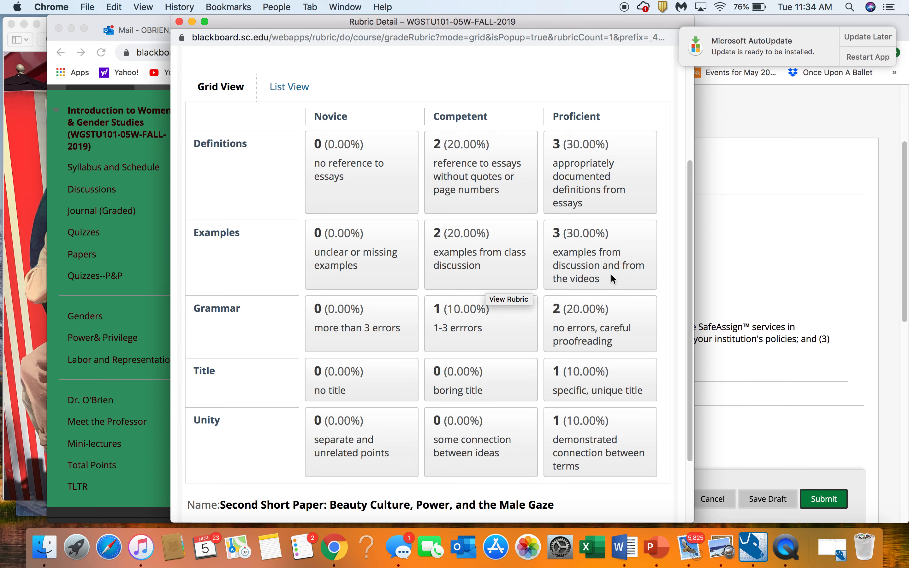
{"action": "scroll", "scroll_direction": "up", "scroll_amount": 3}
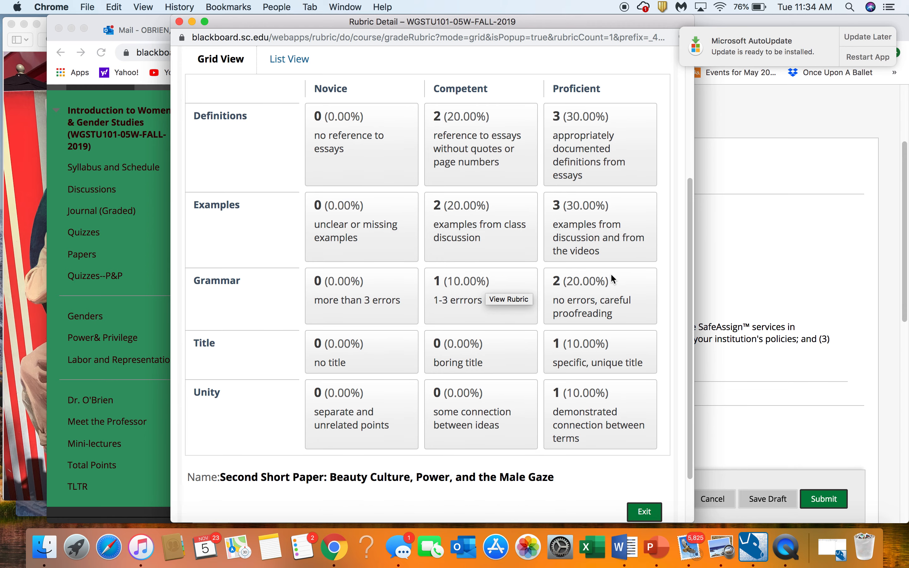
{"action": "mouse_move", "coordinate": [610, 297]}
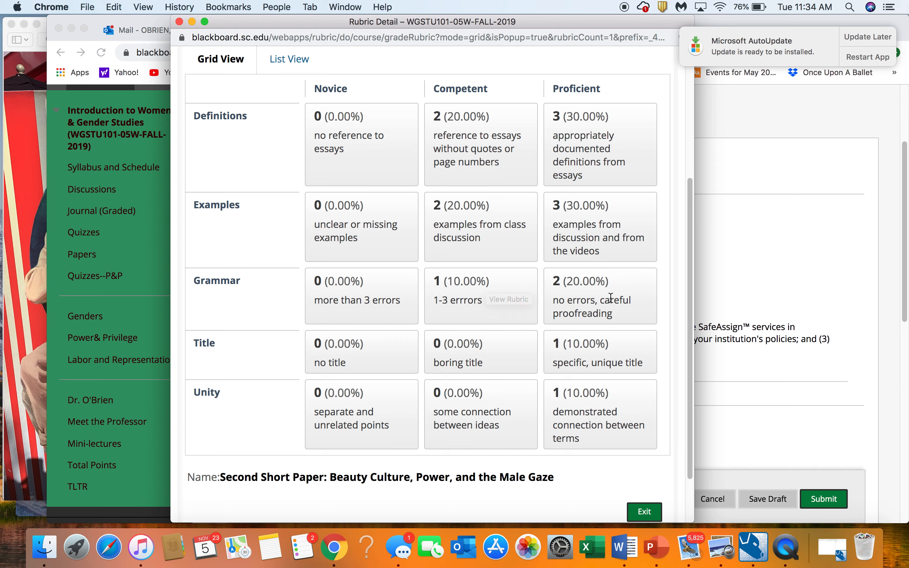
{"action": "mouse_move", "coordinate": [617, 452]}
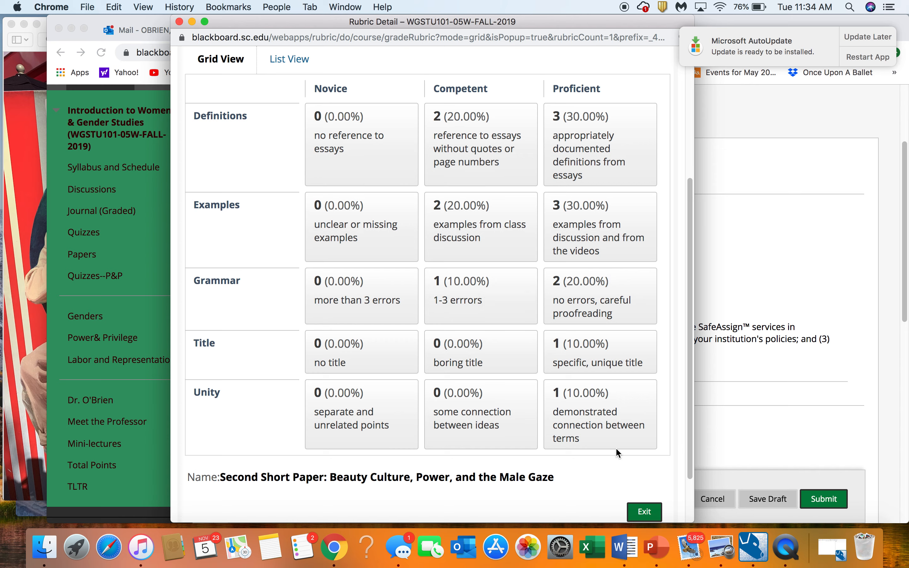
{"action": "mouse_move", "coordinate": [577, 405]}
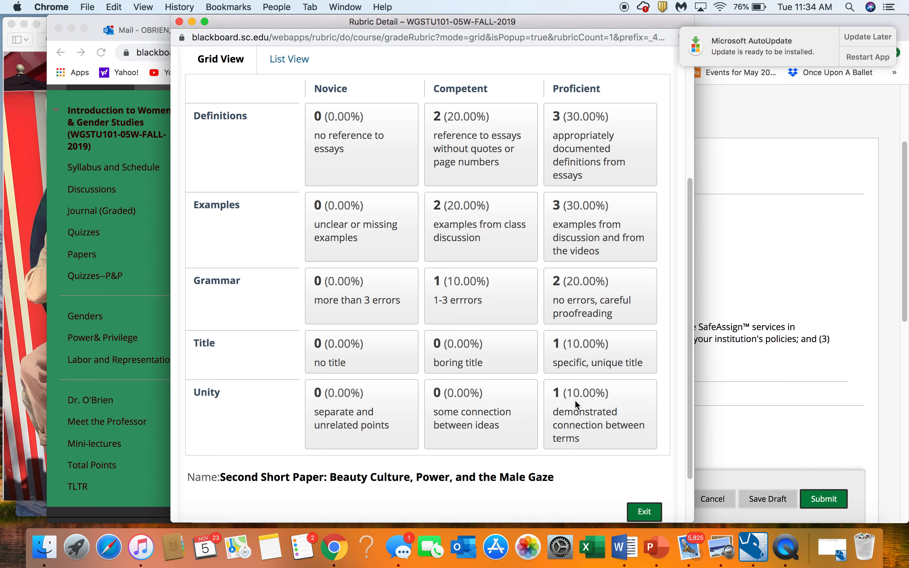
{"action": "mouse_move", "coordinate": [598, 181]}
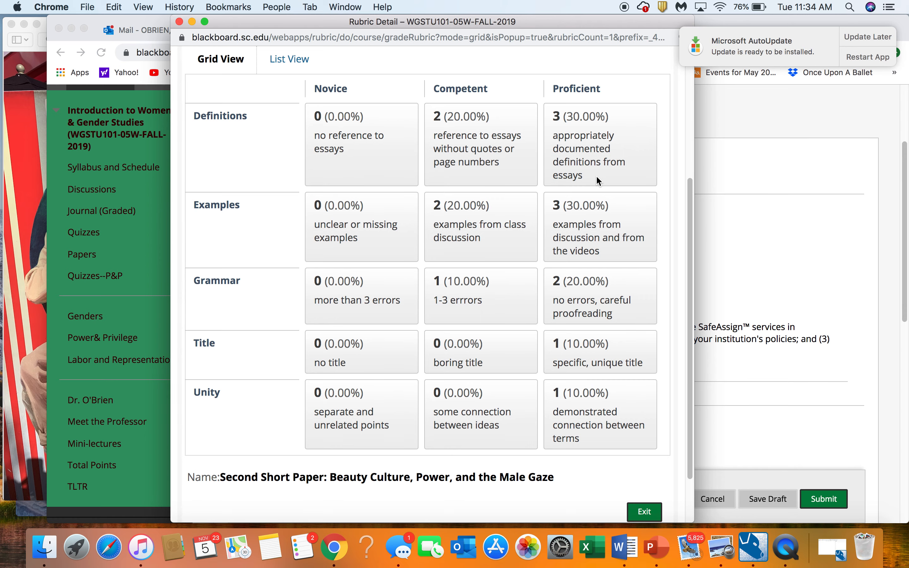
{"action": "scroll", "scroll_direction": "up", "scroll_amount": 3}
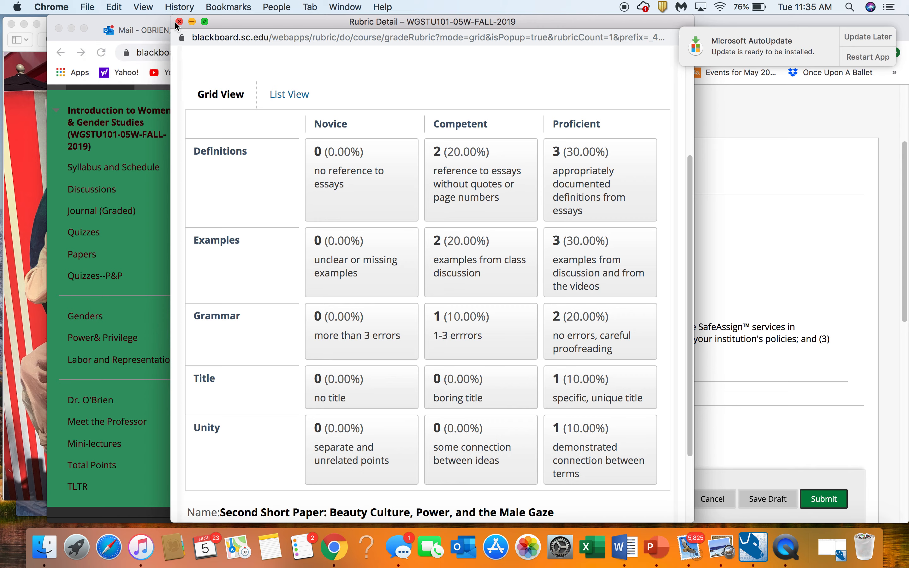
Step: Close the rubric, go to Labor and Representation and open Lesson 24: Second Paper
{"action": "left_click", "coordinate": [179, 21]}
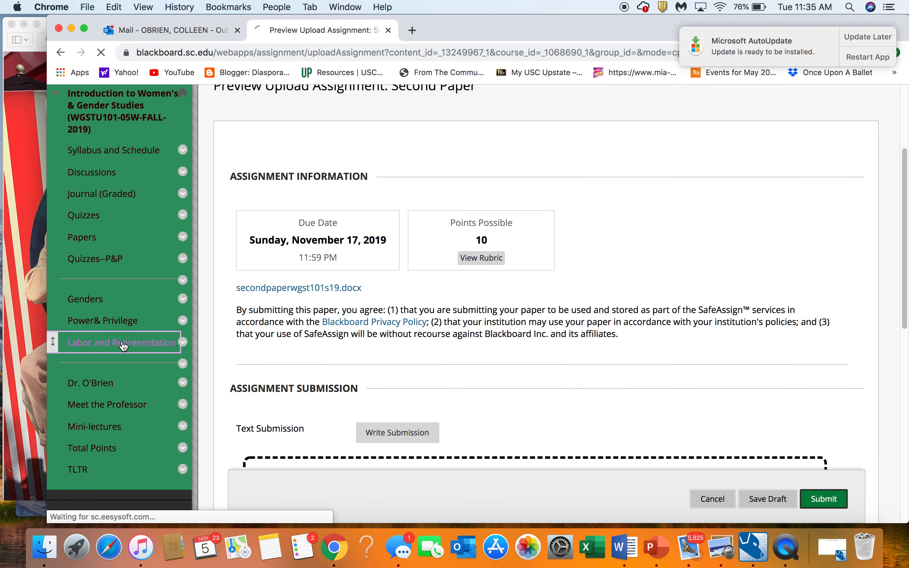
{"action": "left_click", "coordinate": [118, 342]}
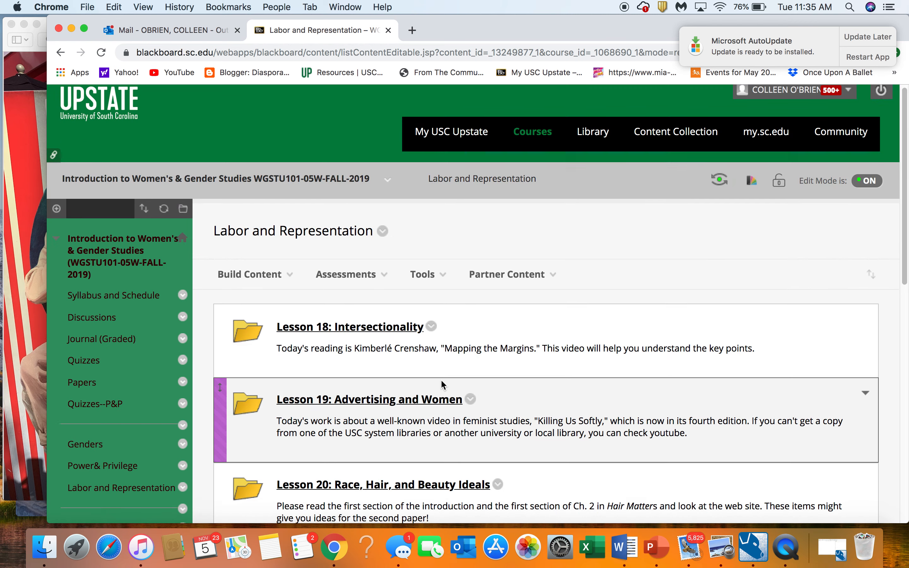
{"action": "scroll", "scroll_direction": "down", "scroll_amount": 3}
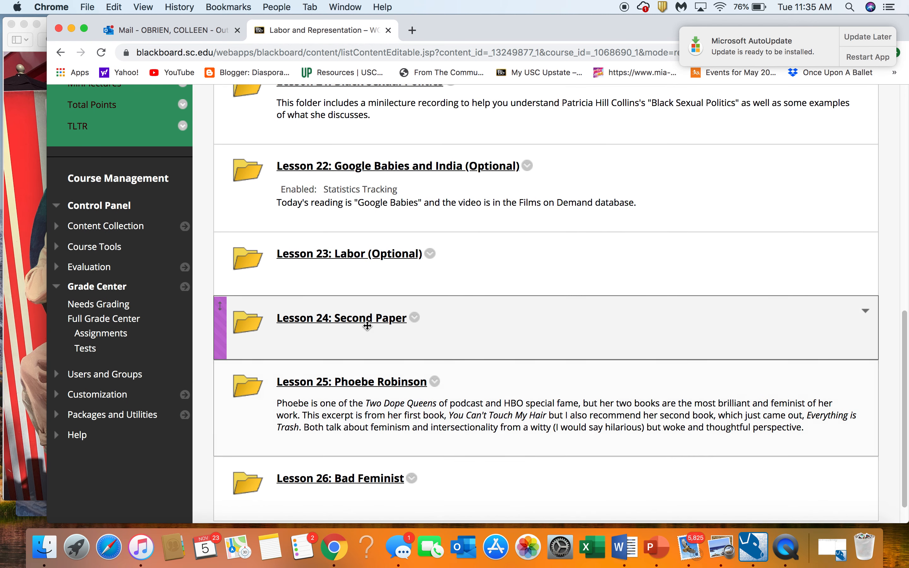
{"action": "left_click", "coordinate": [341, 318]}
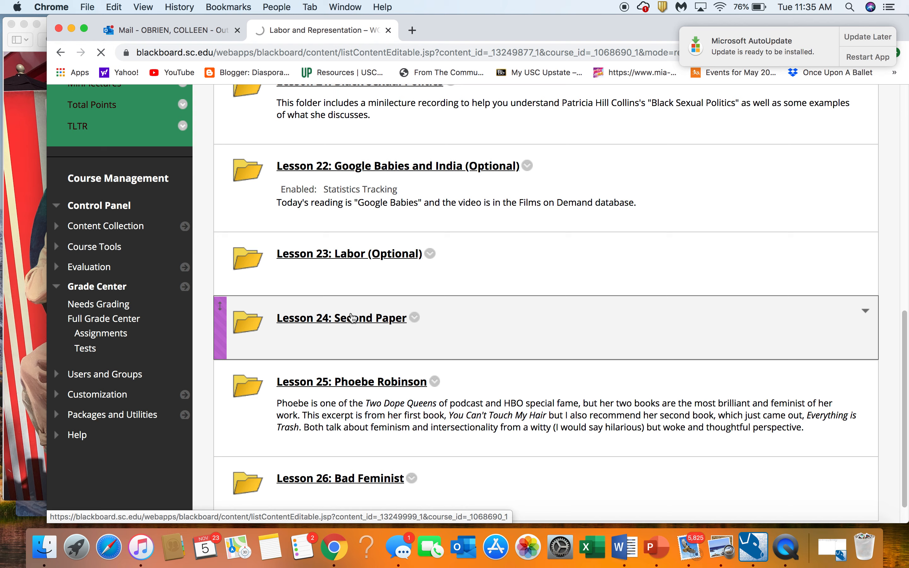
Step: Enter the Lesson 24: Second Paper folder and review its sample papers and Narrative Directions handout
{"action": "left_click", "coordinate": [340, 318]}
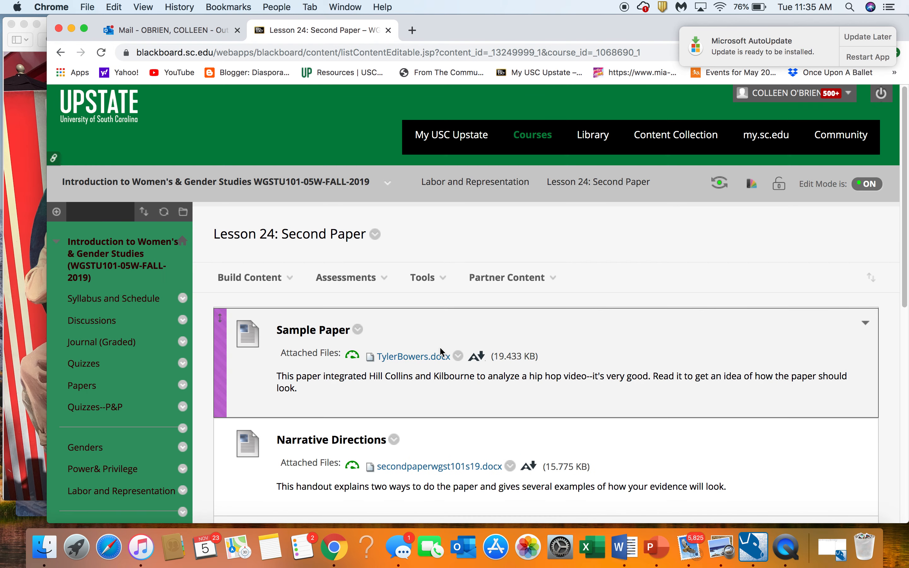
{"action": "scroll", "scroll_direction": "down", "scroll_amount": 3}
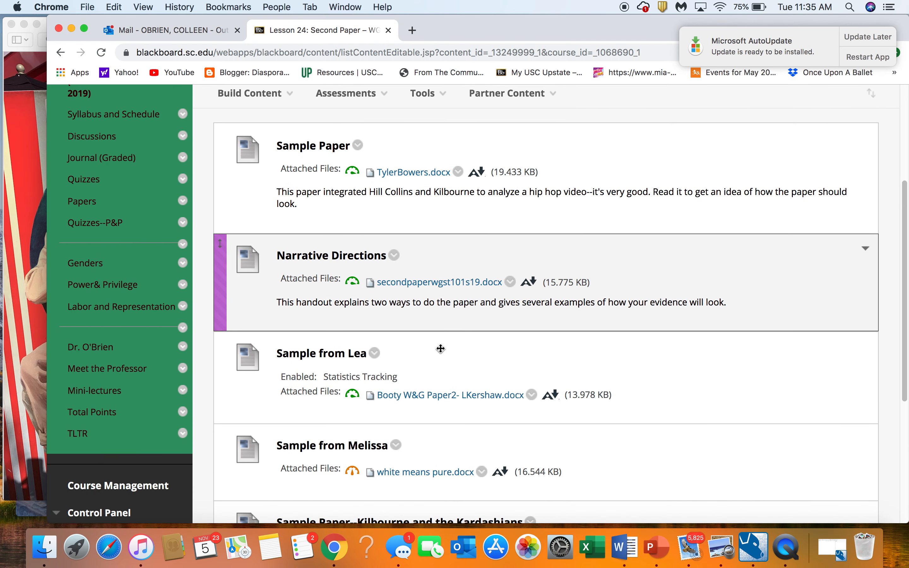
{"action": "scroll", "scroll_direction": "down", "scroll_amount": 3}
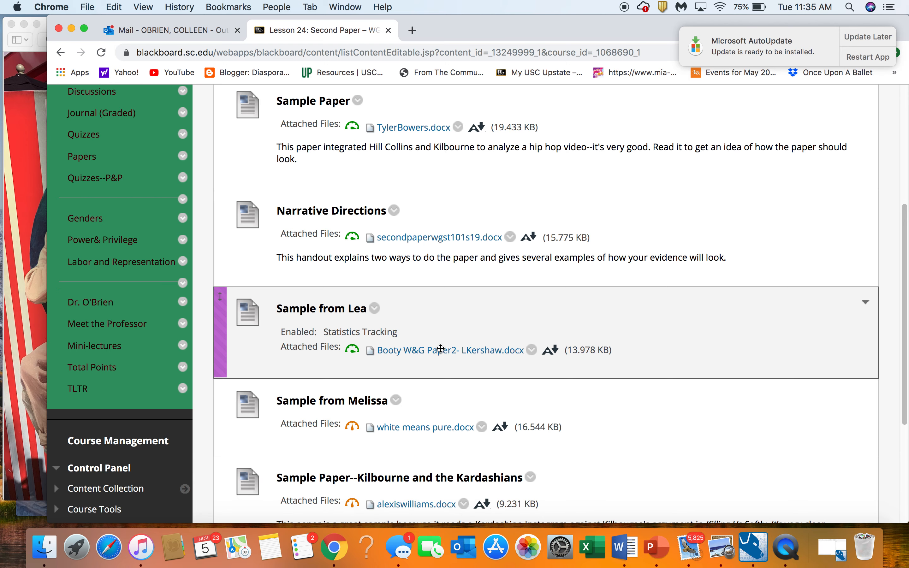
{"action": "scroll", "scroll_direction": "down", "scroll_amount": 3}
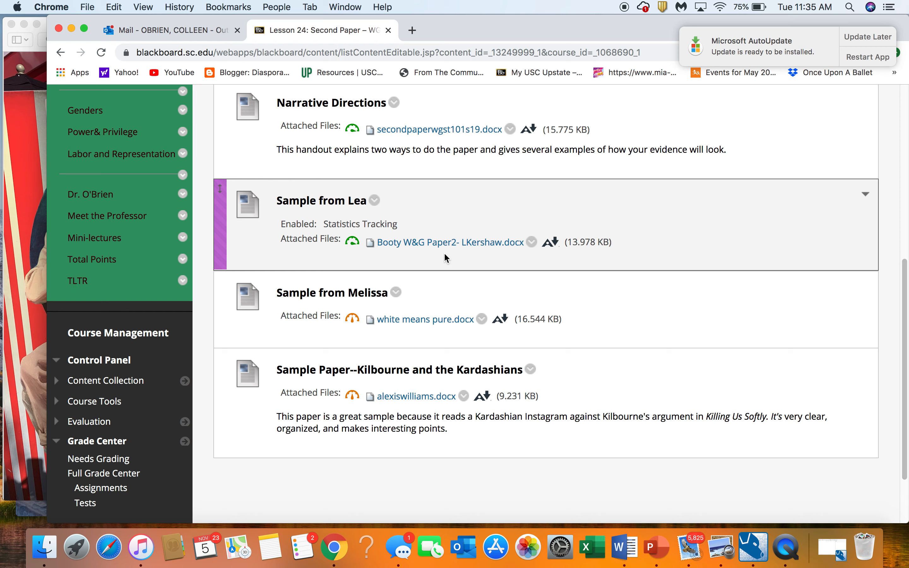
{"action": "scroll", "scroll_direction": "up", "scroll_amount": 3}
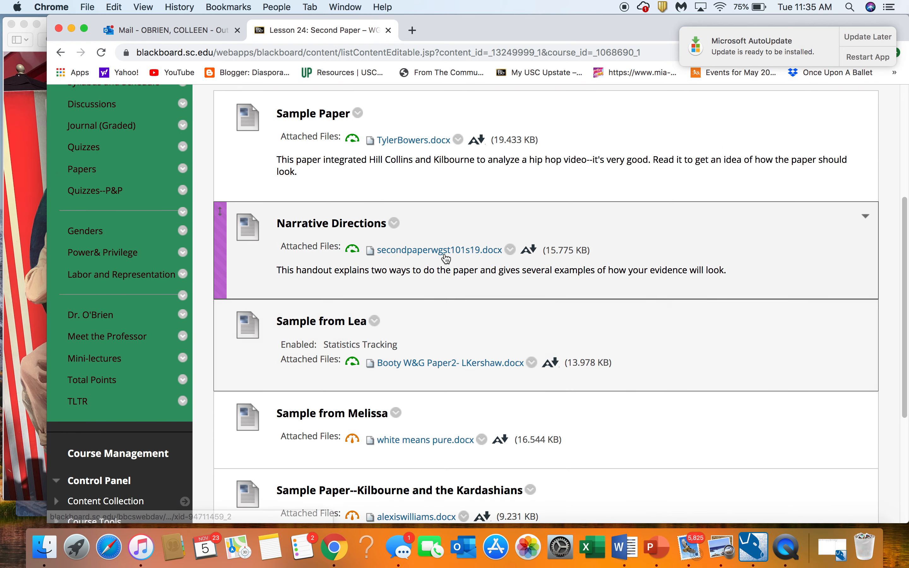
{"action": "scroll", "scroll_direction": "up", "scroll_amount": 3}
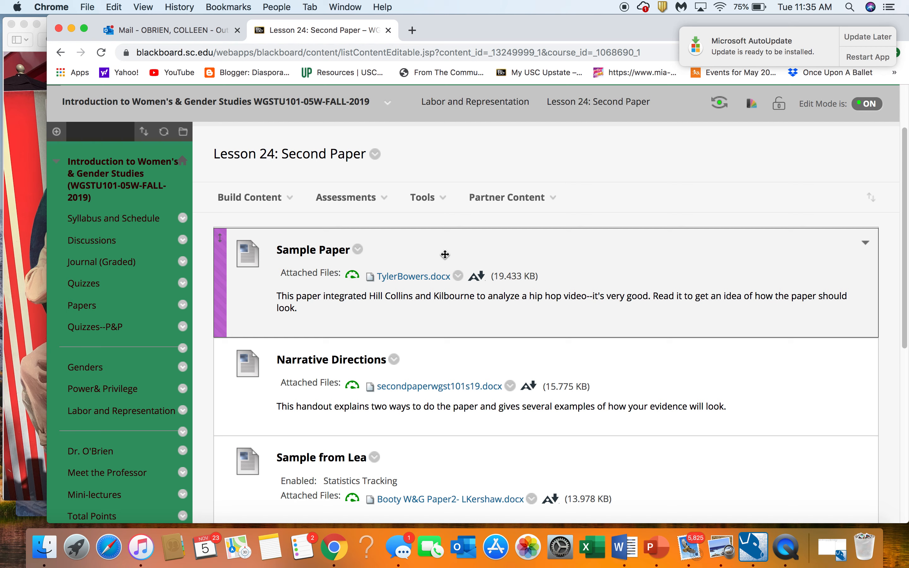
{"action": "mouse_move", "coordinate": [441, 320]}
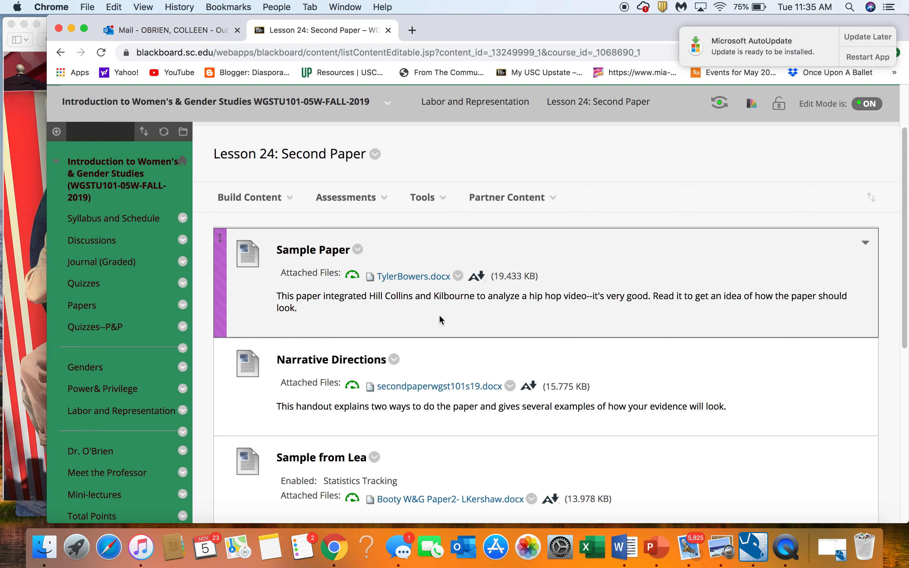
{"action": "mouse_move", "coordinate": [87, 391]}
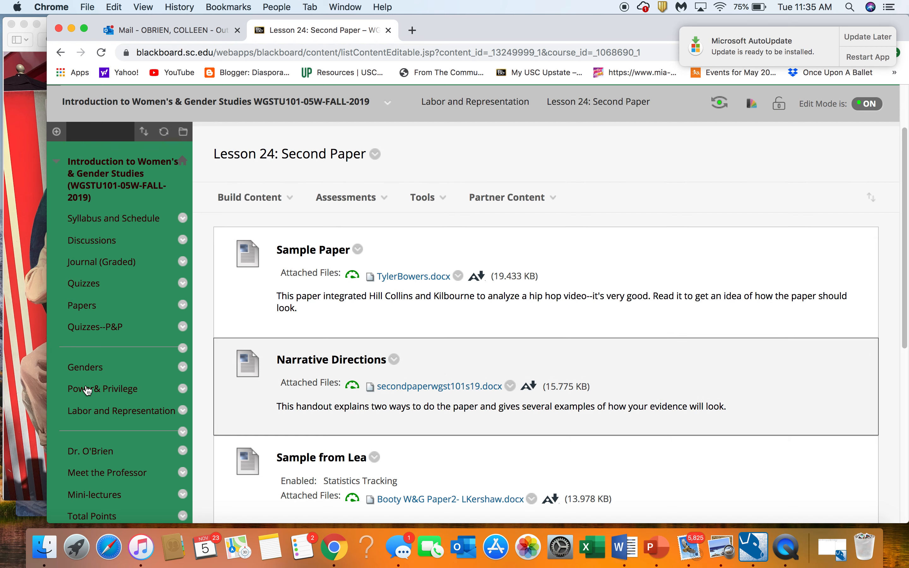
{"action": "scroll", "scroll_direction": "down", "scroll_amount": 3}
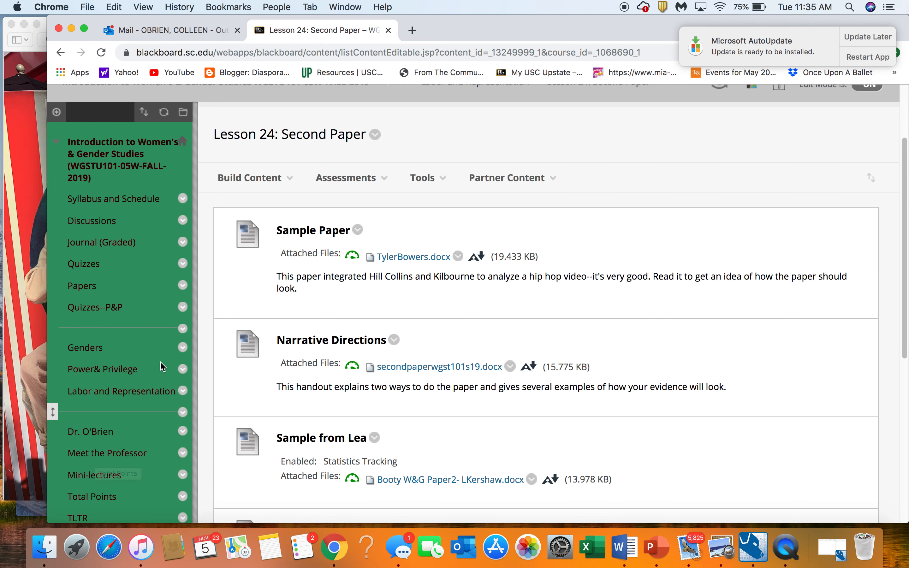
{"action": "mouse_move", "coordinate": [154, 313]}
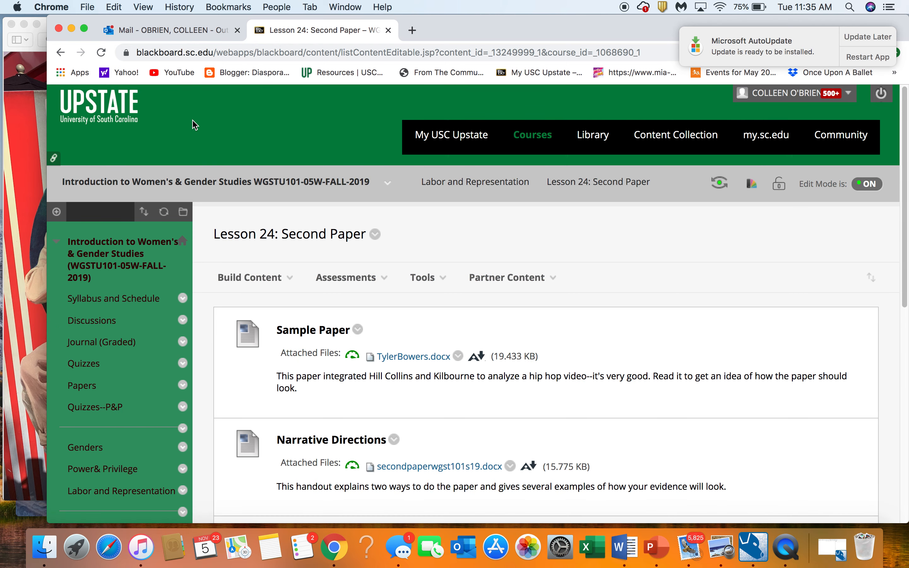
{"action": "mouse_move", "coordinate": [249, 138]}
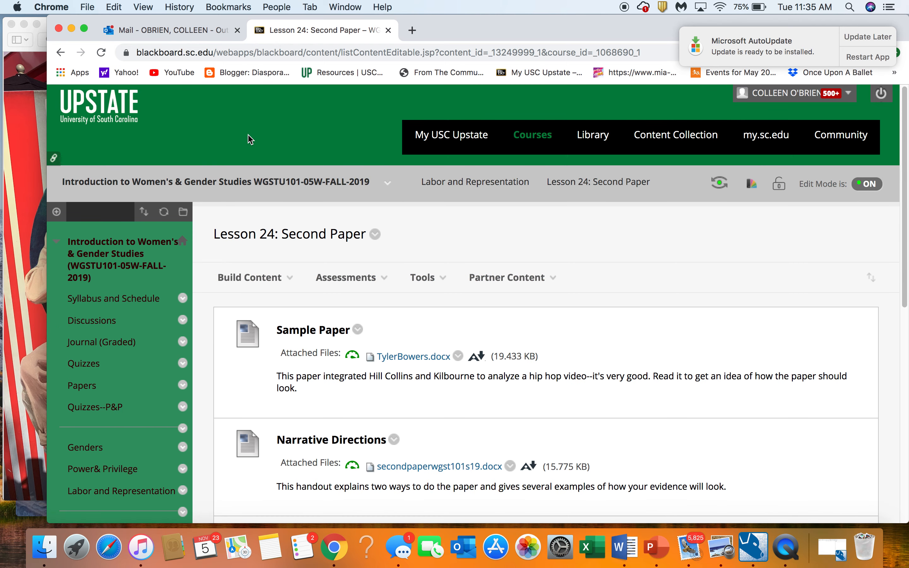
{"action": "mouse_move", "coordinate": [584, 67]}
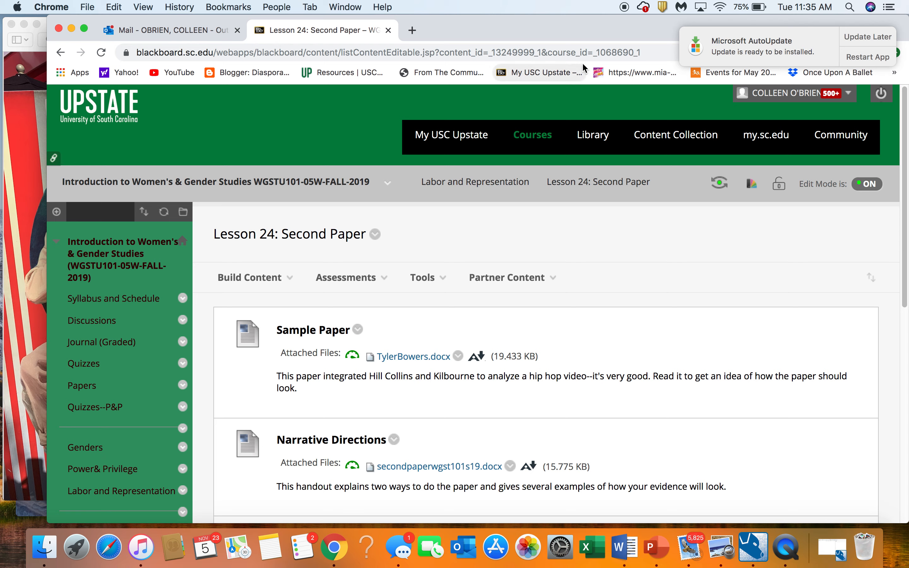